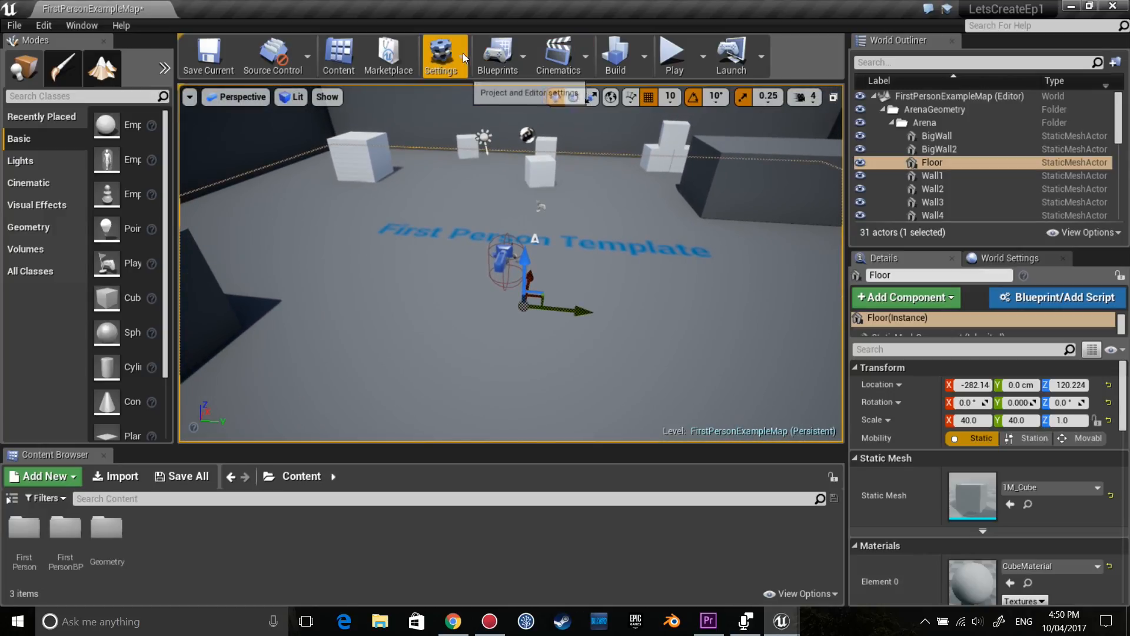
- Open Project Settings from the level editor's Settings menu
{"action": "left_click", "coordinate": [441, 55]}
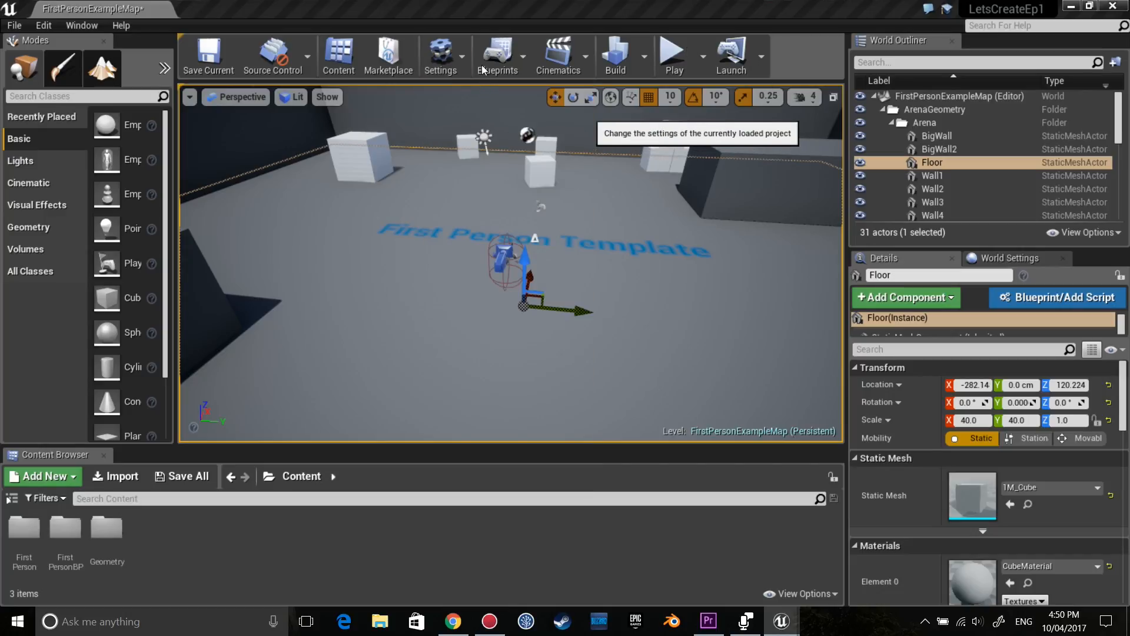
{"action": "mouse_move", "coordinate": [496, 293]}
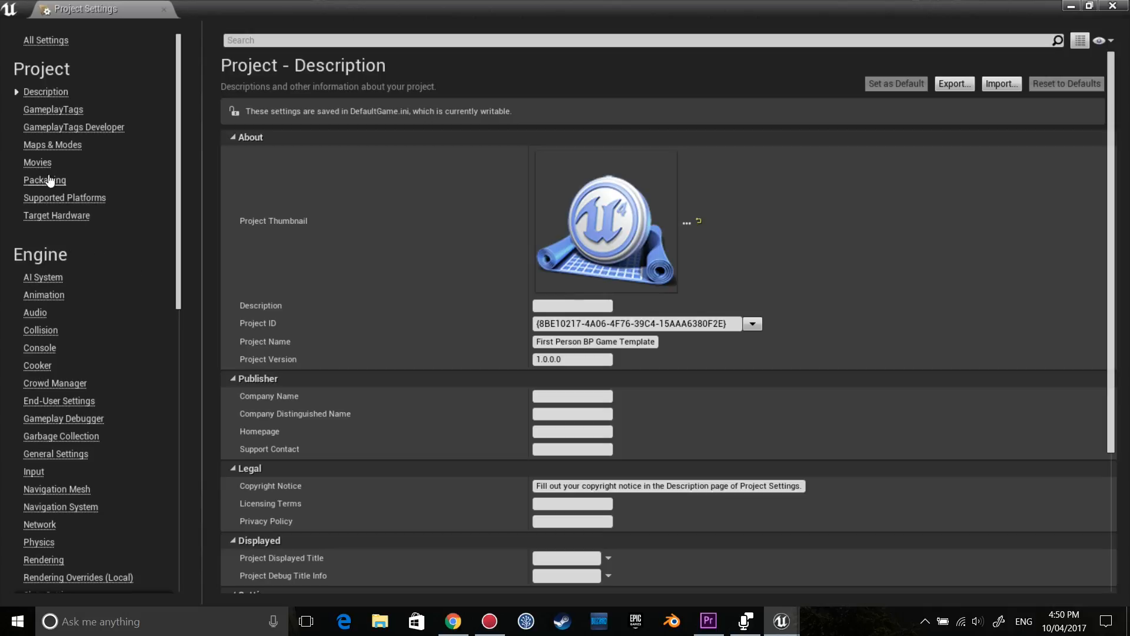
- Add a new action mapping named 'Dash' under Engine > Input
{"action": "left_click", "coordinate": [33, 471]}
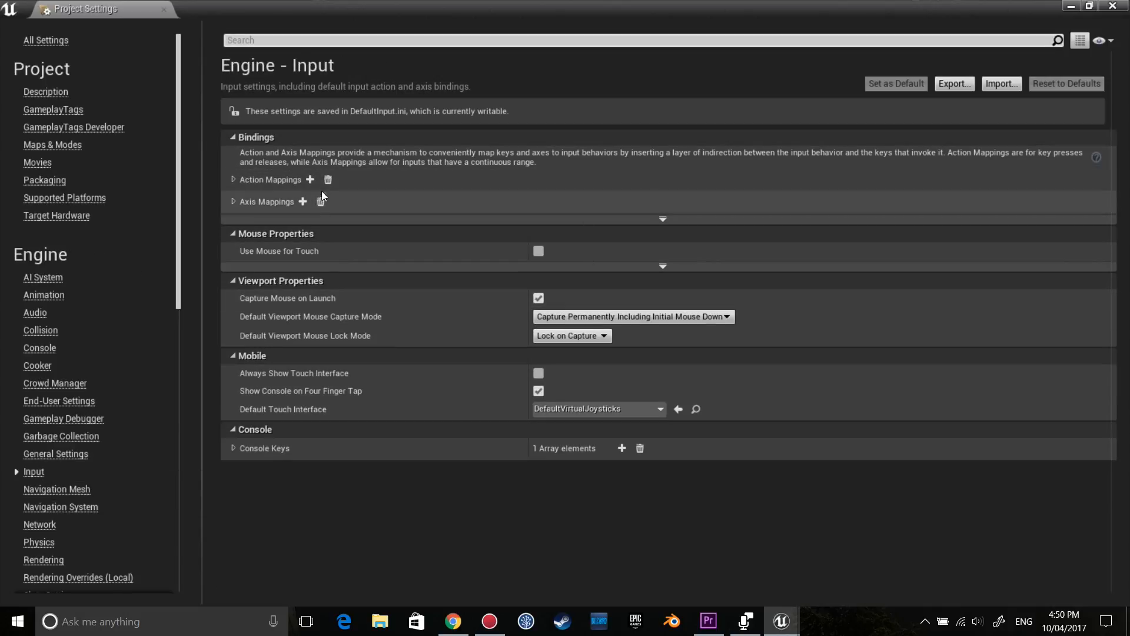
{"action": "left_click", "coordinate": [234, 179]}
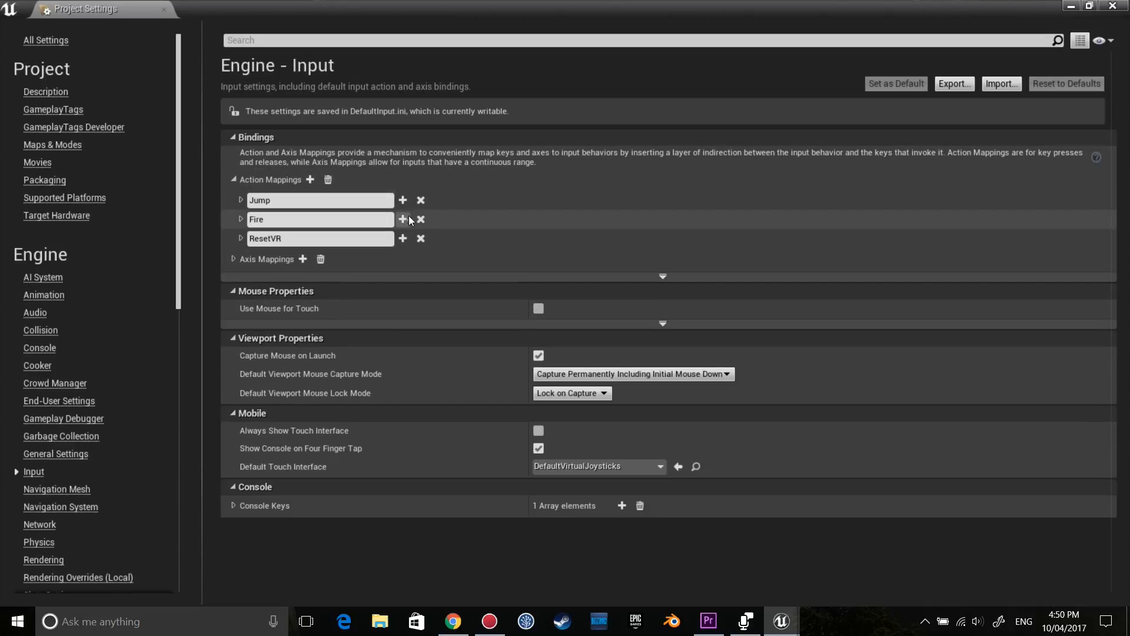
{"action": "mouse_move", "coordinate": [457, 247]}
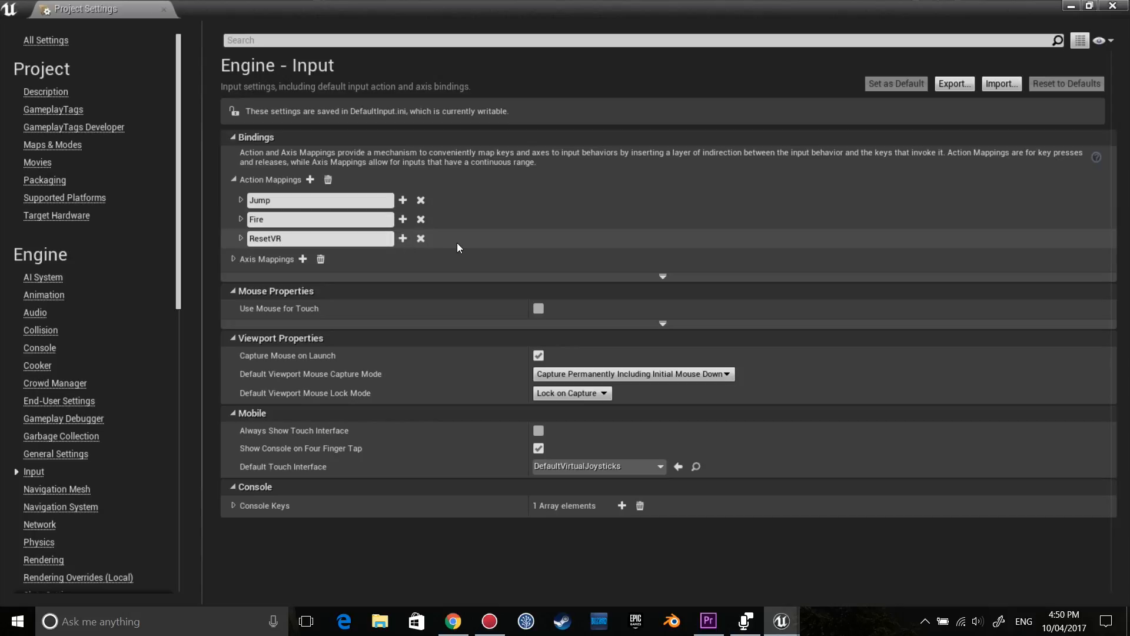
{"action": "left_click", "coordinate": [421, 238]}
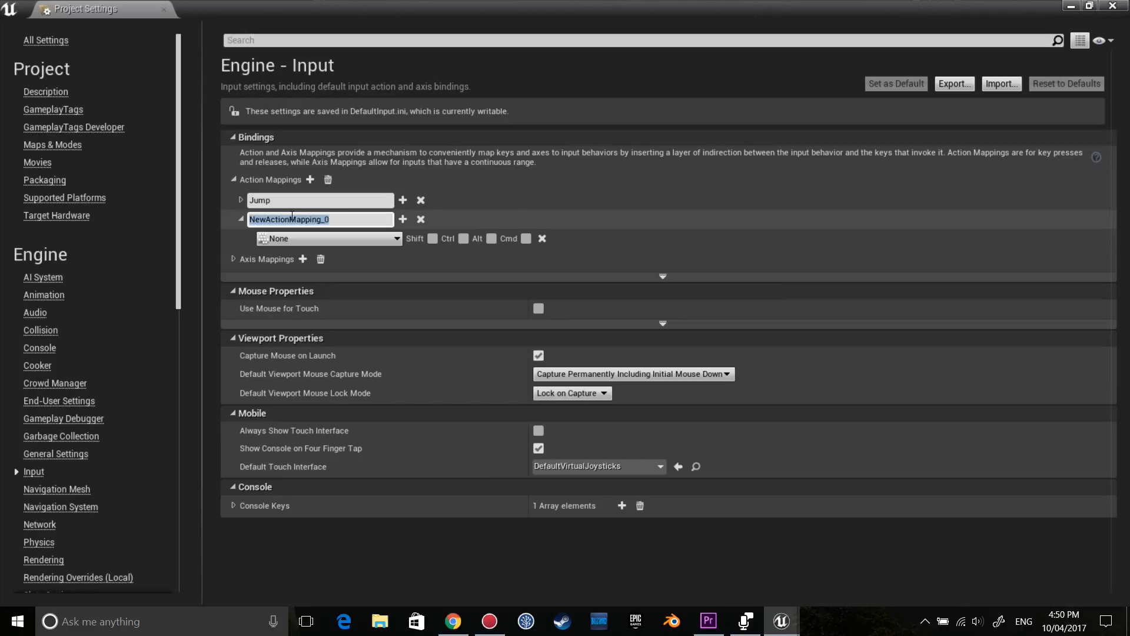
{"action": "type", "text": "Dash"}
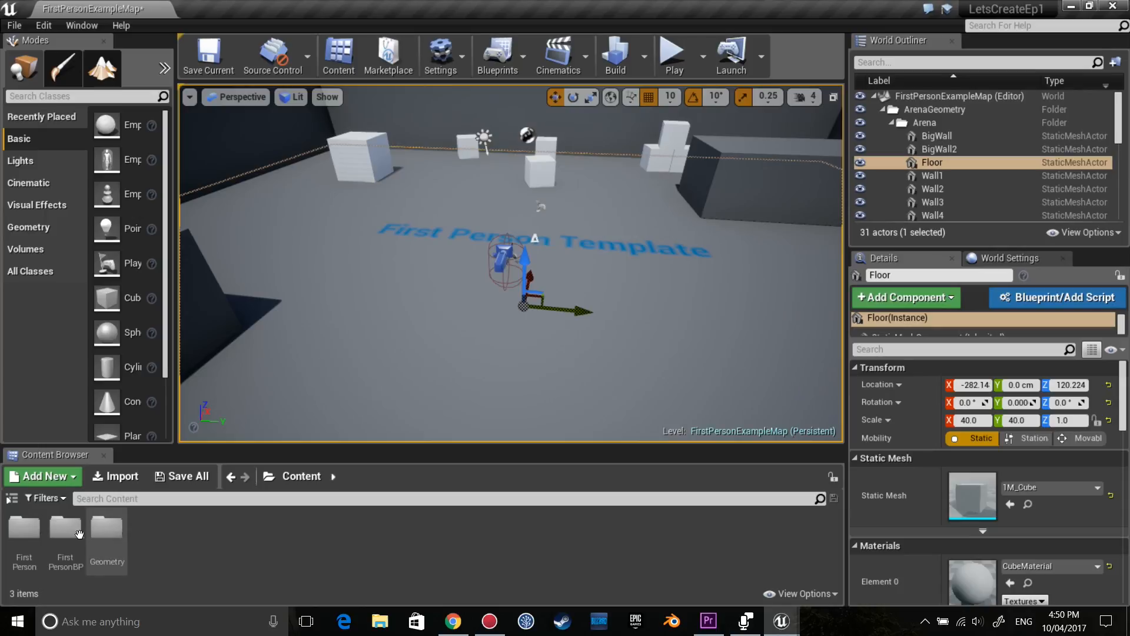
- Open FirstPersonCharacter from the FirstPersonBP > Blueprints folder
{"action": "double_click", "coordinate": [65, 529]}
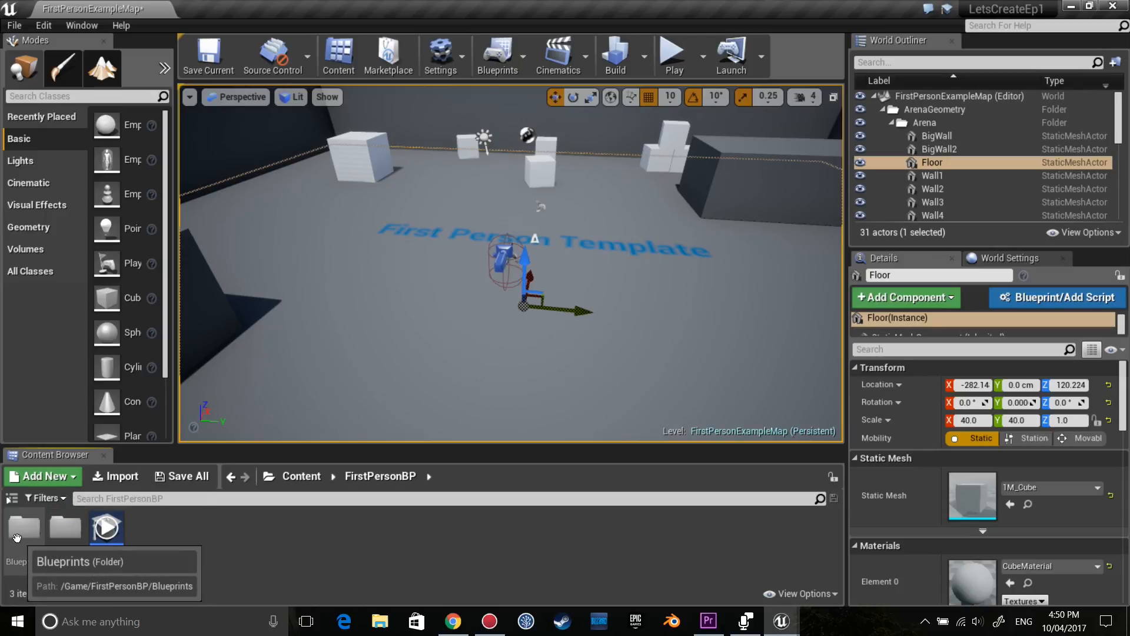
{"action": "double_click", "coordinate": [106, 527]}
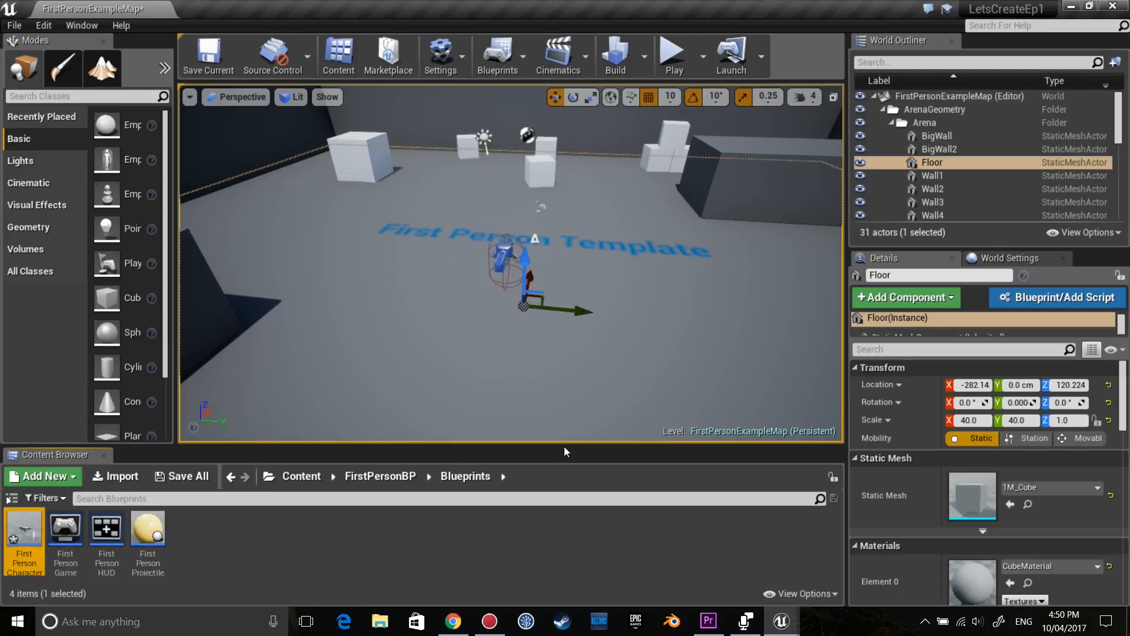
{"action": "double_click", "coordinate": [23, 530]}
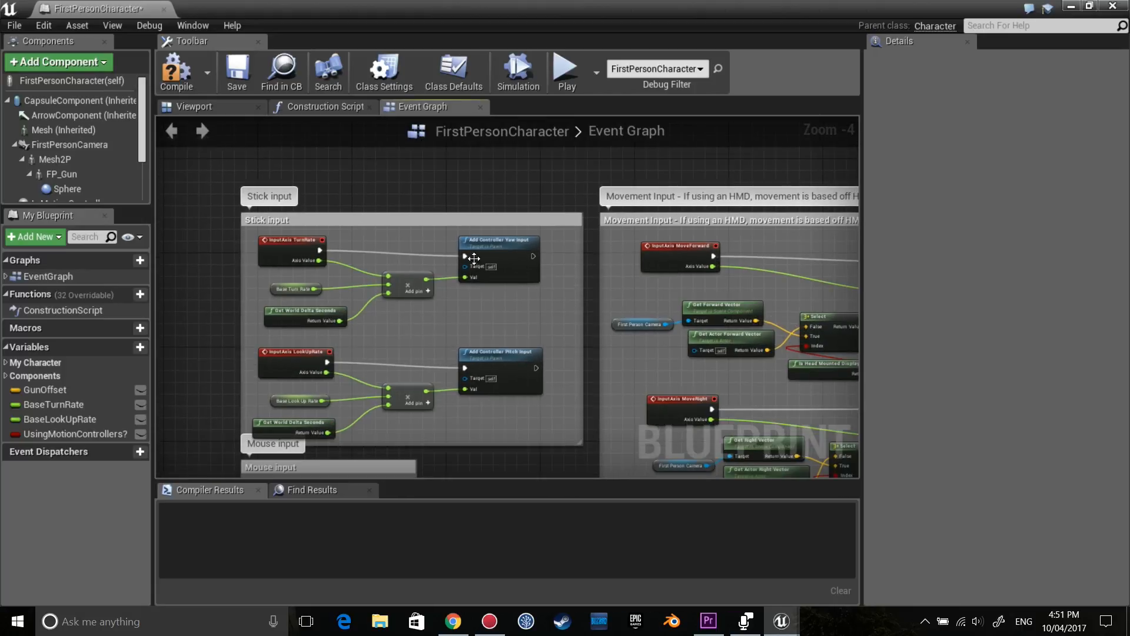
- Delete the Mesh2P, FP_Gun, motion controller and VR_Marker components in the Viewport
{"action": "scroll", "scroll_direction": "down", "scroll_amount": 3}
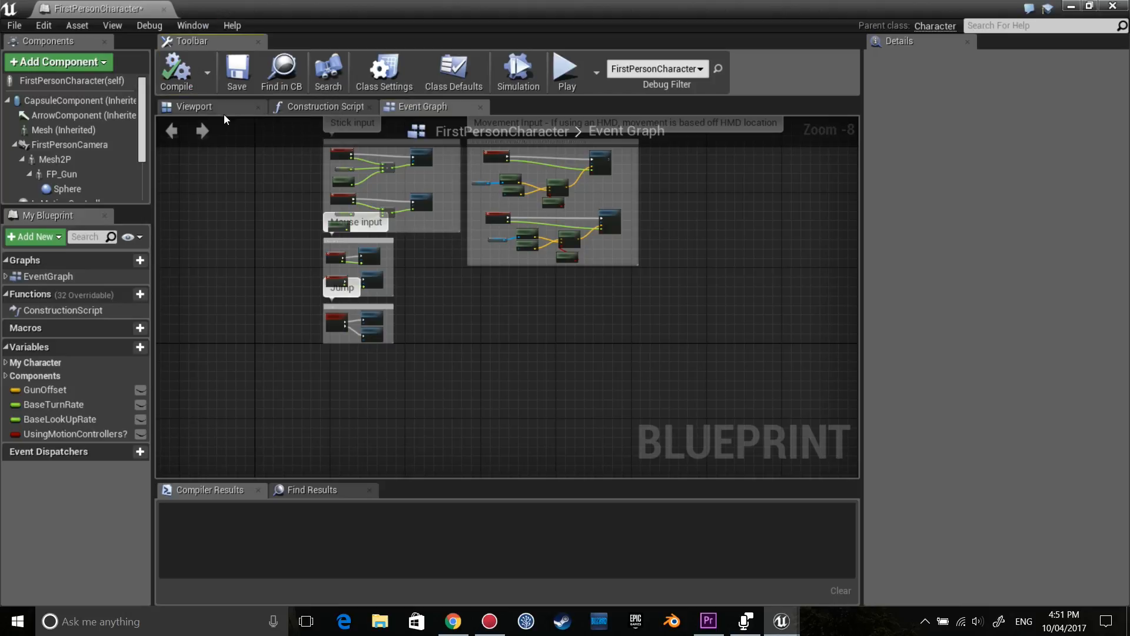
{"action": "left_click", "coordinate": [193, 106]}
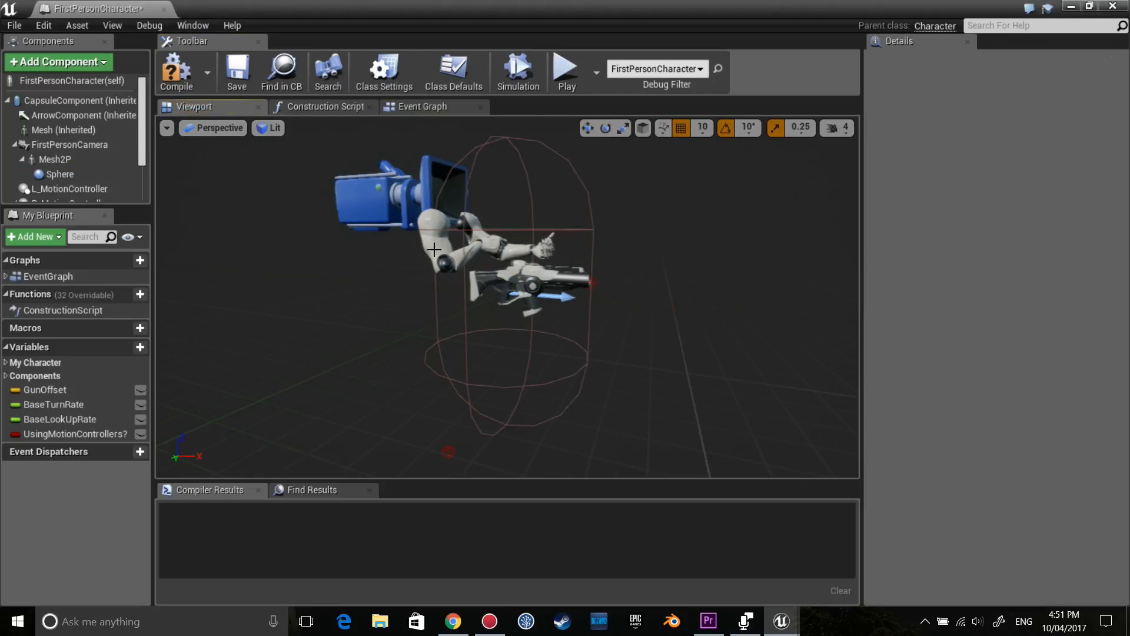
{"action": "left_click", "coordinate": [72, 144]}
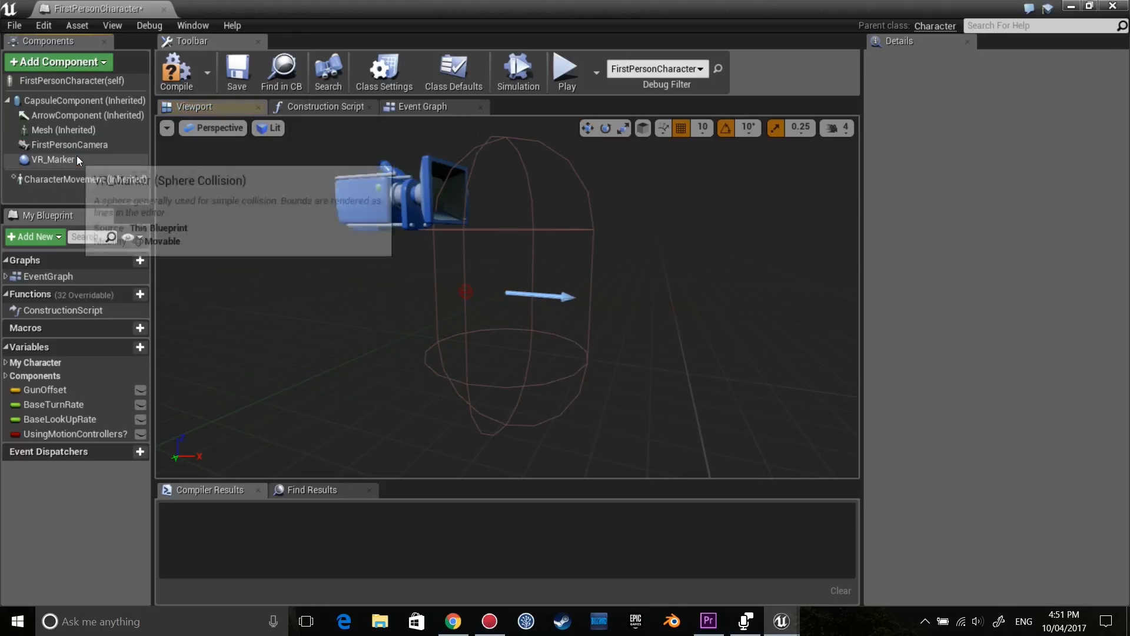
{"action": "left_click", "coordinate": [64, 129]}
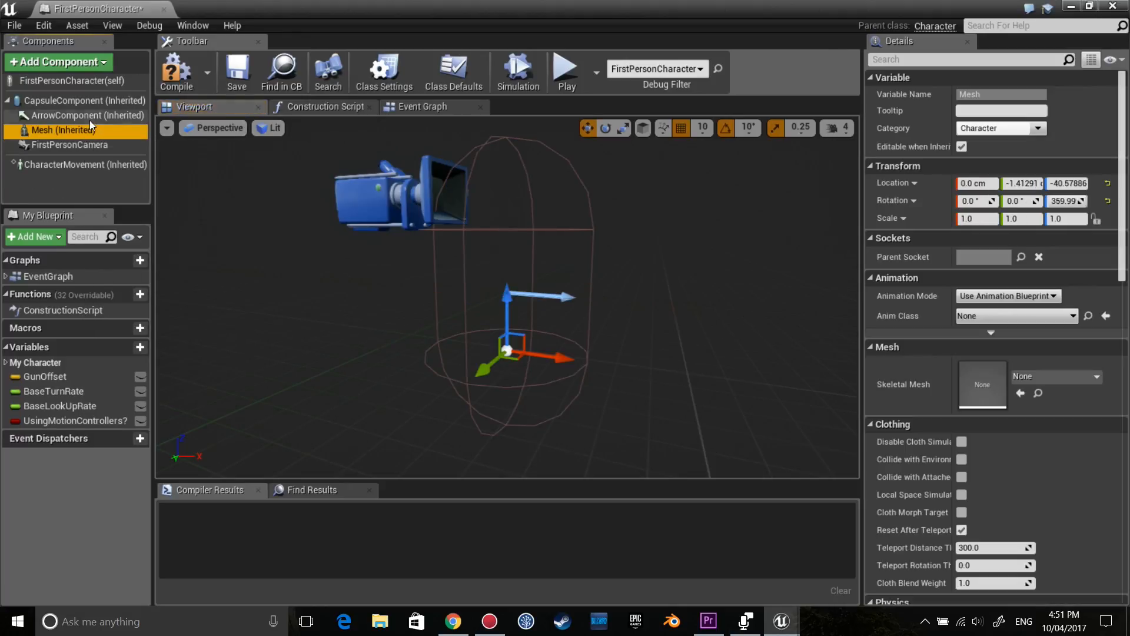
- Compile the blueprint and jump to the AttachToComponent error node
{"action": "left_click", "coordinate": [87, 100]}
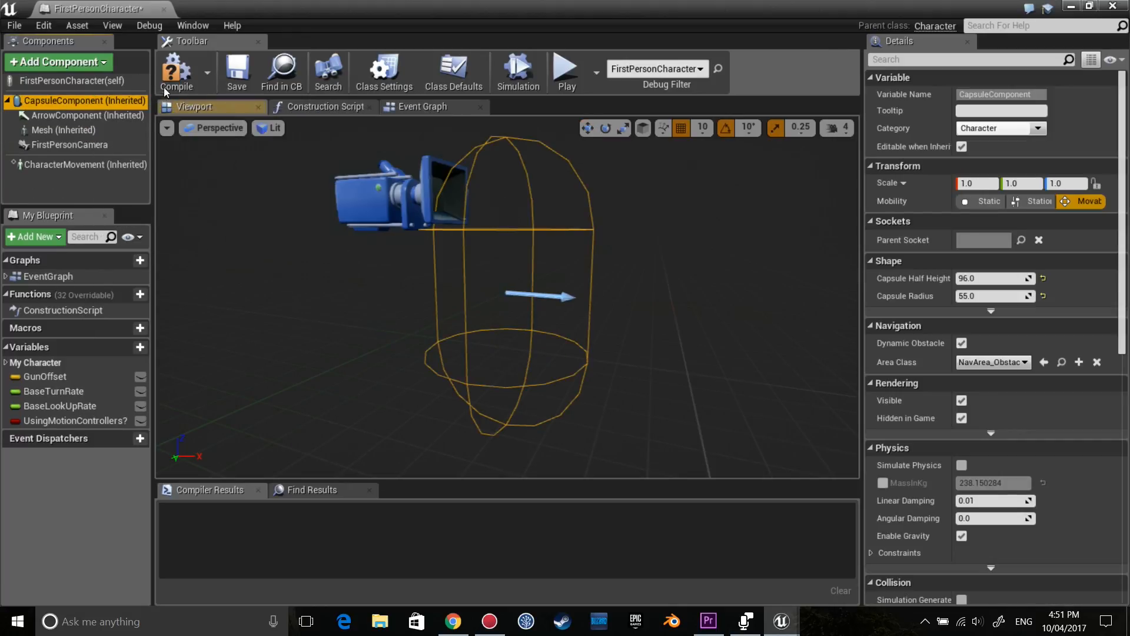
{"action": "left_click", "coordinate": [175, 71]}
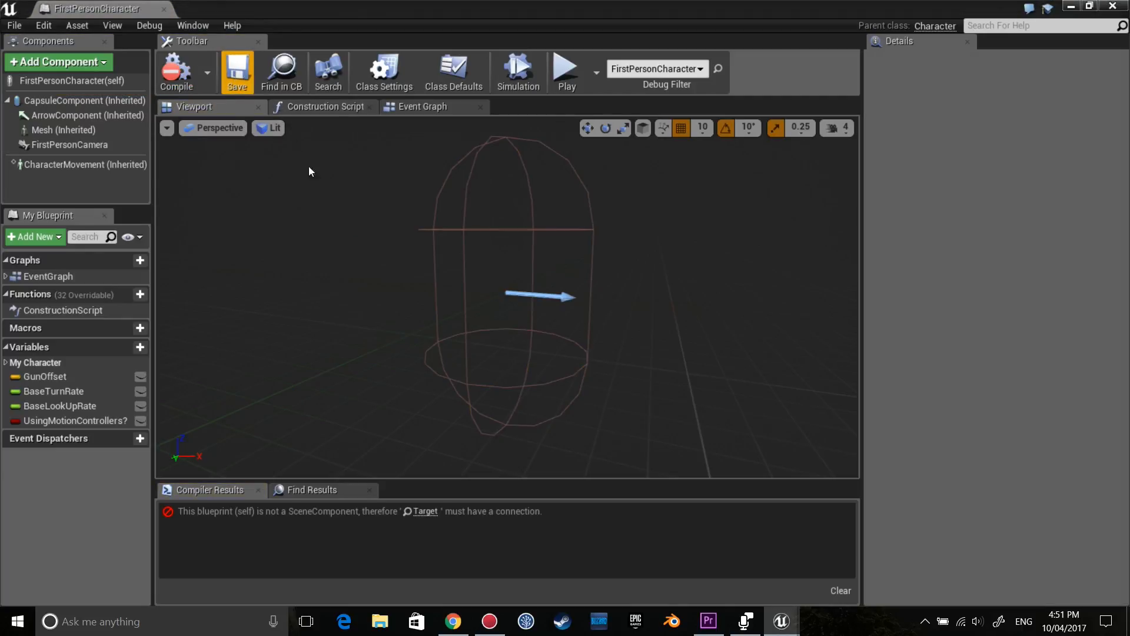
{"action": "left_click", "coordinate": [323, 106]}
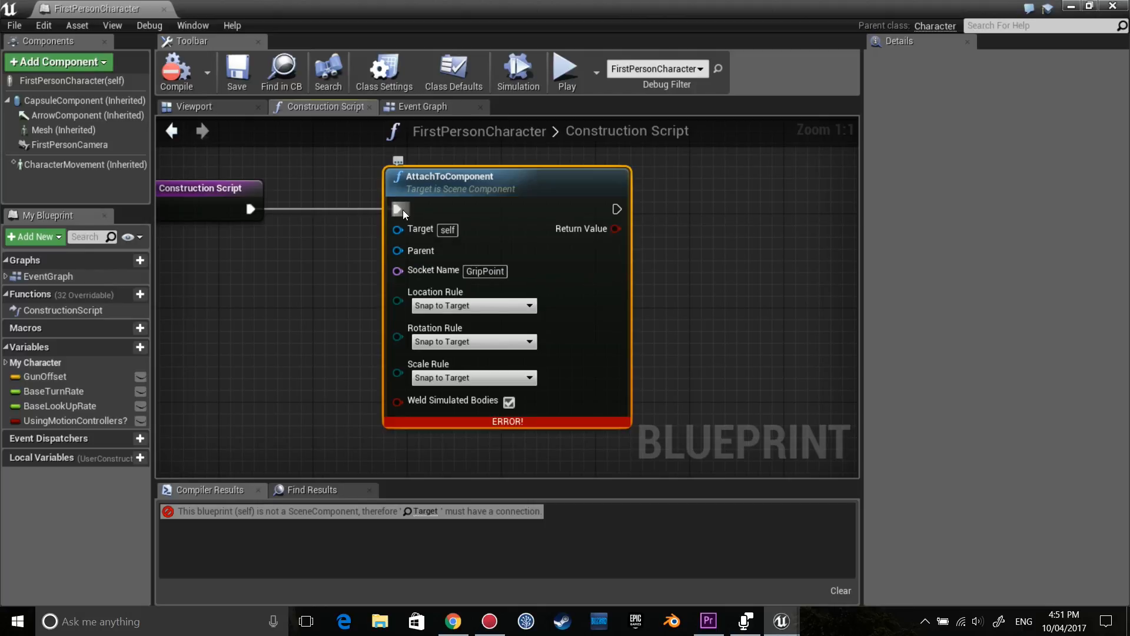
- Unhook AttachToComponent's exec pin, recompile without errors, and return to the level editor
{"action": "left_click", "coordinate": [176, 70]}
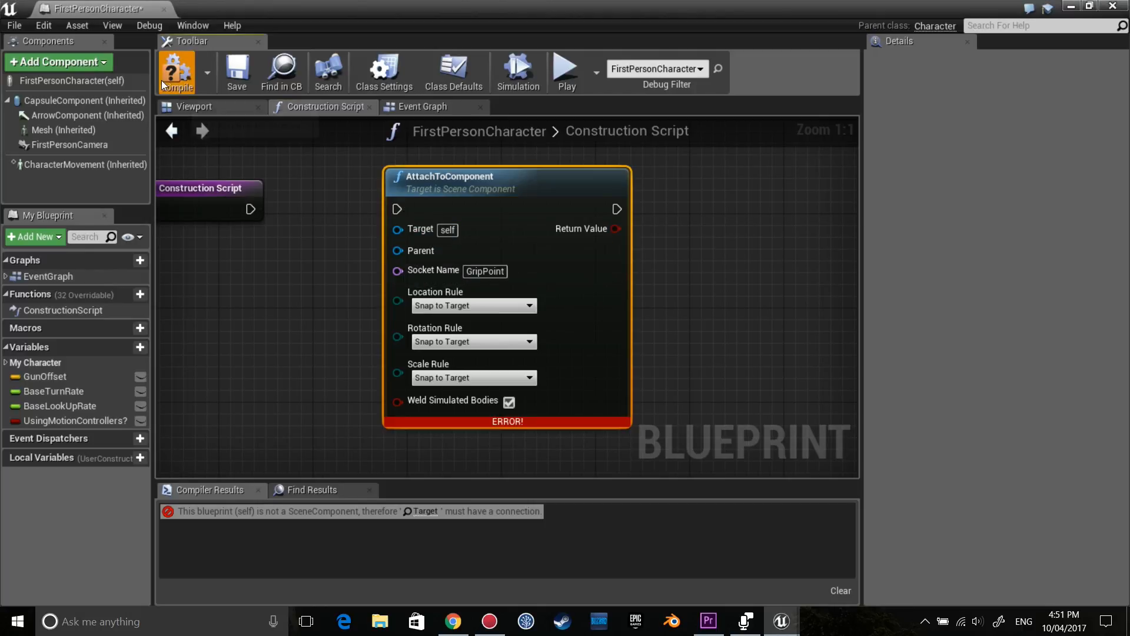
{"action": "left_click", "coordinate": [176, 72]}
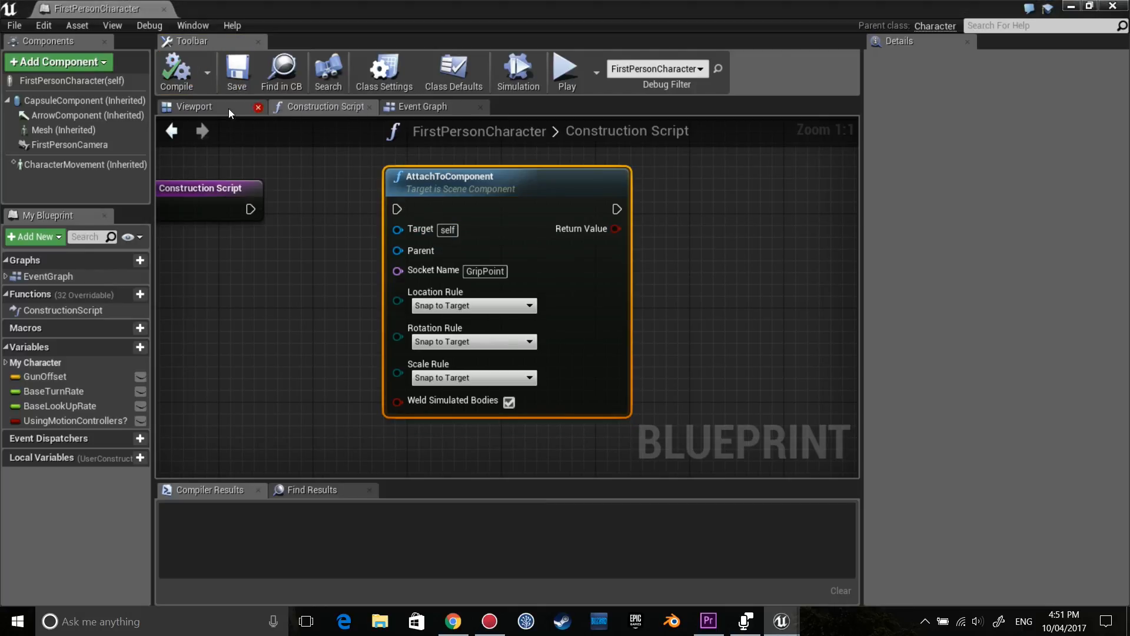
{"action": "left_click", "coordinate": [422, 106]}
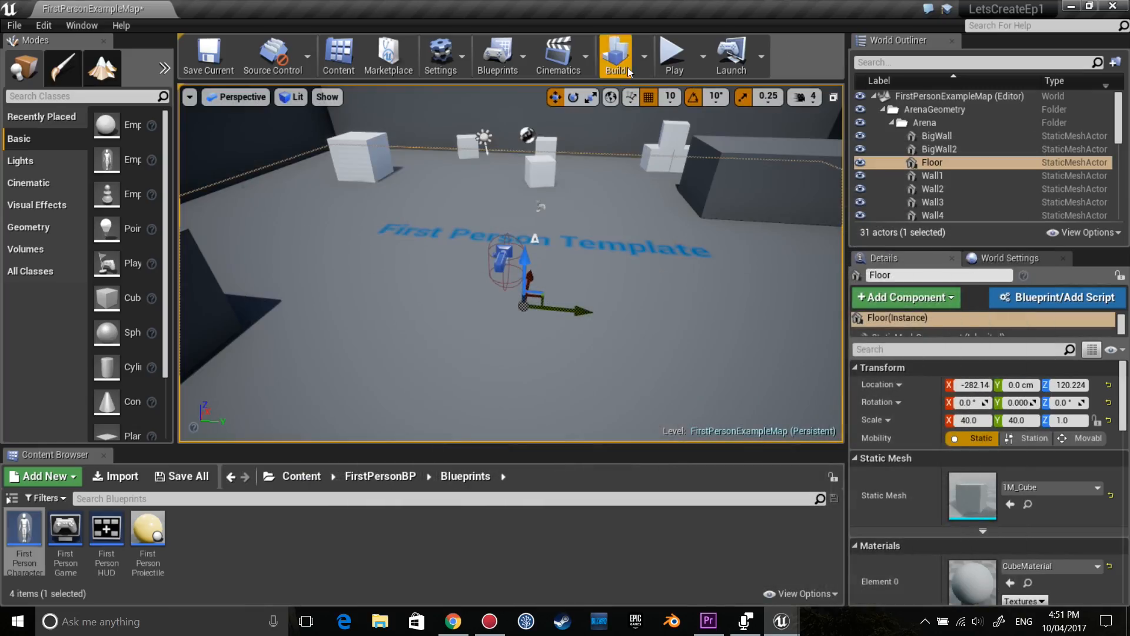
- Play the level with the stripped-down character, then stop the session
{"action": "left_click", "coordinate": [672, 56]}
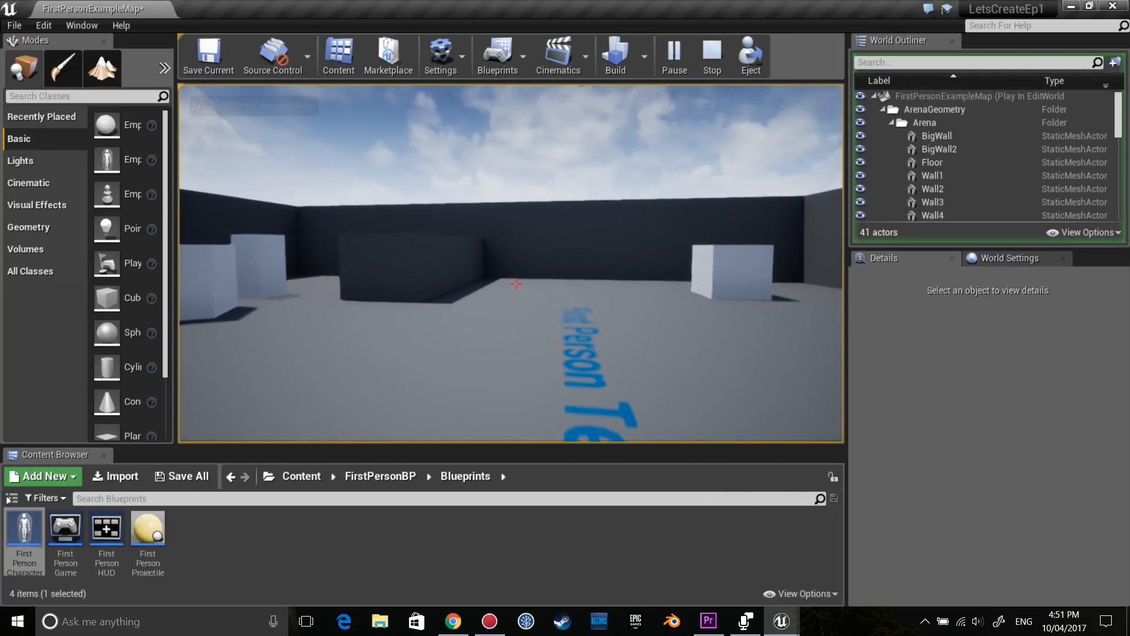
{"action": "left_click", "coordinate": [712, 55]}
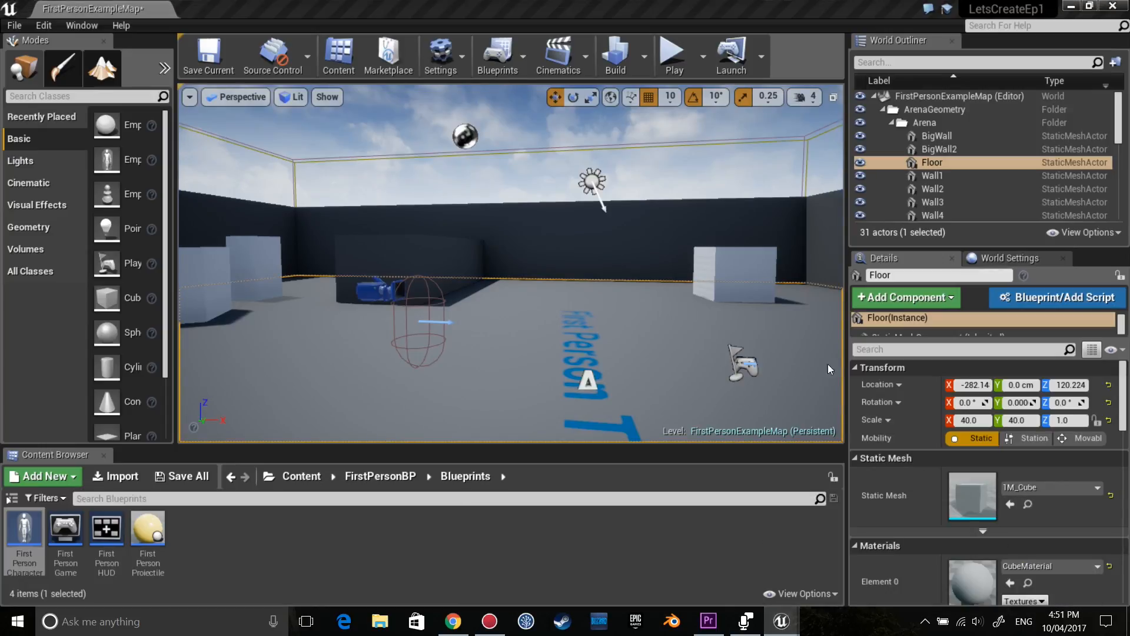
- Reopen FirstPersonCharacter and rename the Jump comment to 'DoubleJump'
{"action": "double_click", "coordinate": [24, 527]}
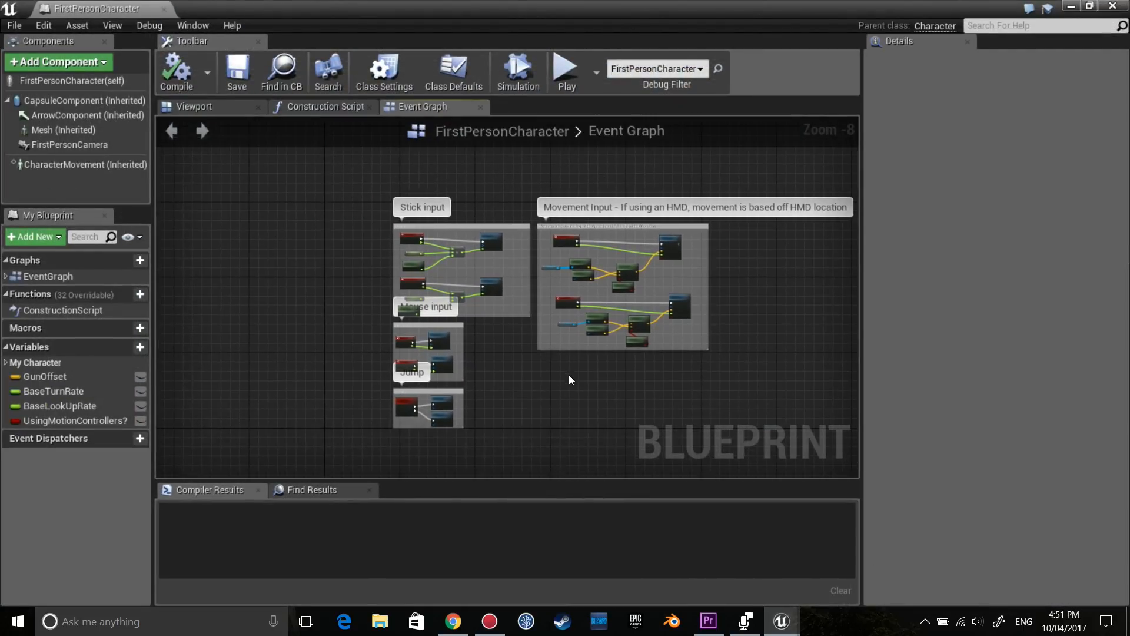
{"action": "scroll", "scroll_direction": "up", "scroll_amount": 3}
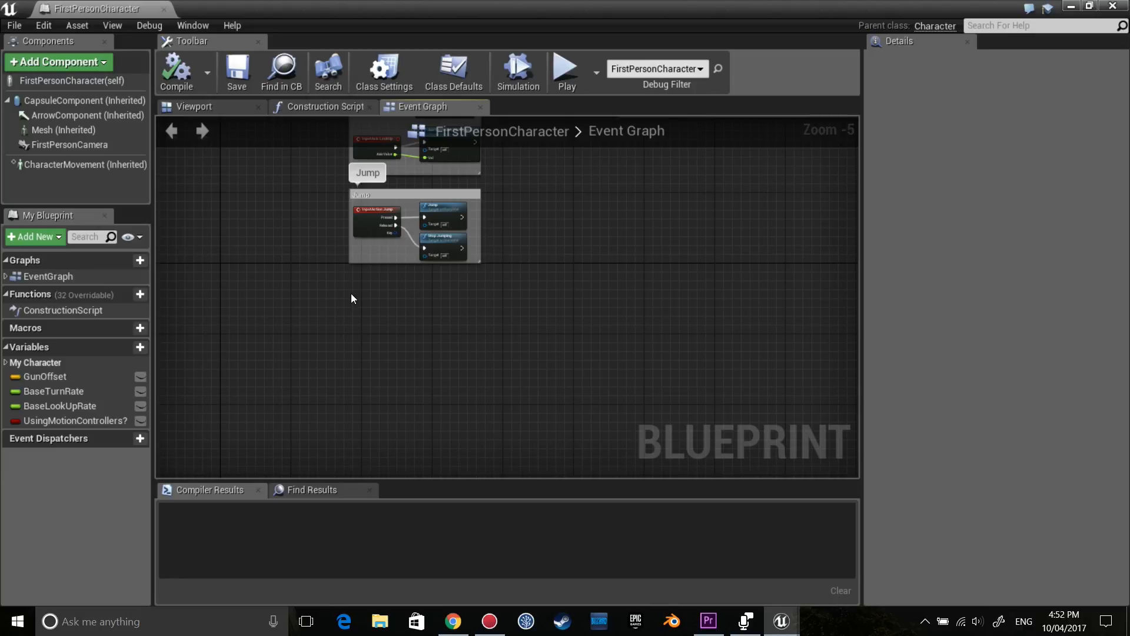
{"action": "right_click", "coordinate": [353, 298]}
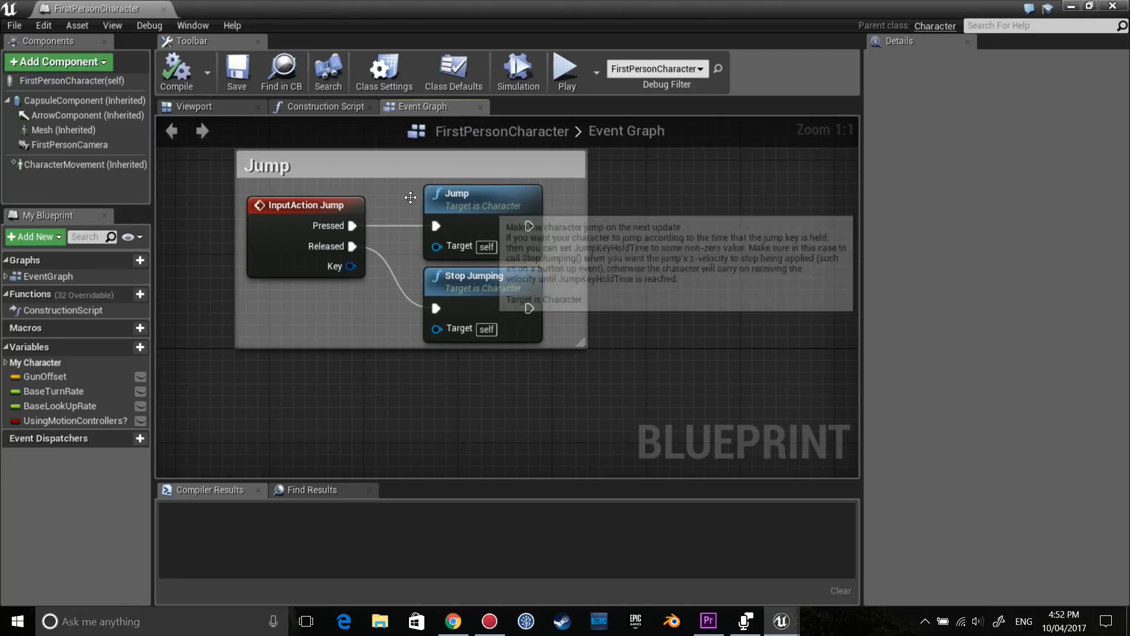
{"action": "left_click", "coordinate": [288, 164]}
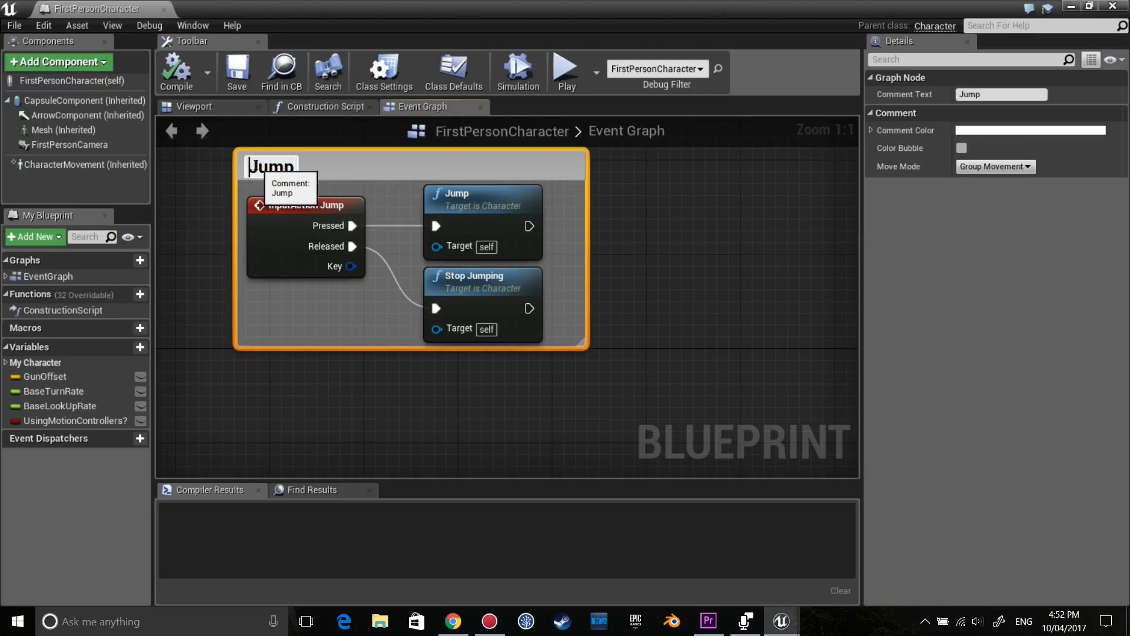
{"action": "type", "text": "DoubleJump"}
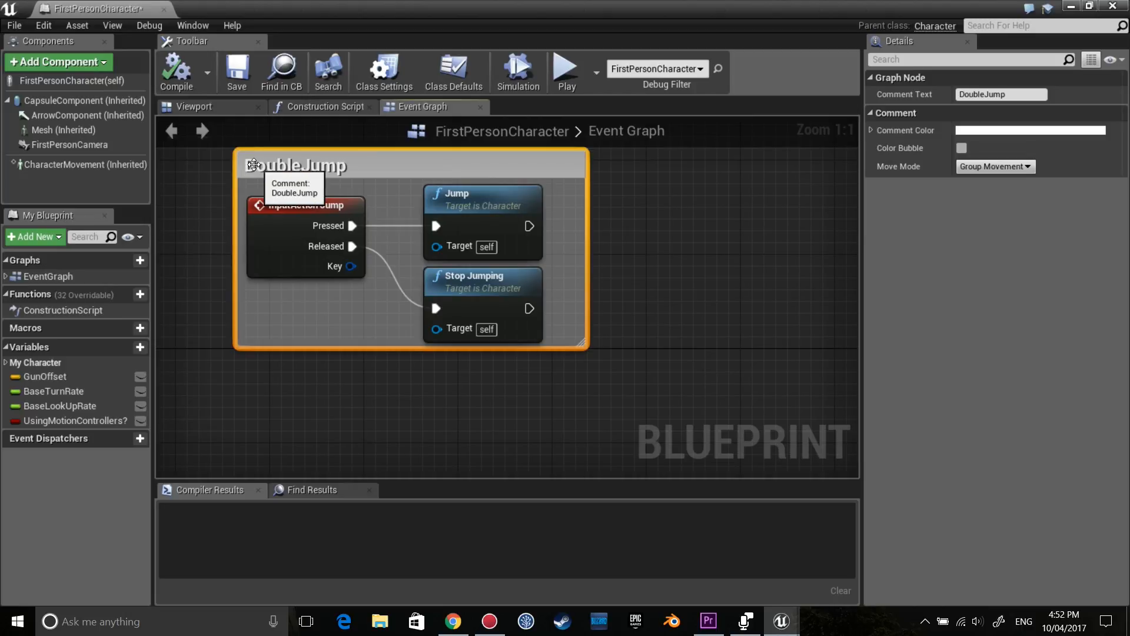
{"action": "mouse_move", "coordinate": [351, 225]}
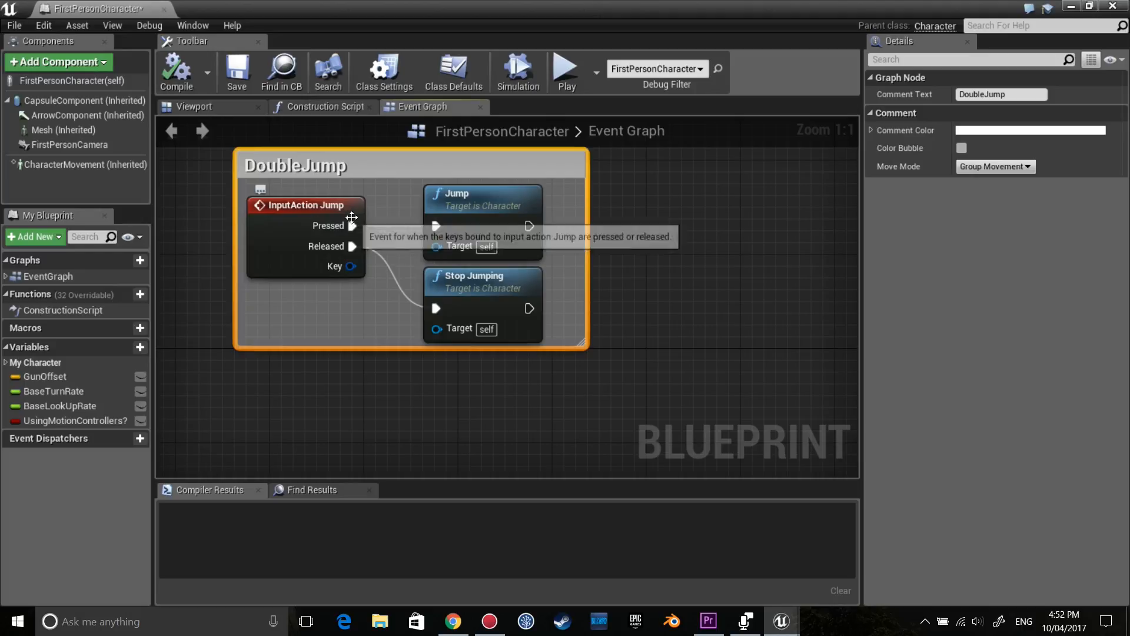
{"action": "mouse_move", "coordinate": [472, 281]}
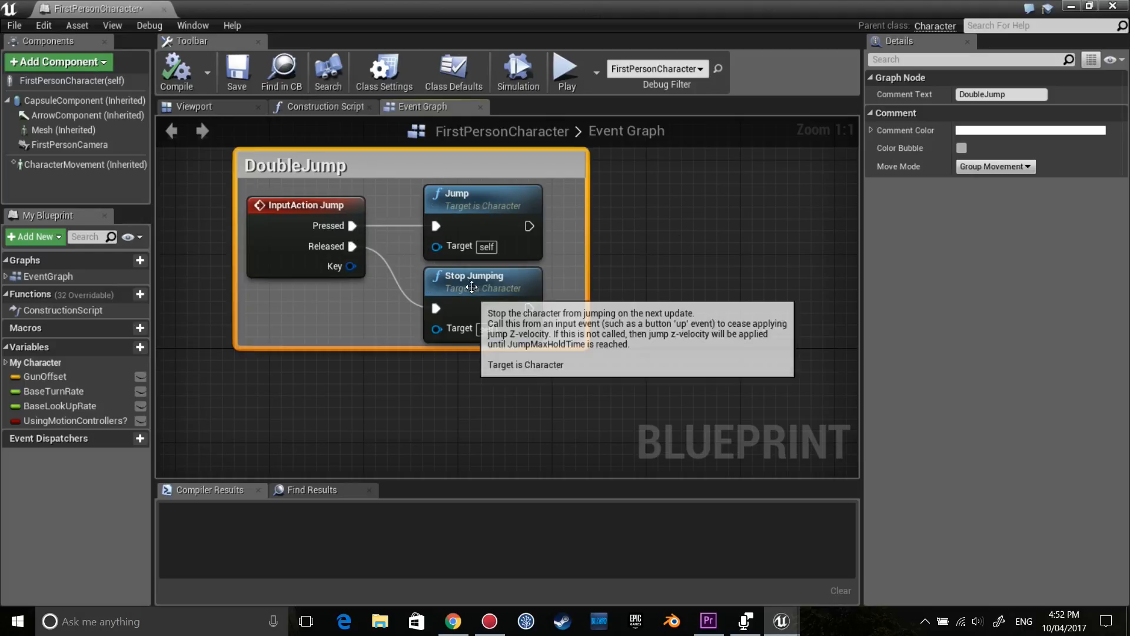
{"action": "mouse_move", "coordinate": [541, 299]}
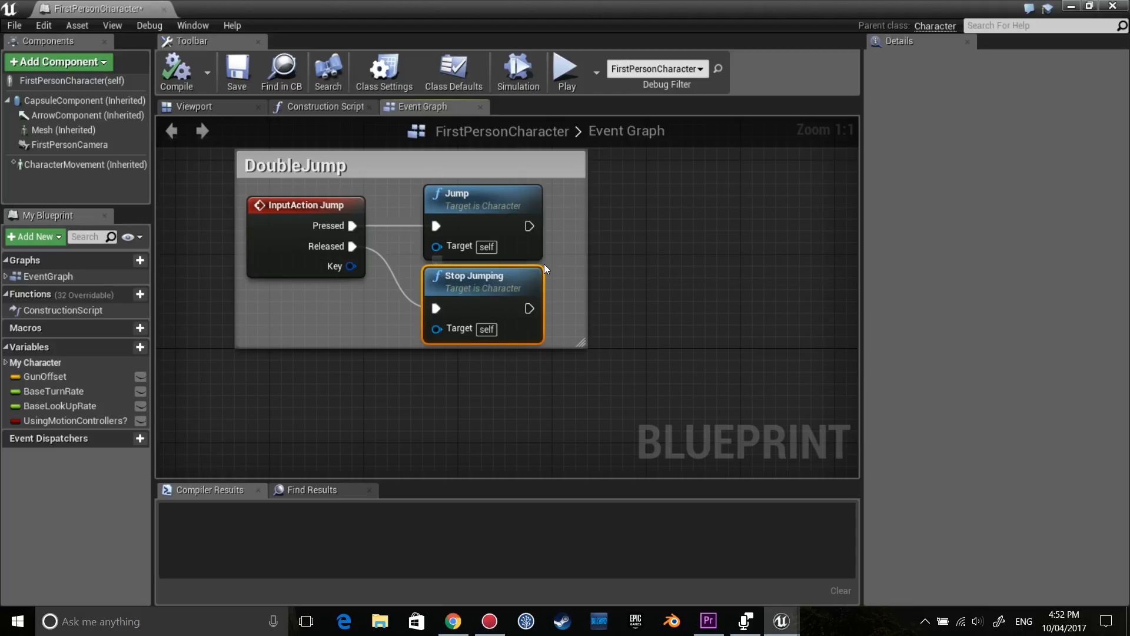
- Delete Stop Jumping, add Switch on Int, and give it an extra output pin
{"action": "key", "text": "Delete"}
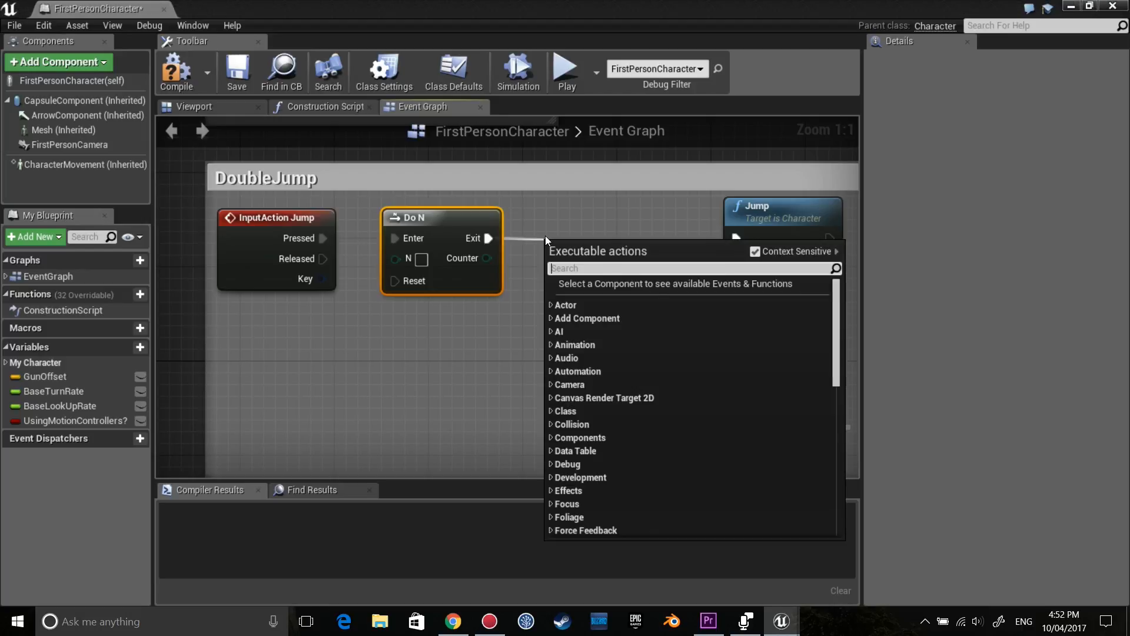
{"action": "type", "text": "switch on int"}
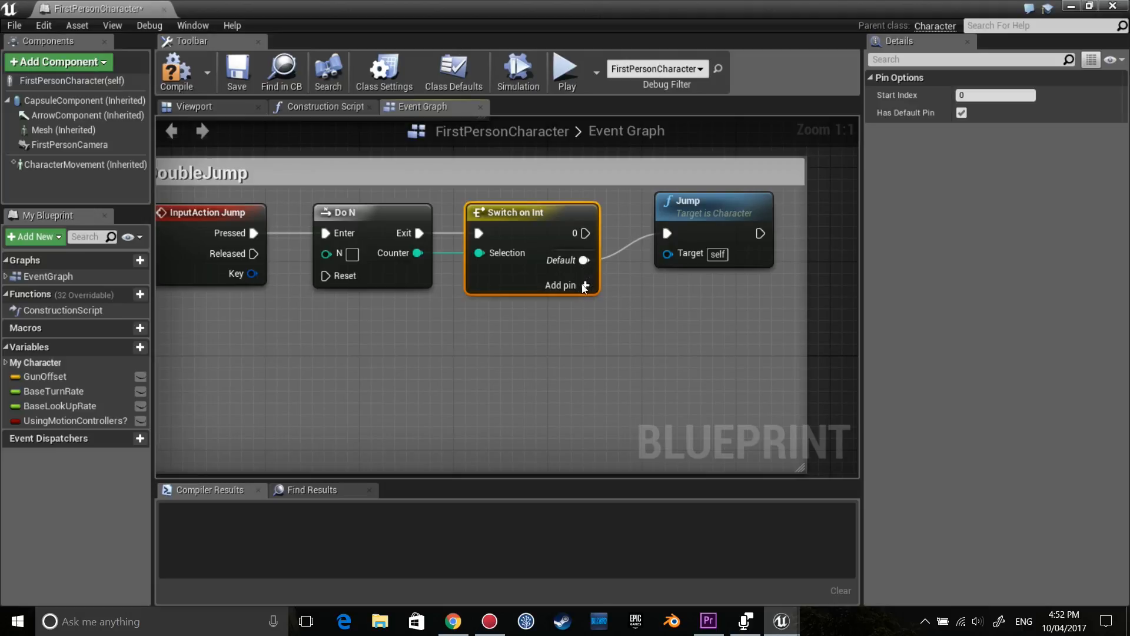
{"action": "left_click", "coordinate": [569, 285]}
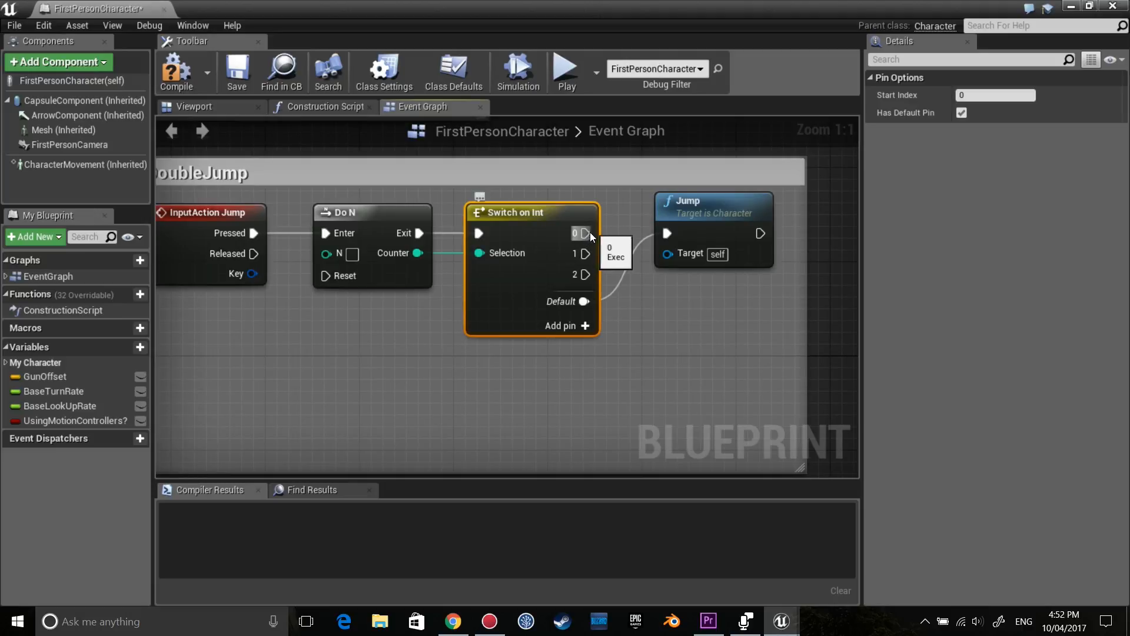
{"action": "mouse_move", "coordinate": [588, 267]}
{"action": "type", "text": "2"}
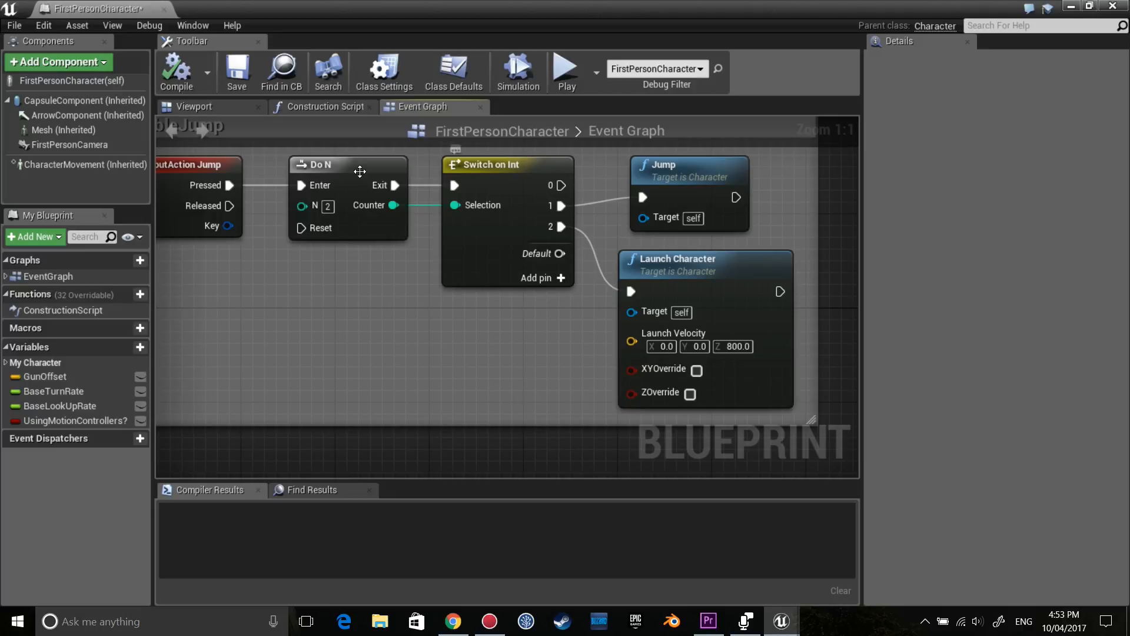
{"action": "mouse_move", "coordinate": [351, 184]}
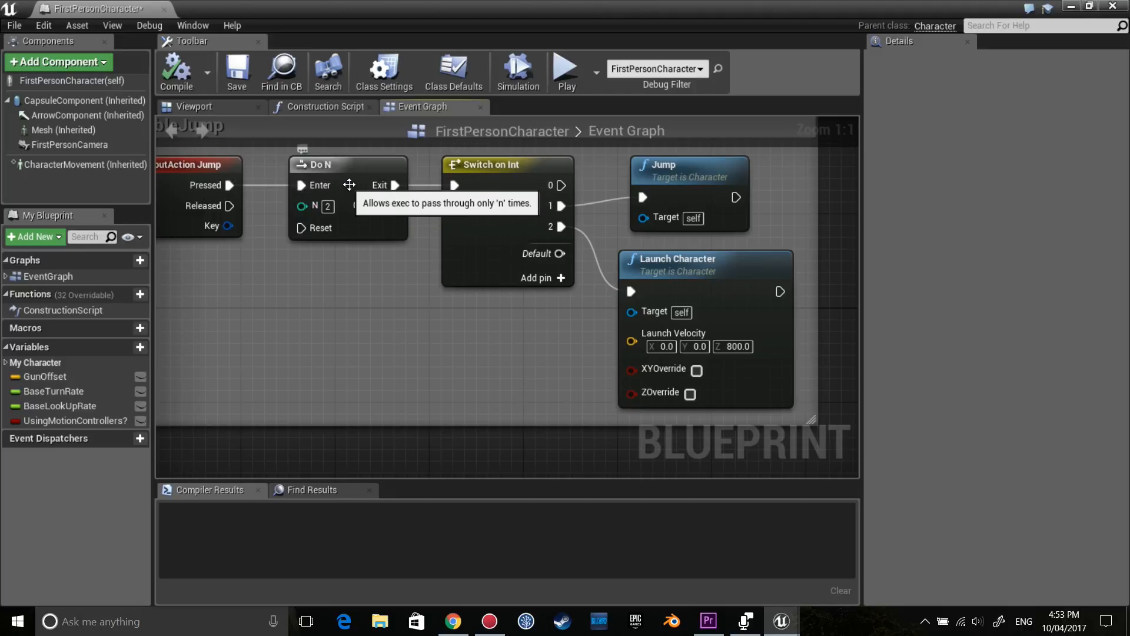
{"action": "mouse_move", "coordinate": [317, 209]}
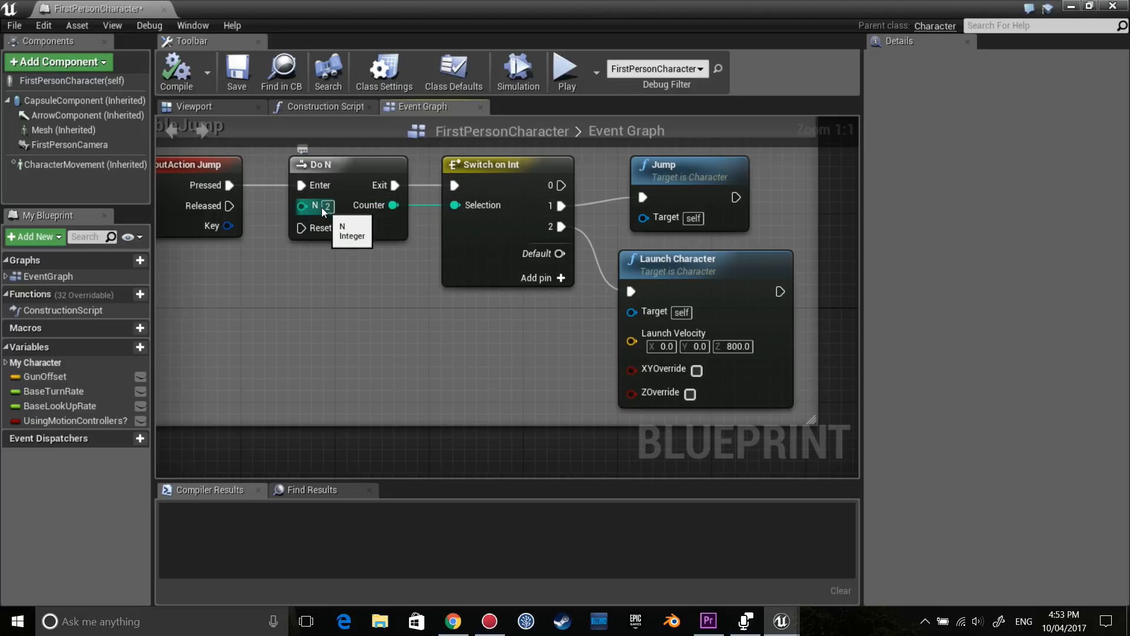
{"action": "mouse_move", "coordinate": [376, 191]}
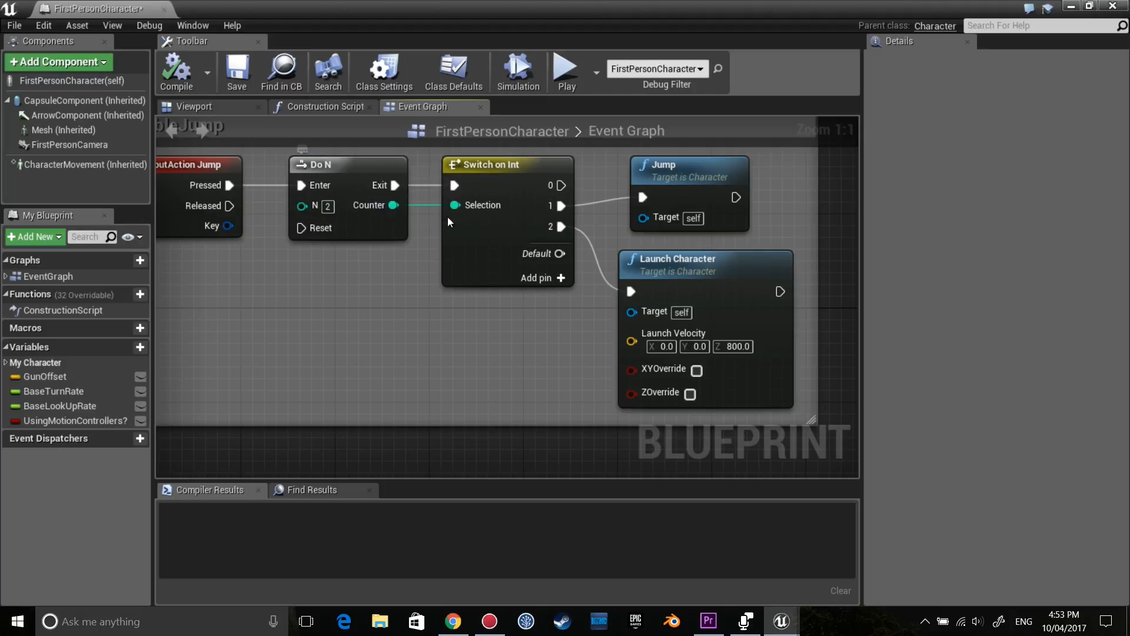
{"action": "mouse_move", "coordinate": [484, 196]}
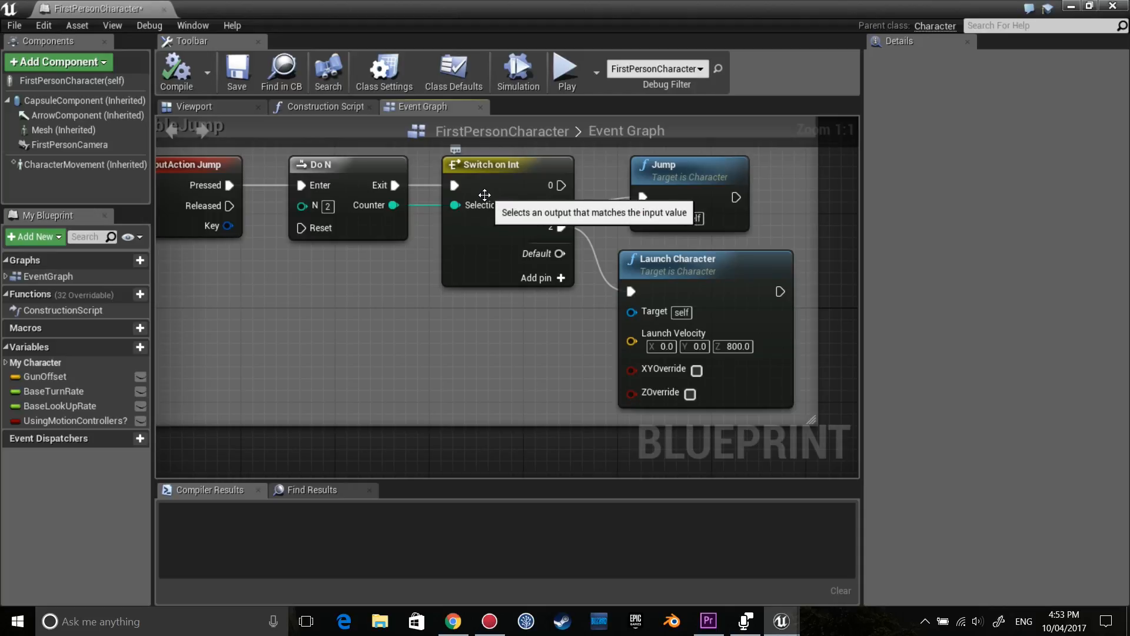
{"action": "mouse_move", "coordinate": [620, 197]}
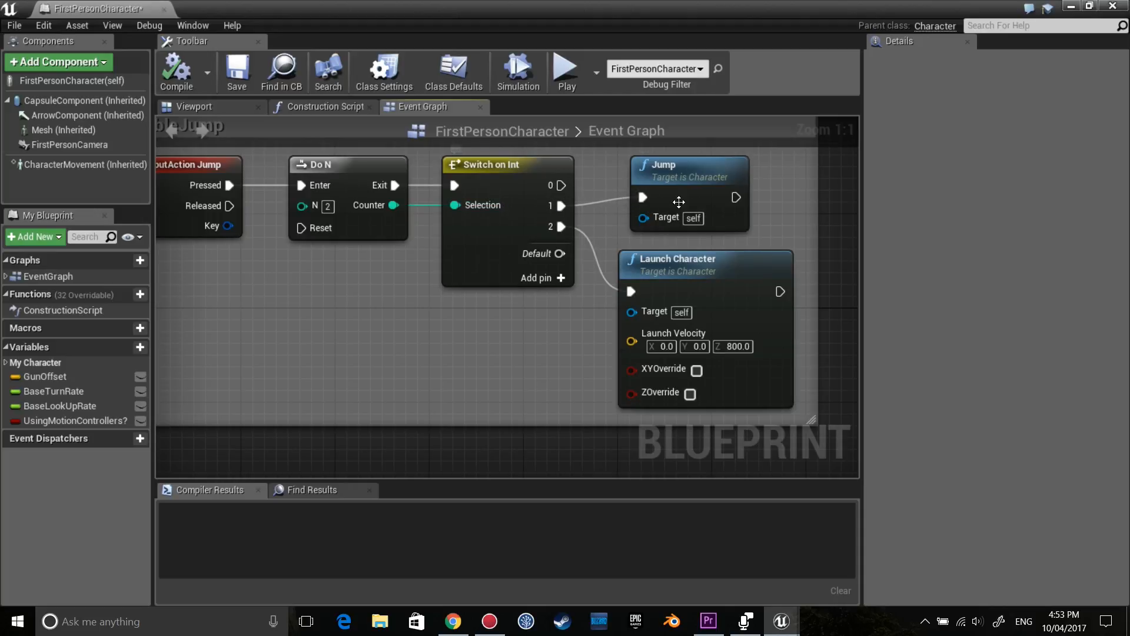
{"action": "mouse_move", "coordinate": [657, 228]}
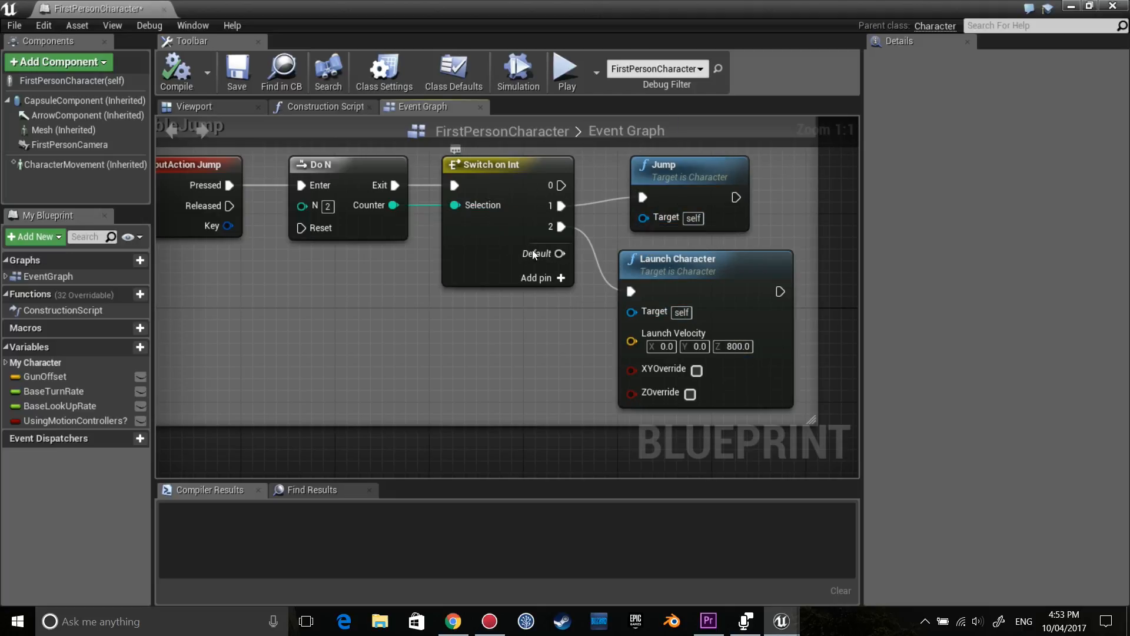
{"action": "mouse_move", "coordinate": [714, 263]}
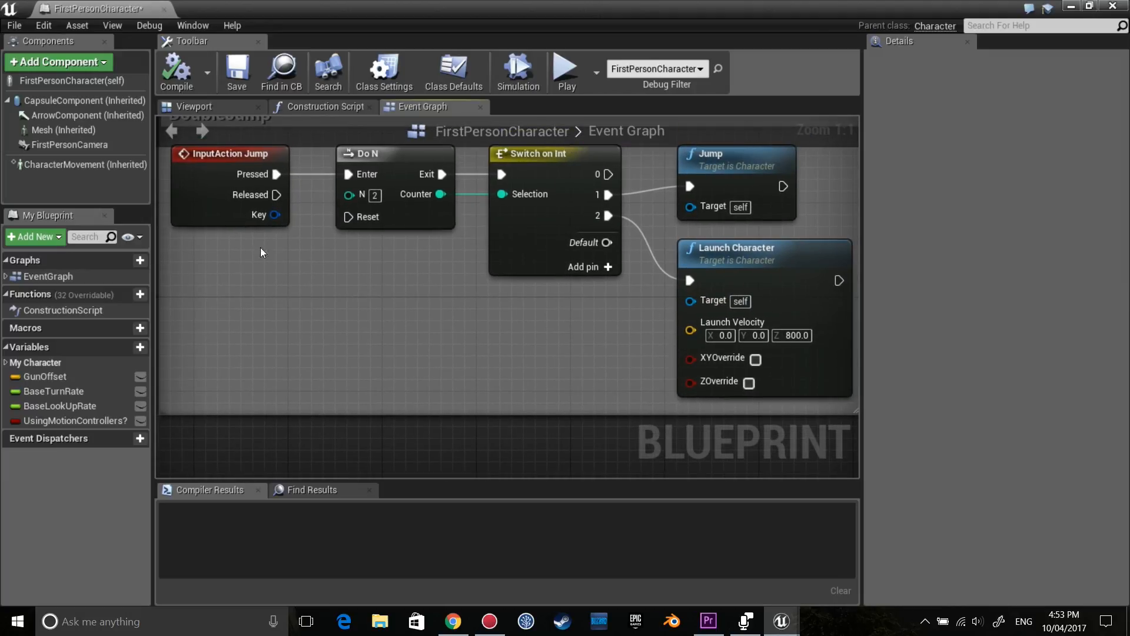
{"action": "mouse_move", "coordinate": [410, 313]}
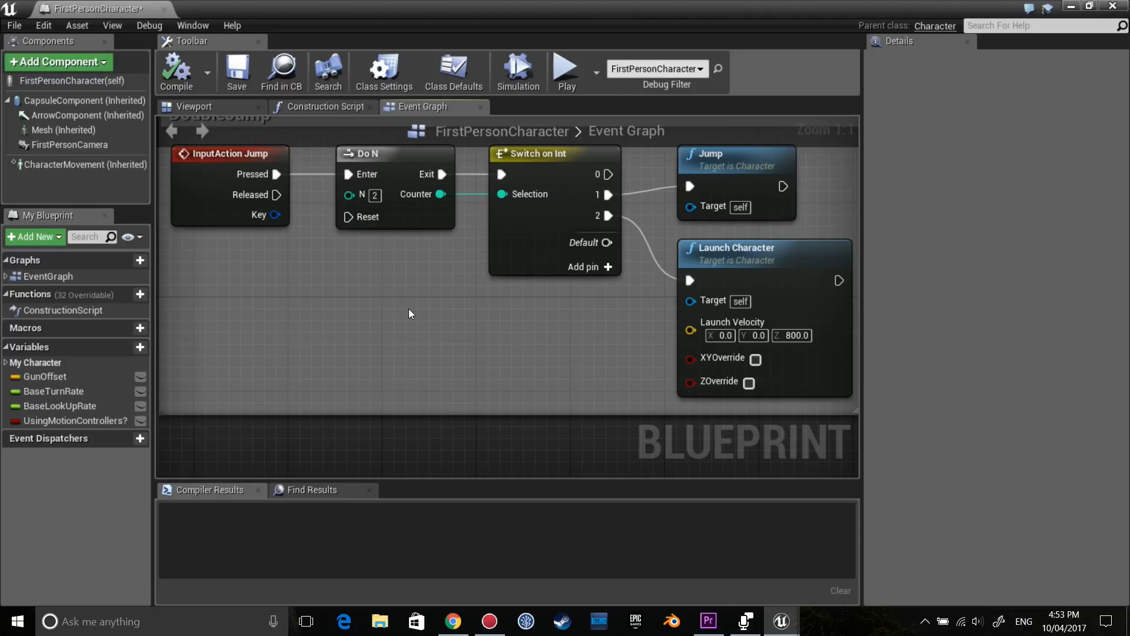
{"action": "mouse_move", "coordinate": [321, 312]}
{"action": "type", "text": "event on la"}
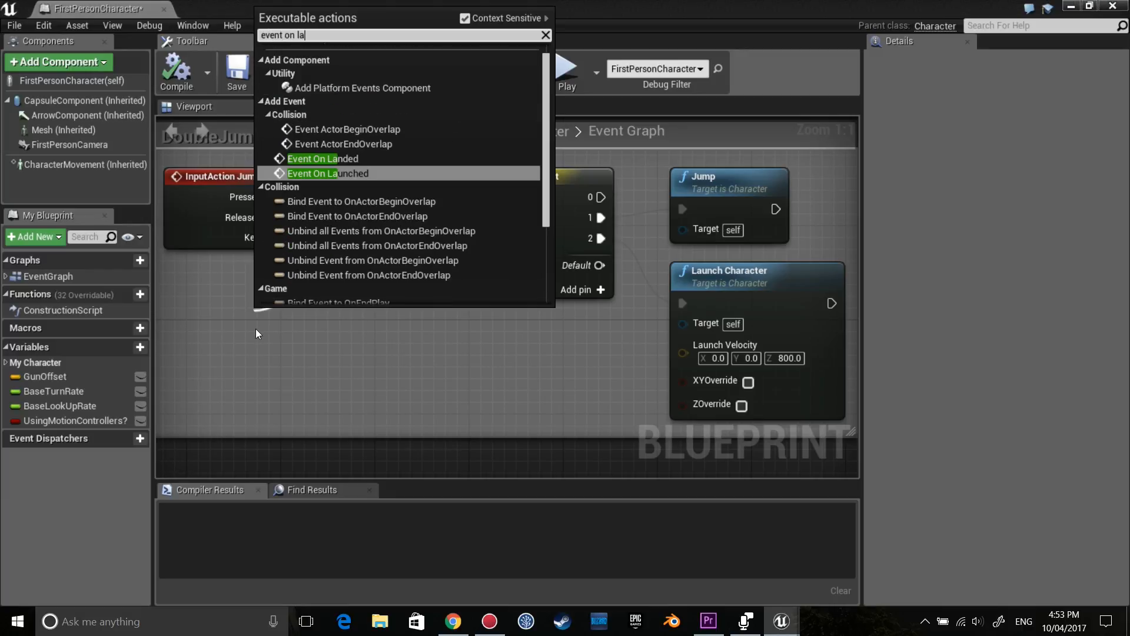
- Add Event On Landed below the jump input to reset the Do N counter
{"action": "left_click", "coordinate": [320, 158]}
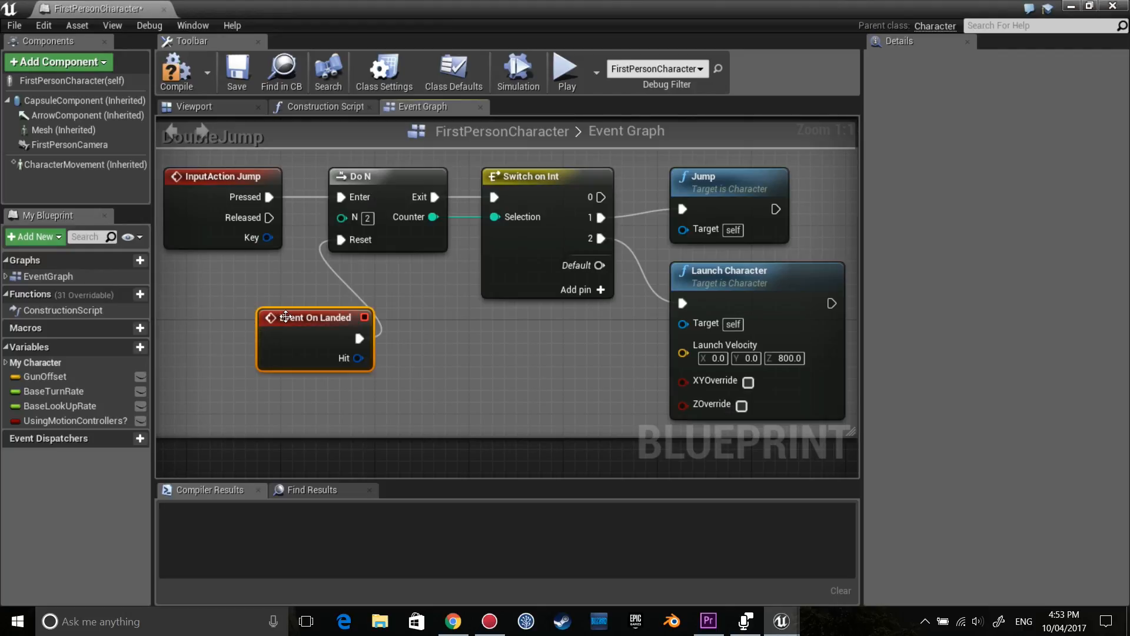
{"action": "left_click_drag", "start_coordinate": [314, 318], "coordinate": [244, 294]}
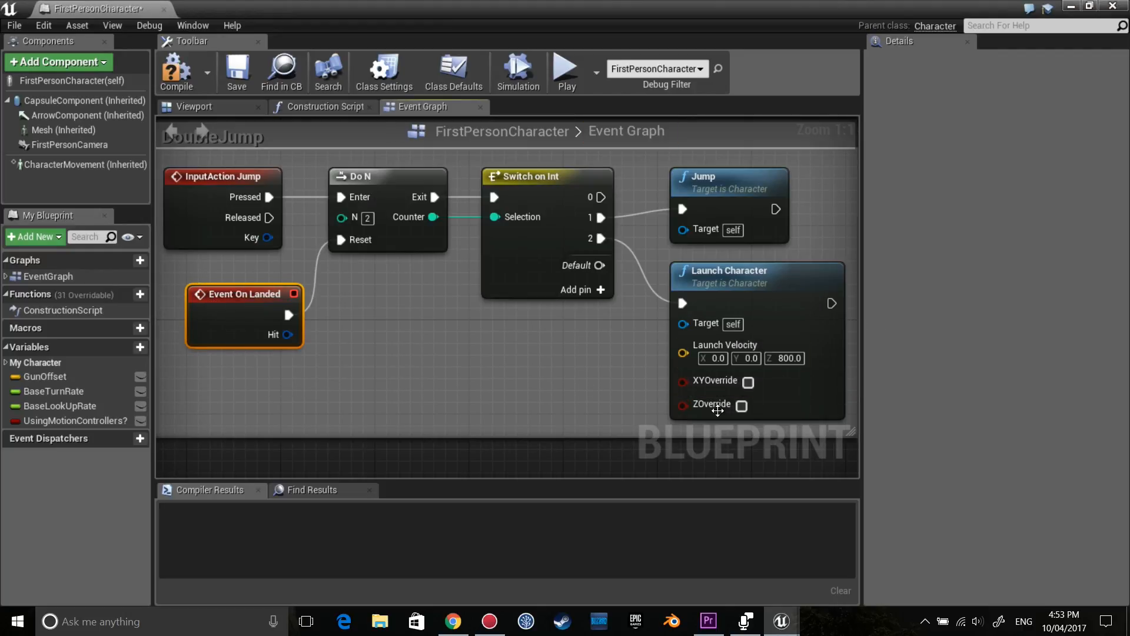
{"action": "scroll", "scroll_direction": "down", "scroll_amount": 3}
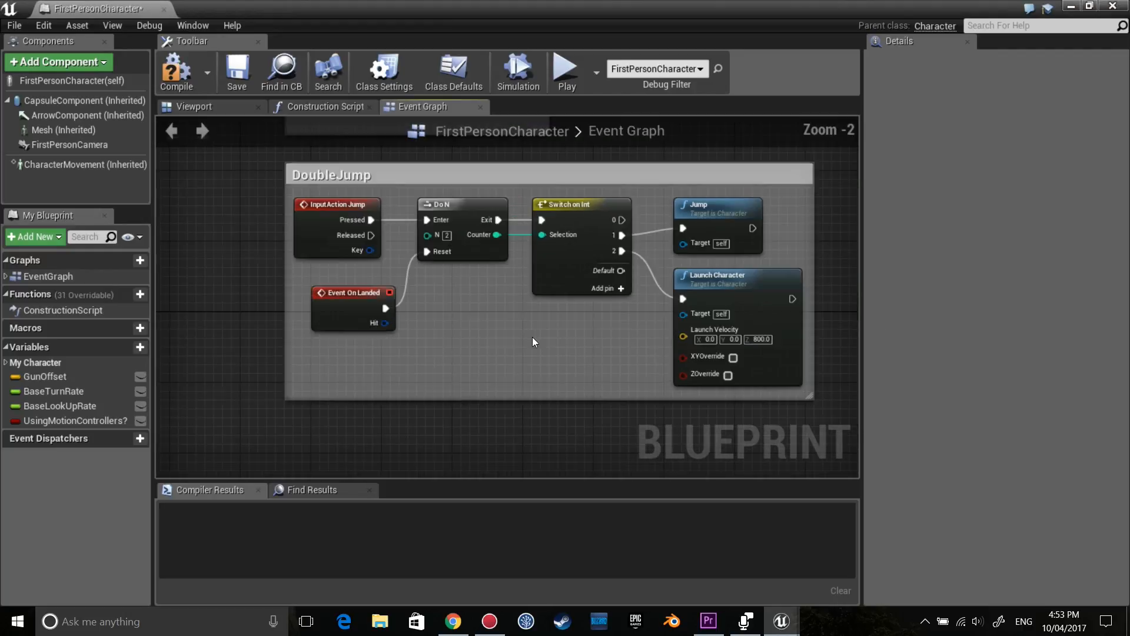
{"action": "scroll", "scroll_direction": "up", "scroll_amount": 3}
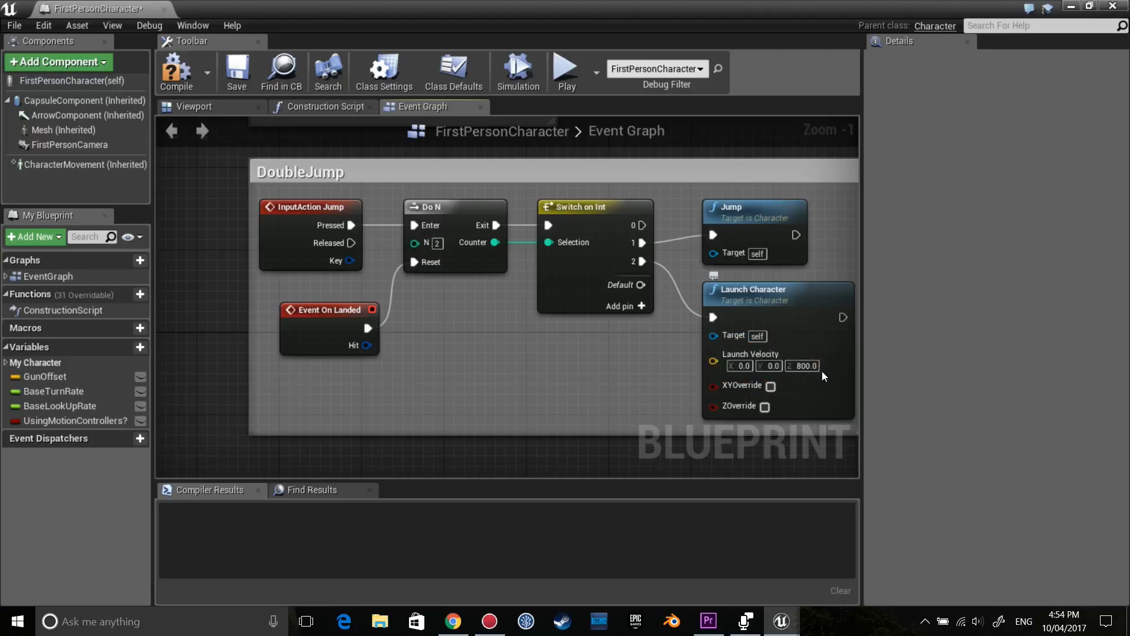
{"action": "mouse_move", "coordinate": [343, 313]}
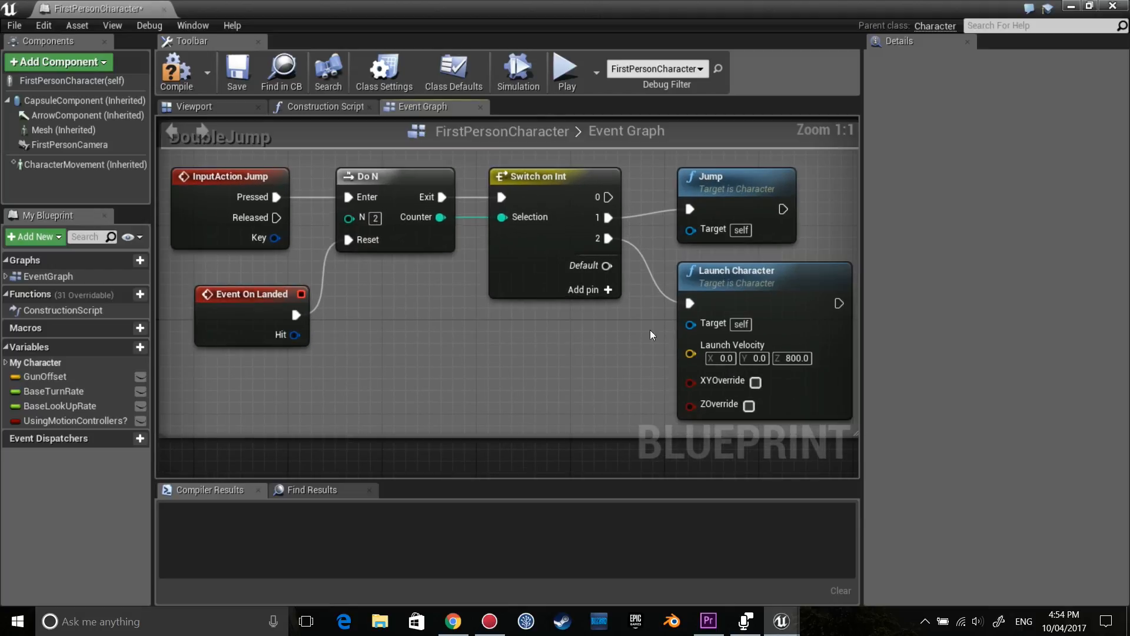
{"action": "mouse_move", "coordinate": [607, 290]}
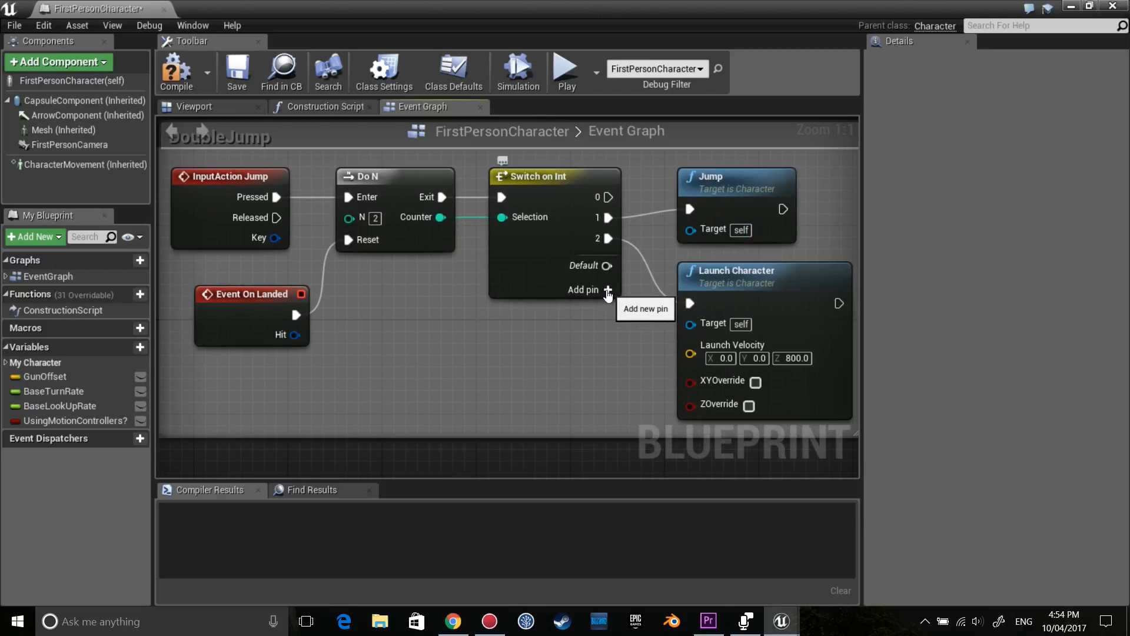
{"action": "mouse_move", "coordinate": [740, 470]}
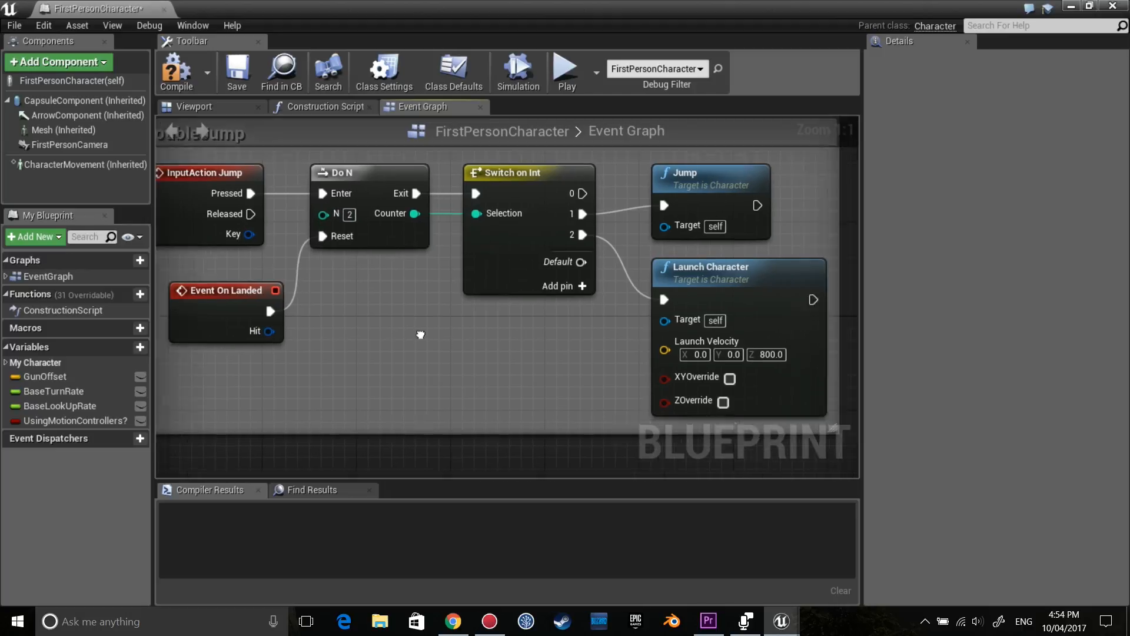
{"action": "scroll", "scroll_direction": "down", "scroll_amount": 3}
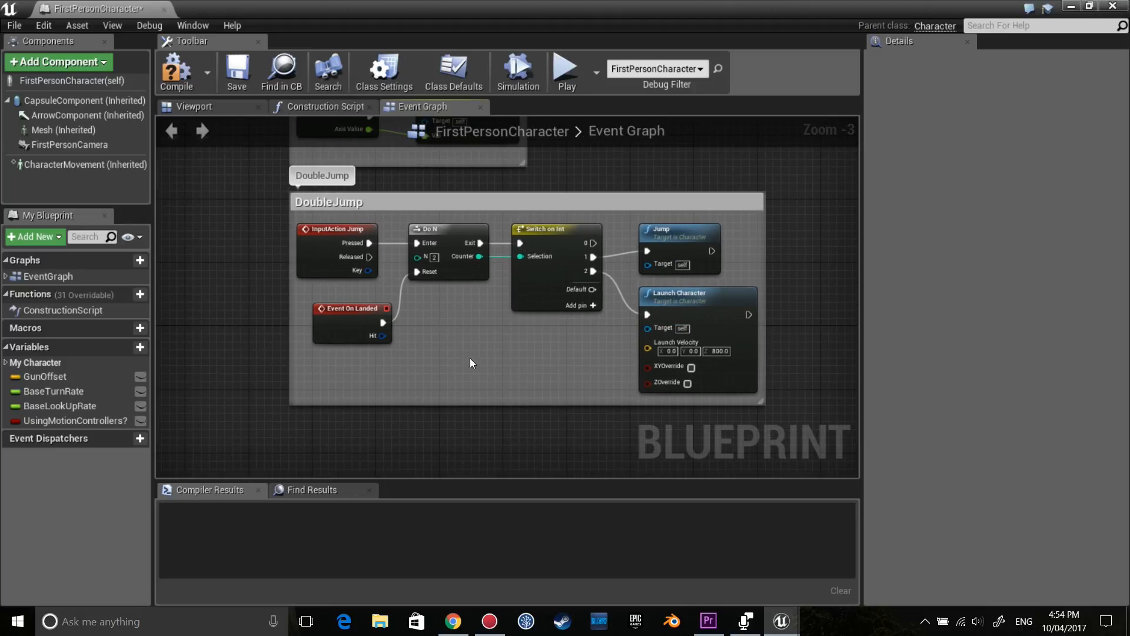
{"action": "scroll", "scroll_direction": "down", "scroll_amount": 3}
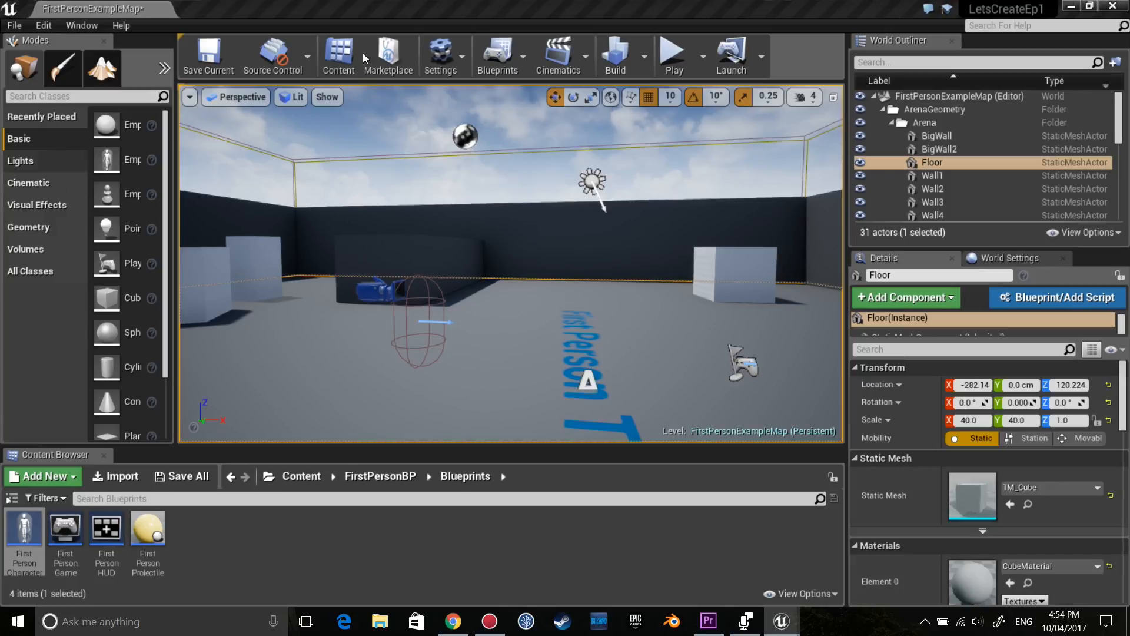
{"action": "left_click", "coordinate": [670, 54]}
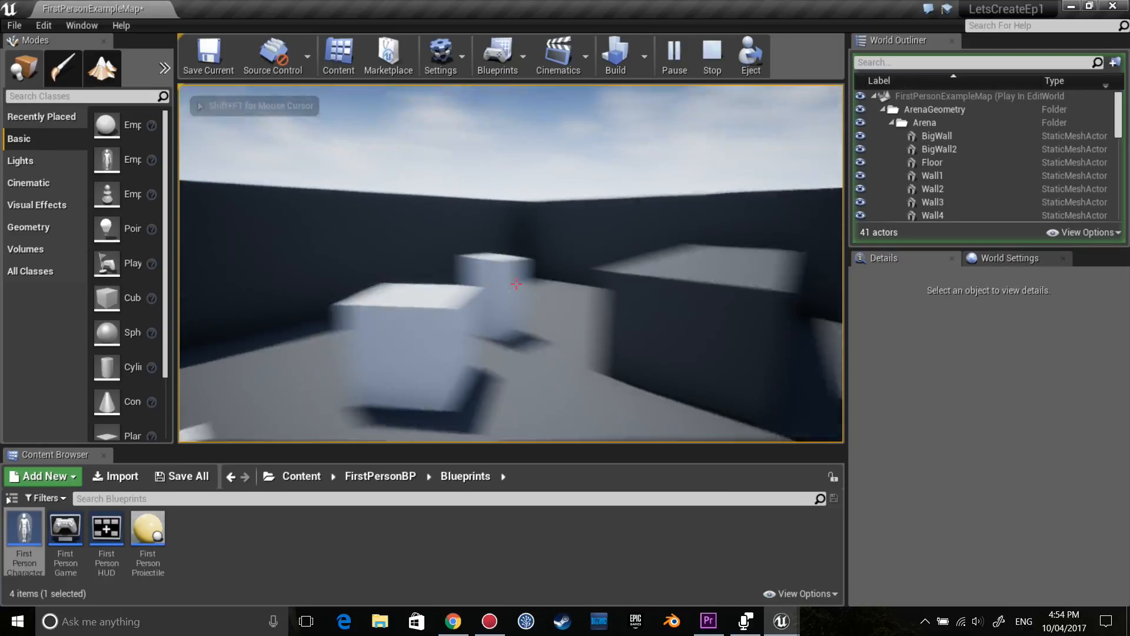
{"action": "left_click", "coordinate": [710, 57]}
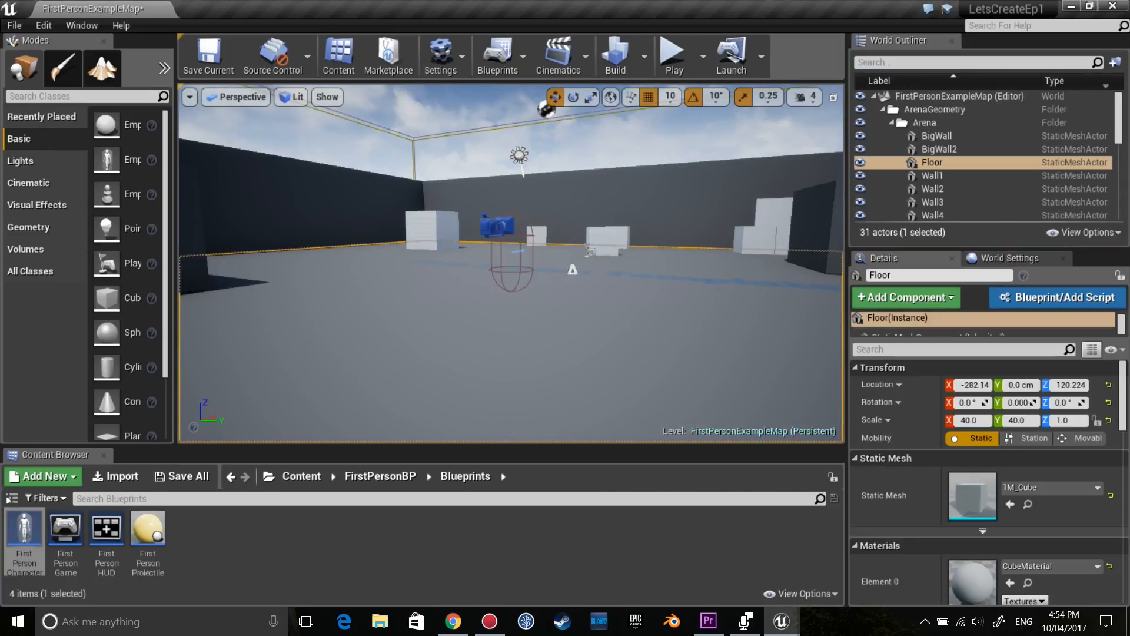
{"action": "double_click", "coordinate": [24, 530]}
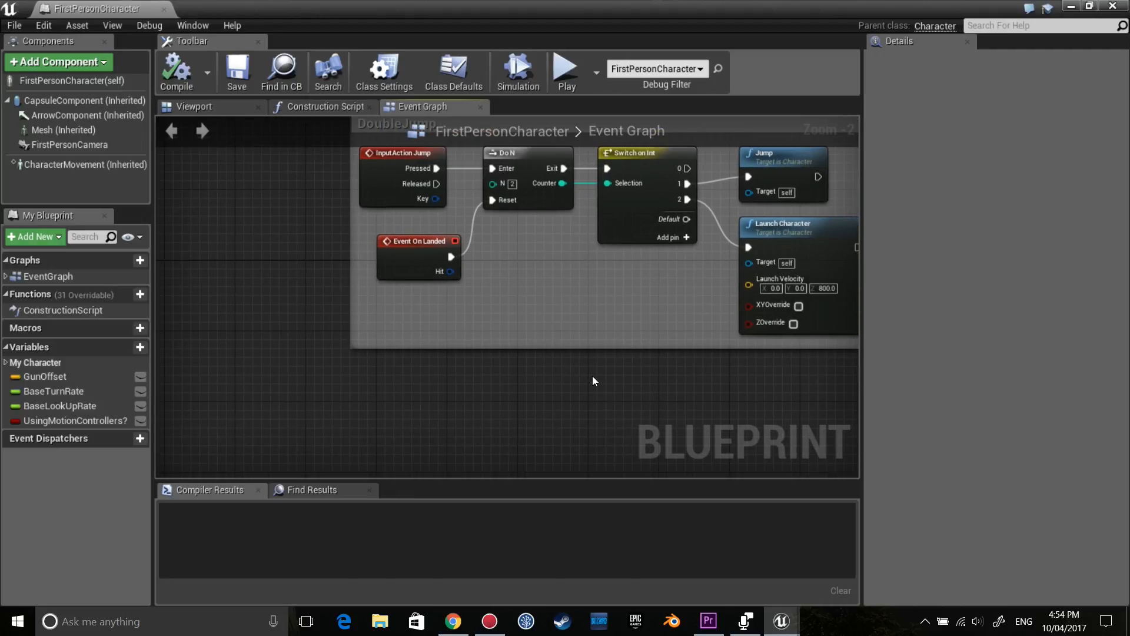
- Create the CanDash boolean, compile, and set its default value to true
{"action": "scroll", "scroll_direction": "up", "scroll_amount": 3}
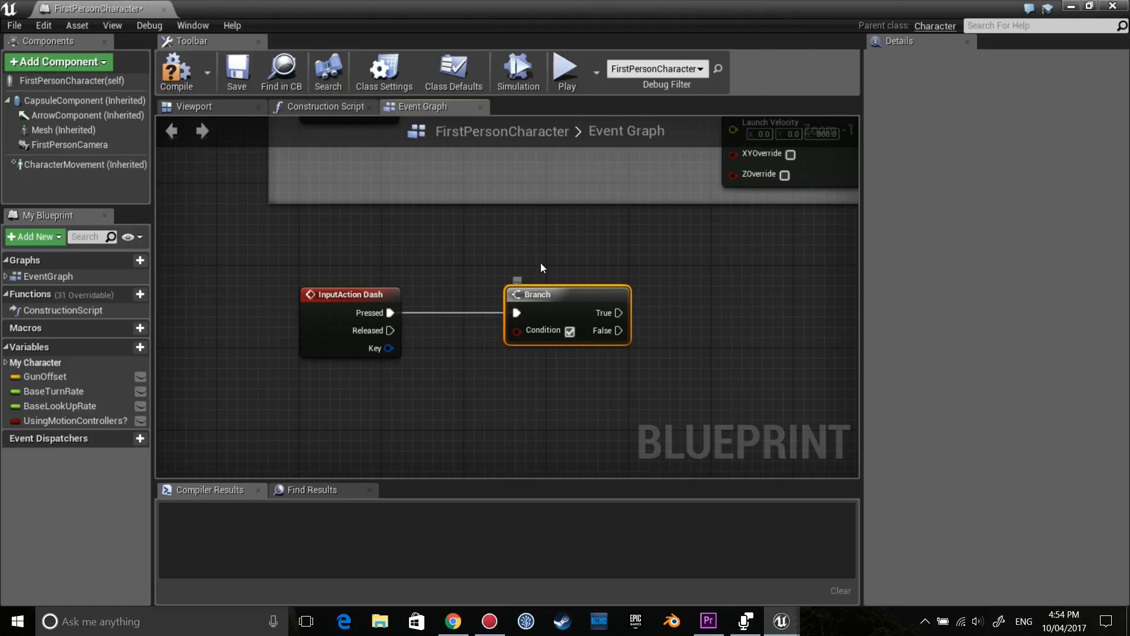
{"action": "left_click", "coordinate": [140, 346]}
{"action": "type", "text": "CanDash"}
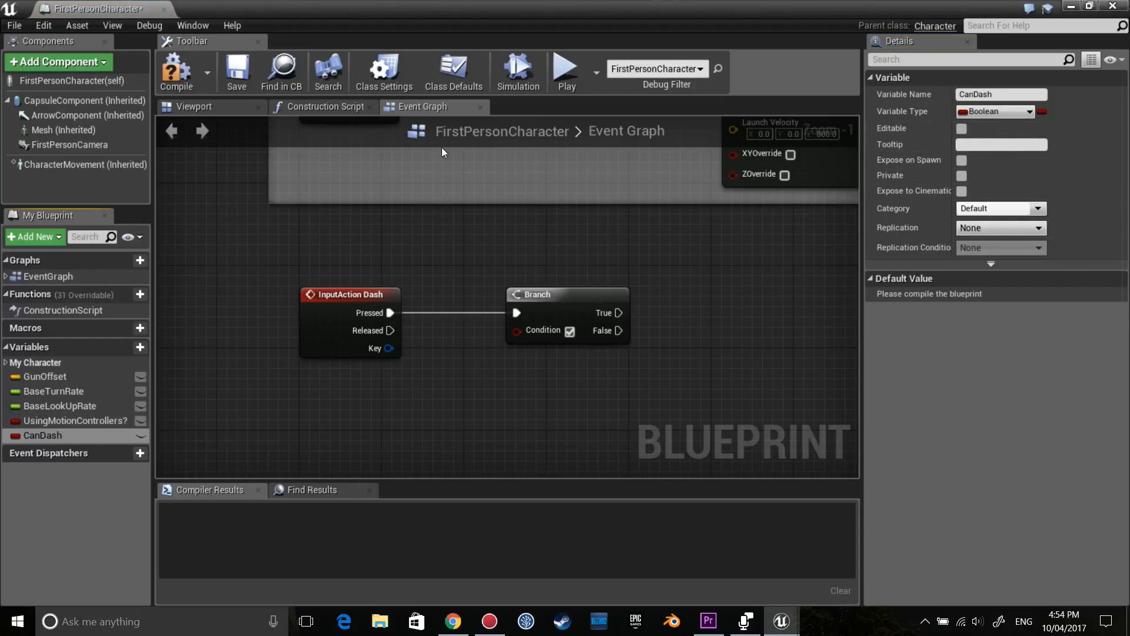
{"action": "left_click", "coordinate": [176, 70]}
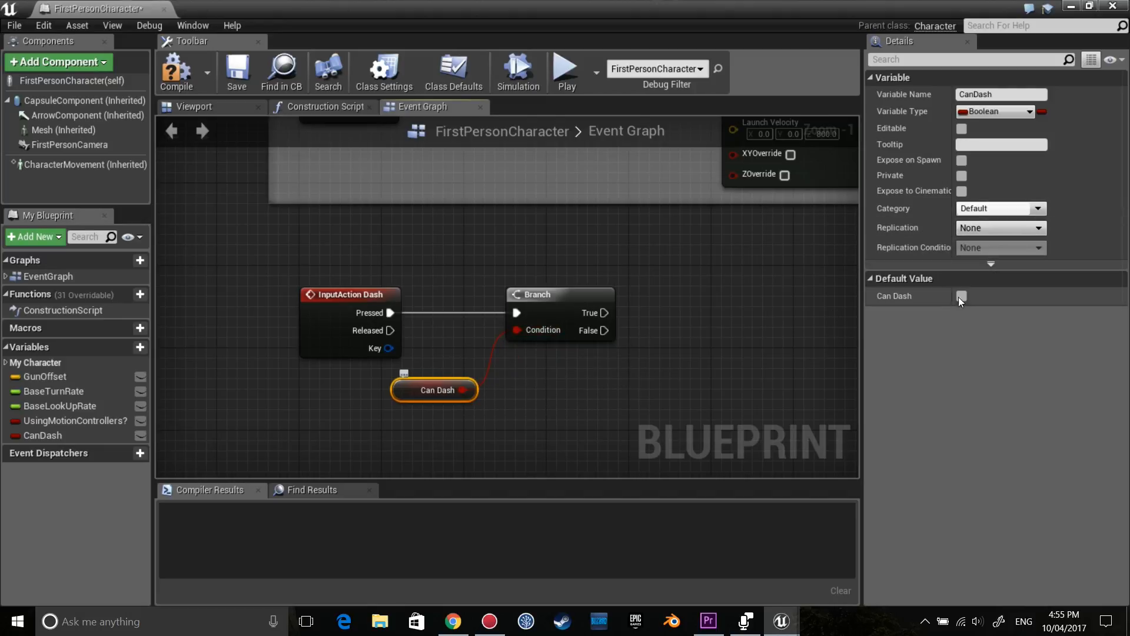
{"action": "left_click", "coordinate": [42, 436]}
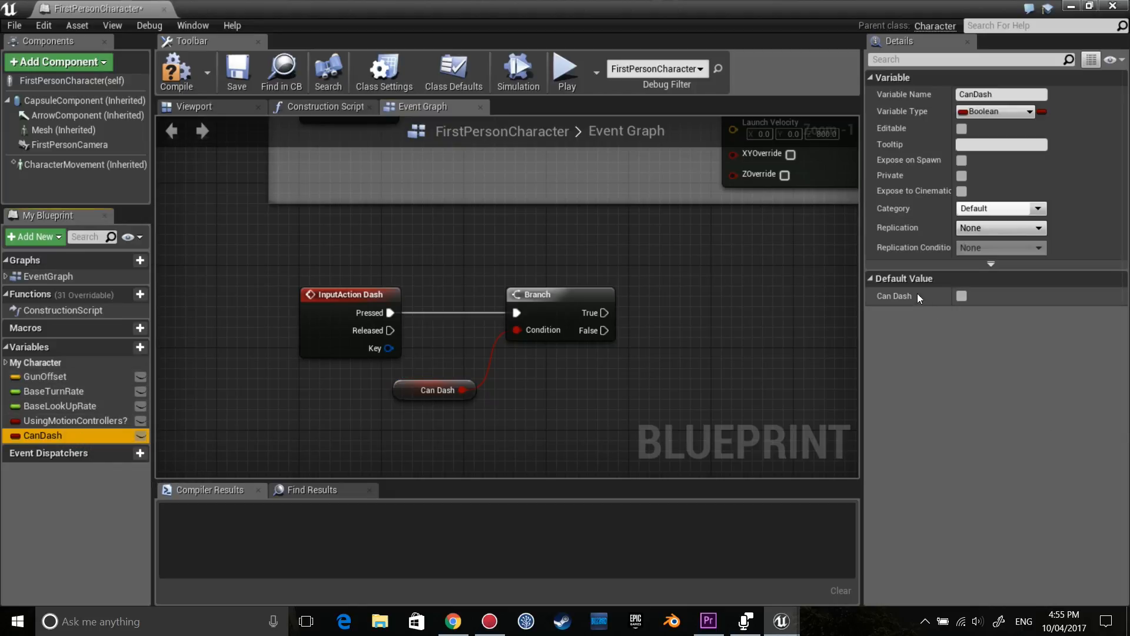
{"action": "left_click", "coordinate": [961, 295]}
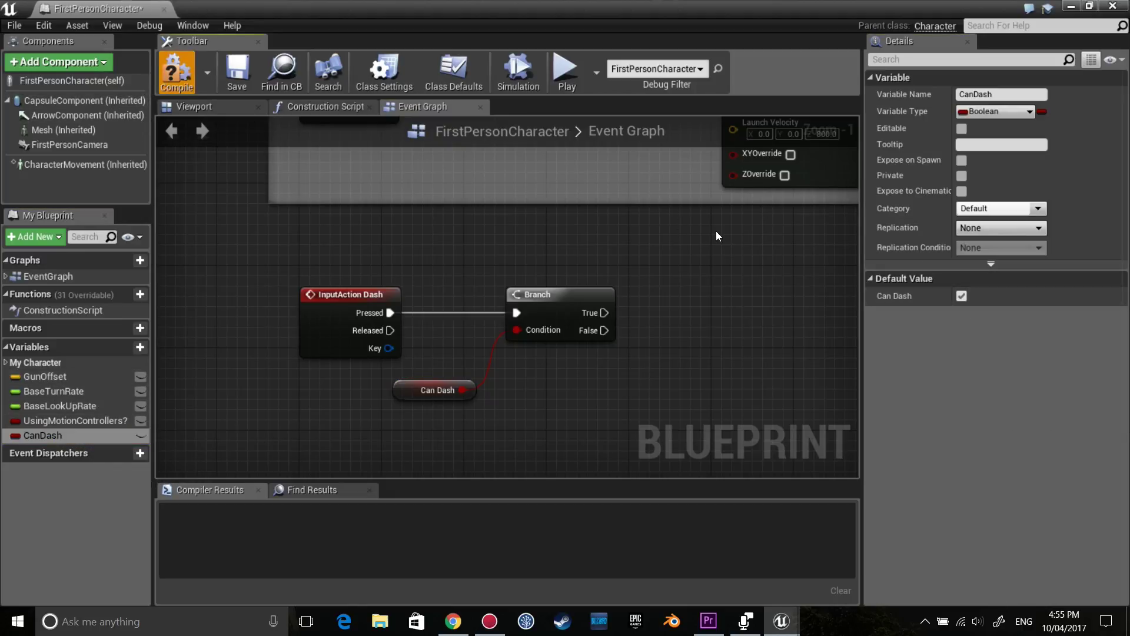
{"action": "mouse_move", "coordinate": [588, 280]}
{"action": "type", "text": "laun"}
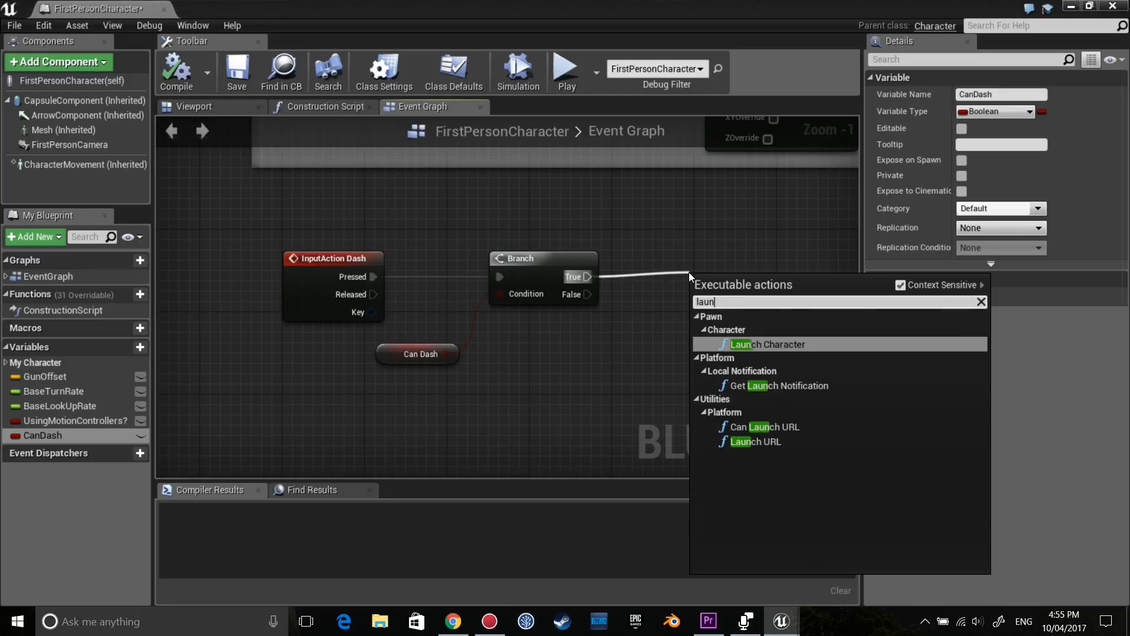
- Attach a Launch Character node to the Branch's True output, velocity left at zero
{"action": "left_click", "coordinate": [768, 344]}
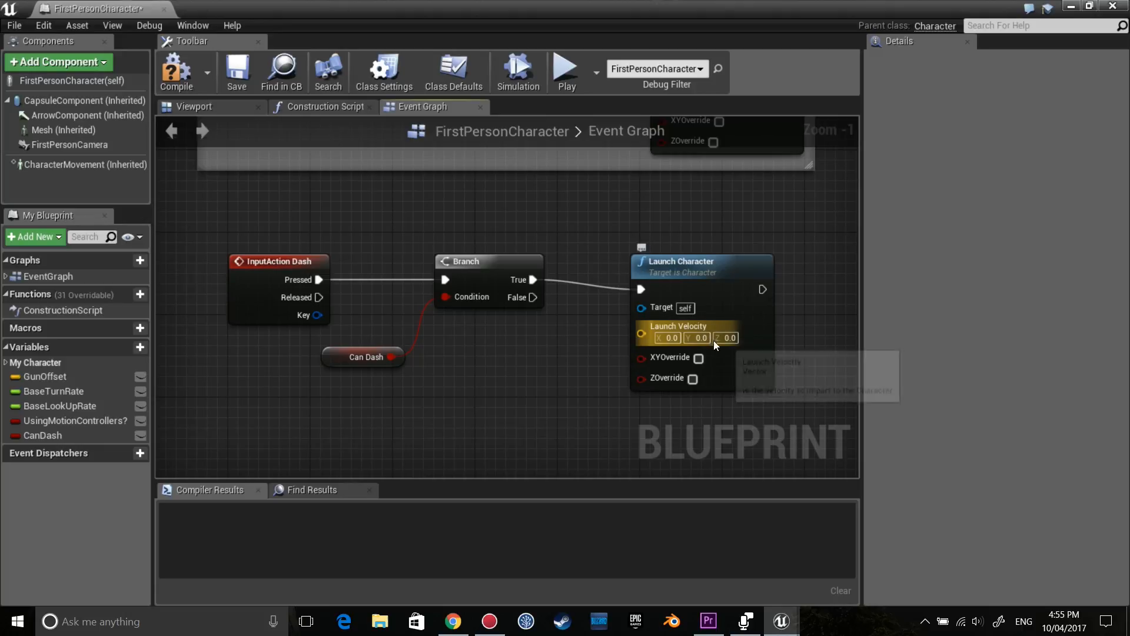
{"action": "mouse_move", "coordinate": [737, 346]}
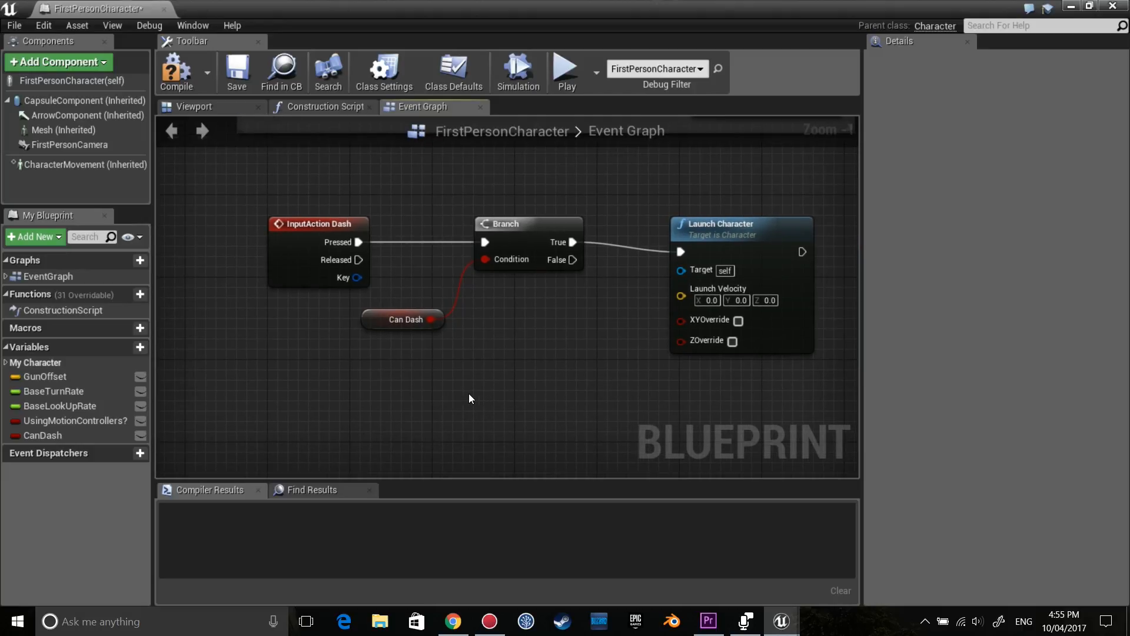
{"action": "mouse_move", "coordinate": [425, 399]}
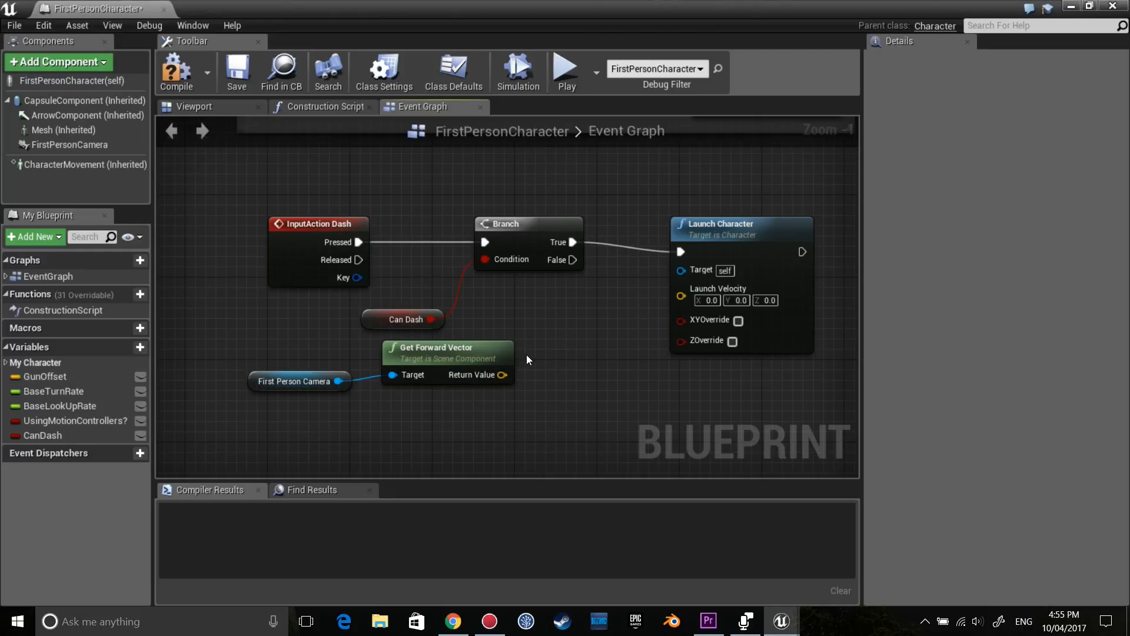
{"action": "mouse_move", "coordinate": [498, 375]}
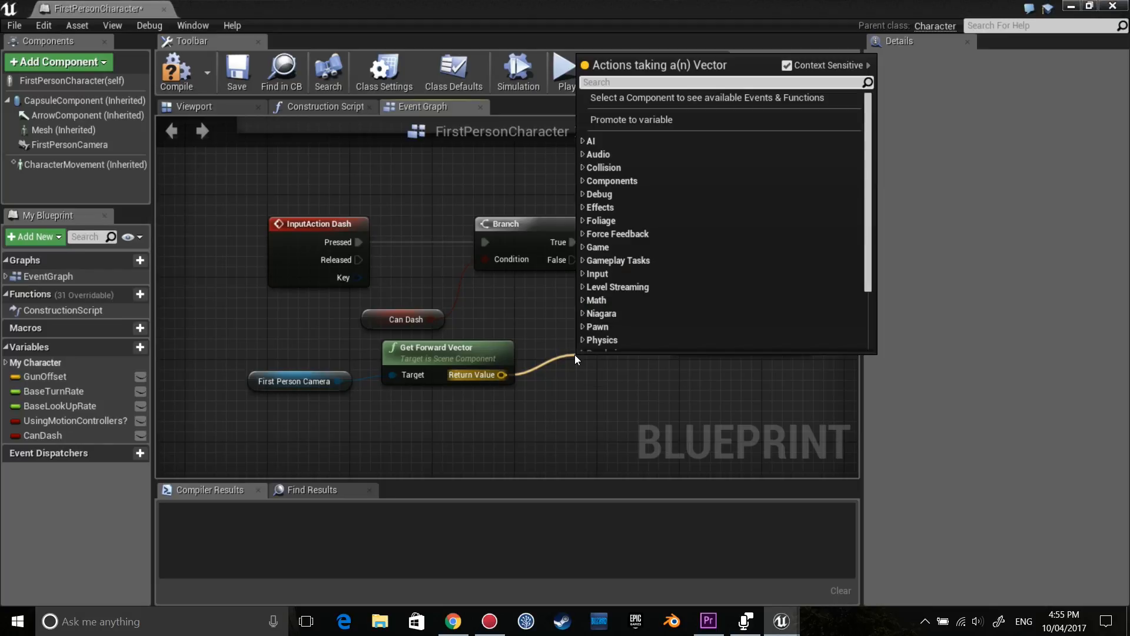
- Feed Launch Velocity from the First Person Camera forward vector multiplied by 20000
{"action": "type", "text": "*"}
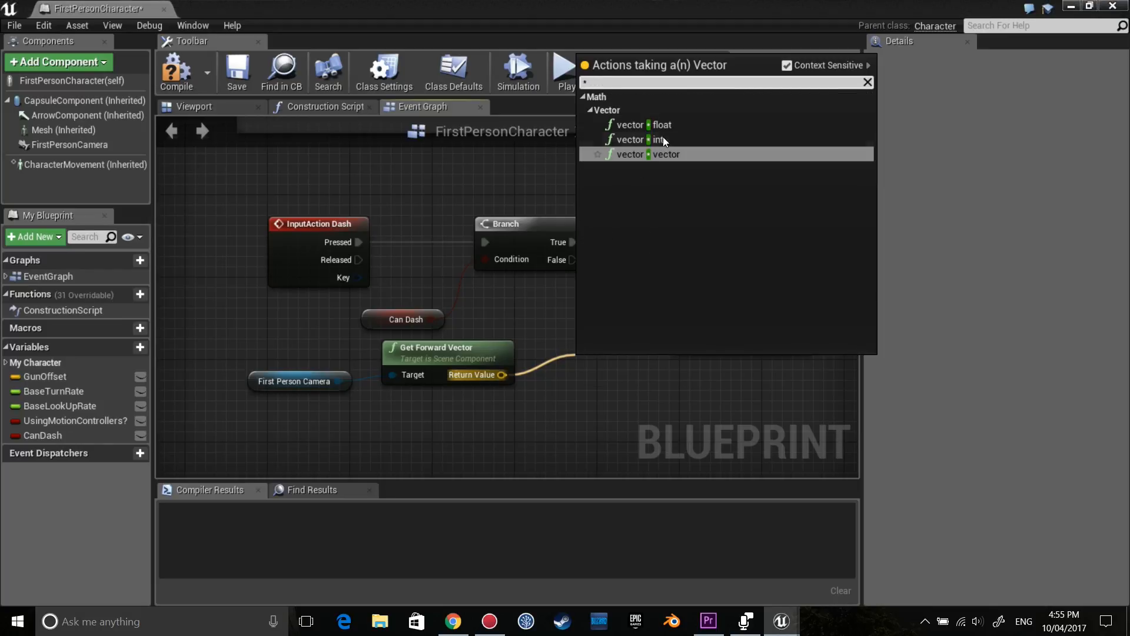
{"action": "left_click", "coordinate": [630, 154]}
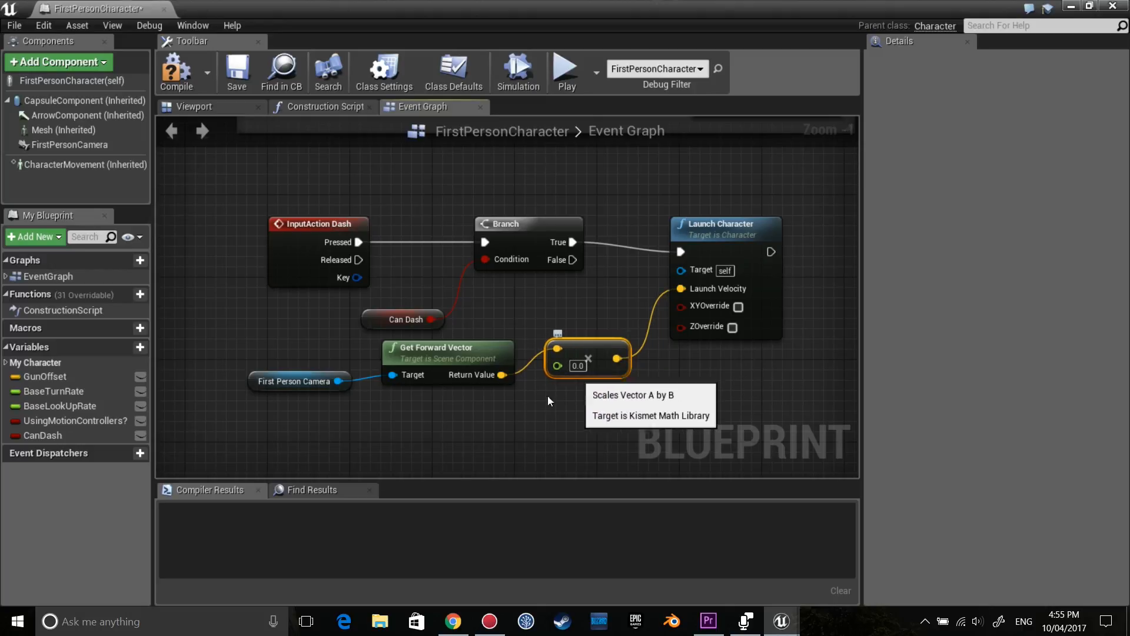
{"action": "mouse_move", "coordinate": [577, 366]}
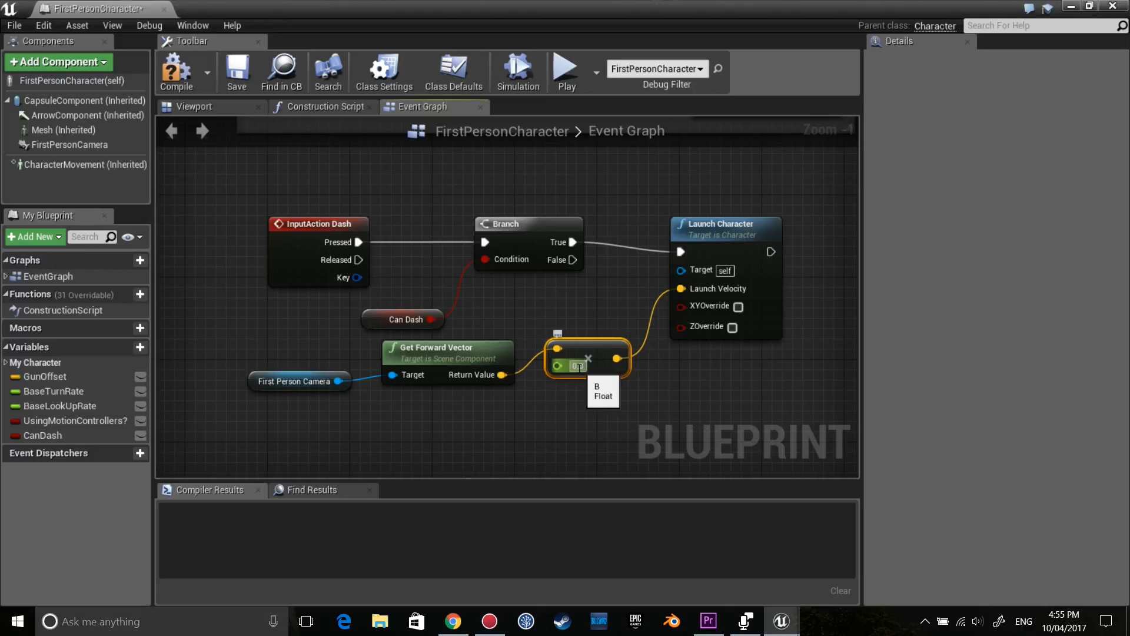
{"action": "type", "text": "20000"}
{"action": "type", "text": "delay"}
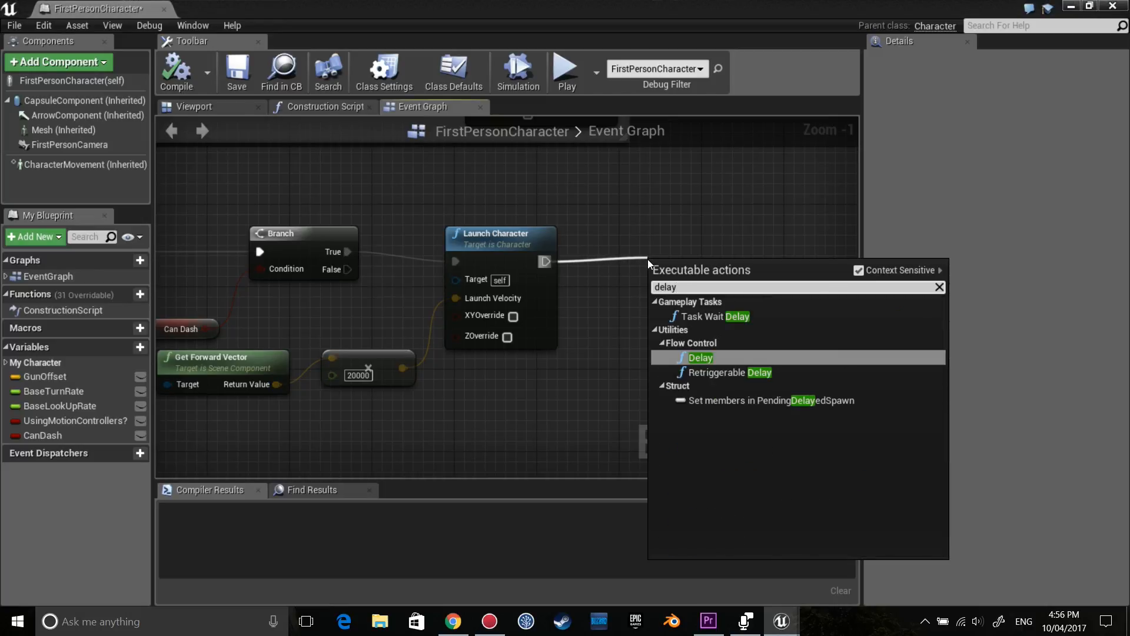
- Add a Delay node with Duration 0.03 after Launch Character
{"action": "left_click", "coordinate": [700, 357]}
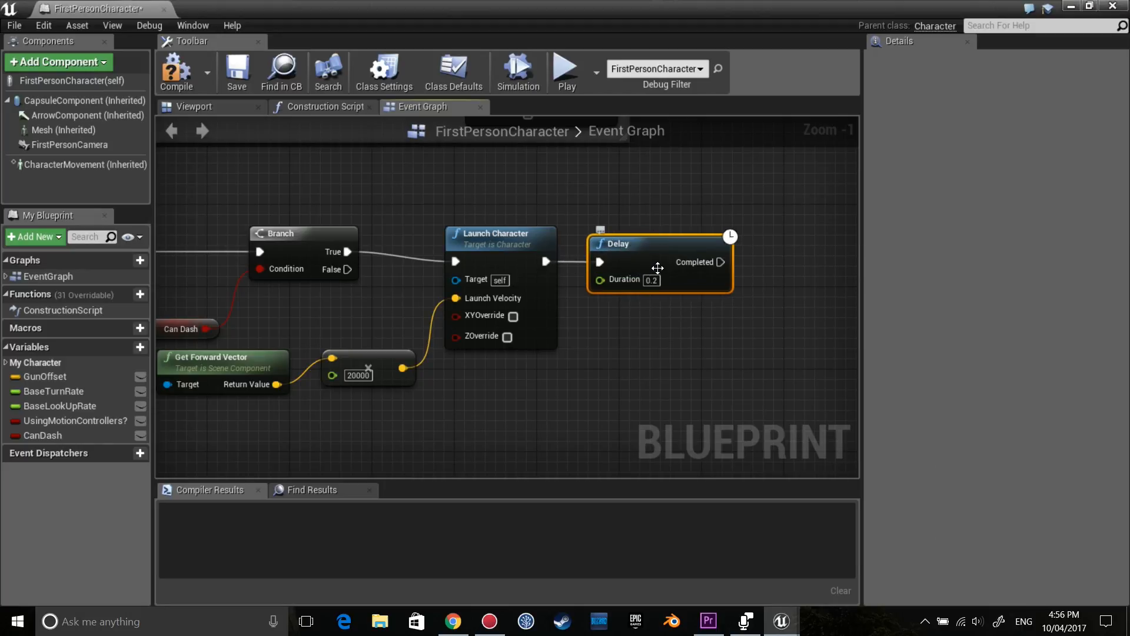
{"action": "mouse_move", "coordinate": [653, 292]}
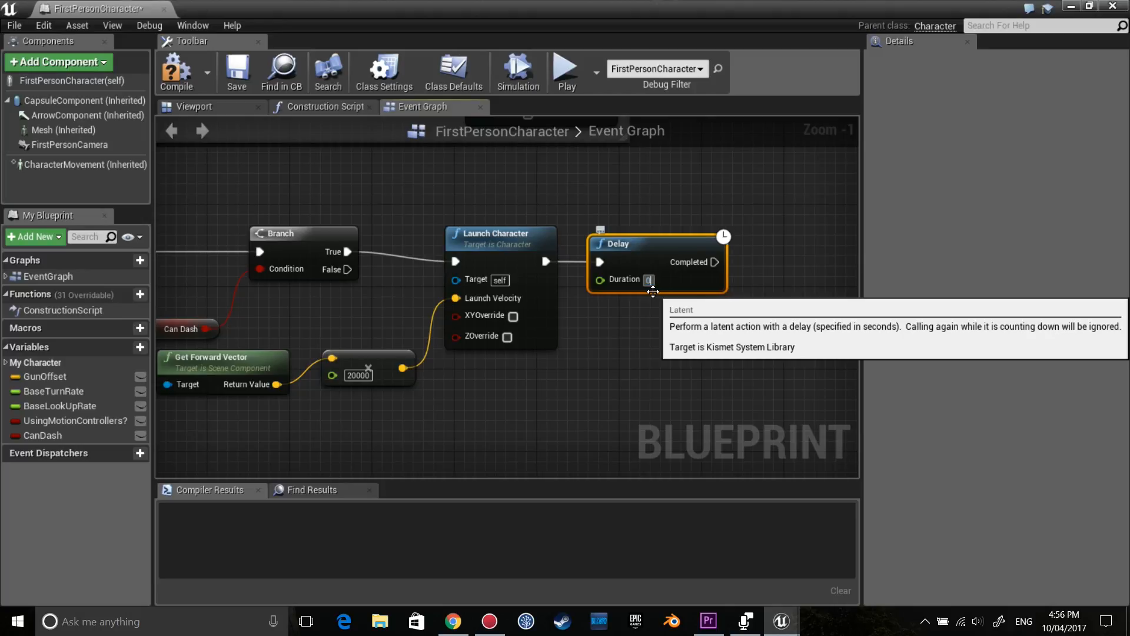
{"action": "type", "text": "0.03"}
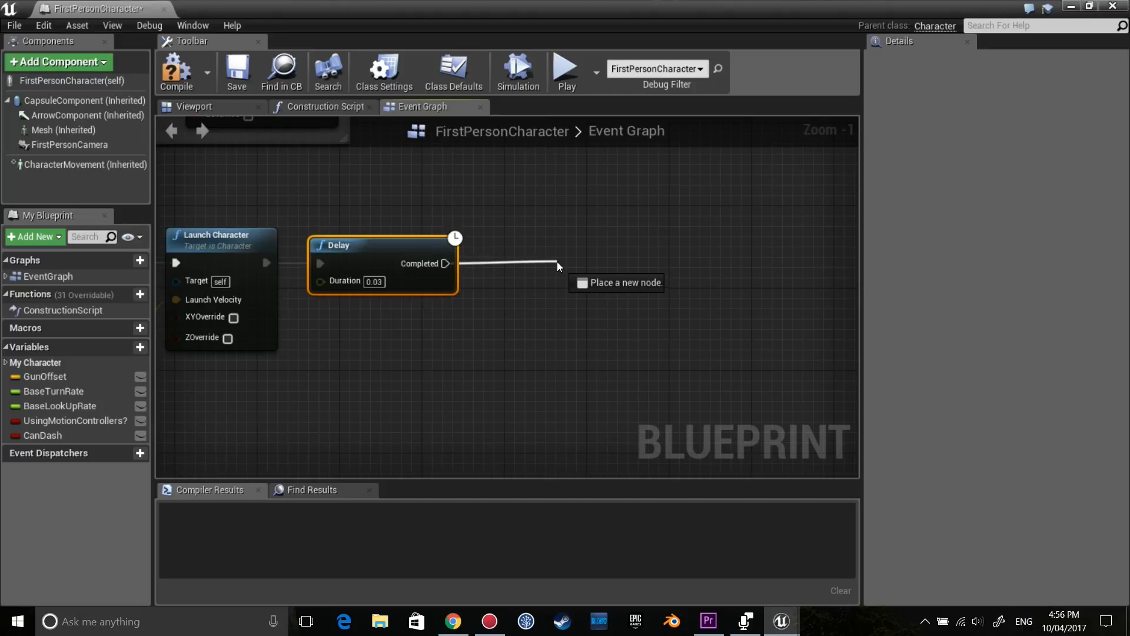
- Add SET CanDash after the delay, then Stop Movement Immediately and a second Delay
{"action": "left_click", "coordinate": [559, 266]}
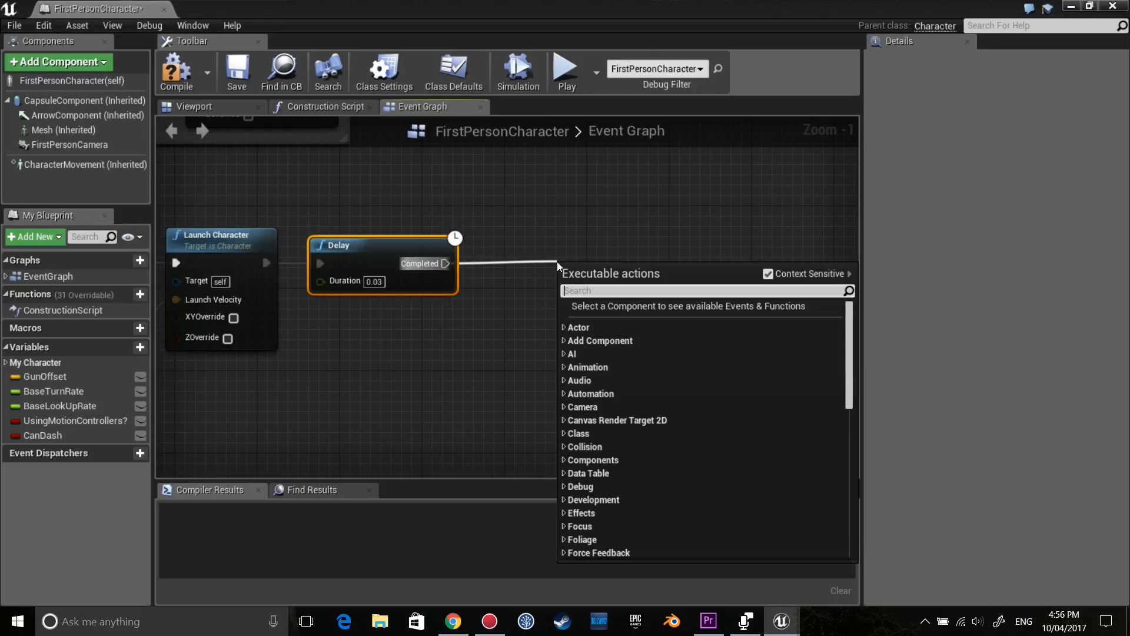
{"action": "type", "text": "canda"}
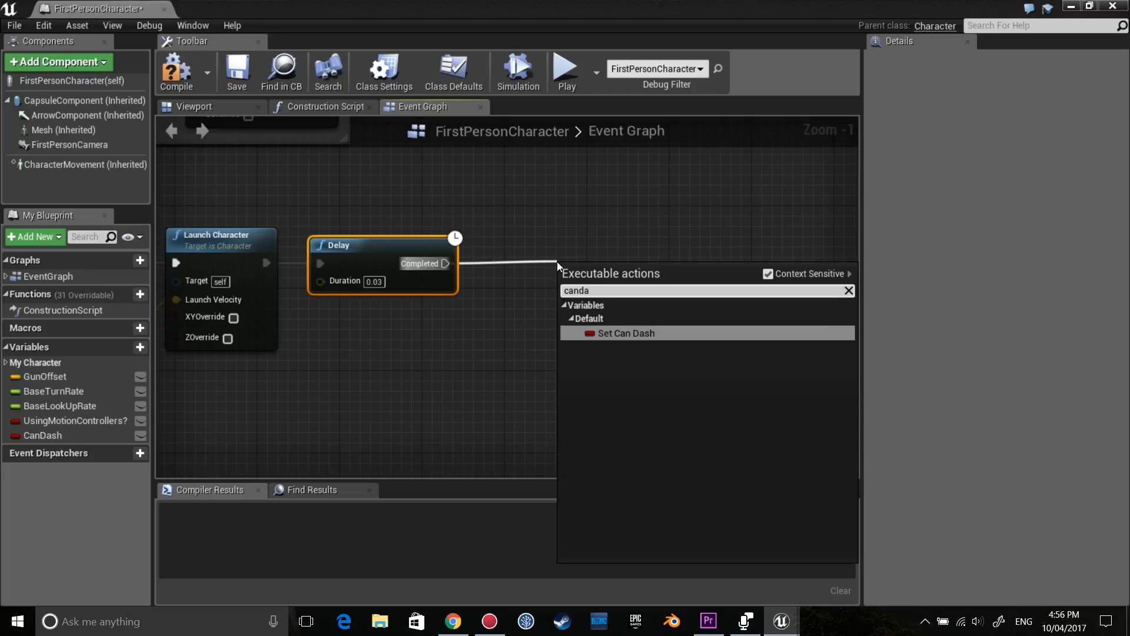
{"action": "left_click", "coordinate": [624, 332]}
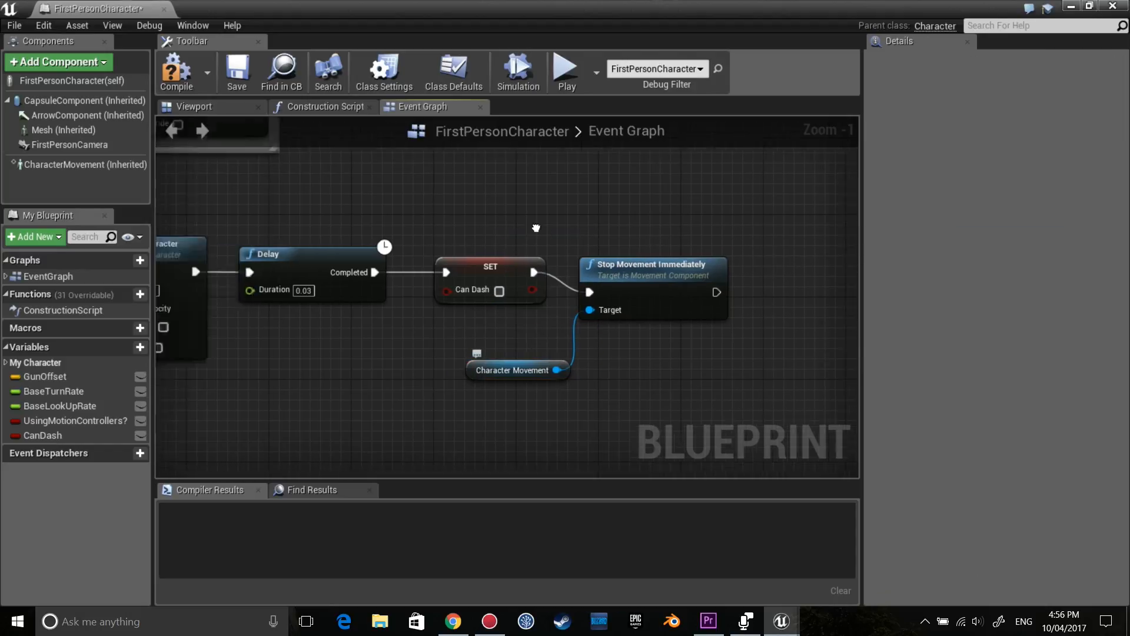
{"action": "scroll", "scroll_direction": "down", "scroll_amount": 3}
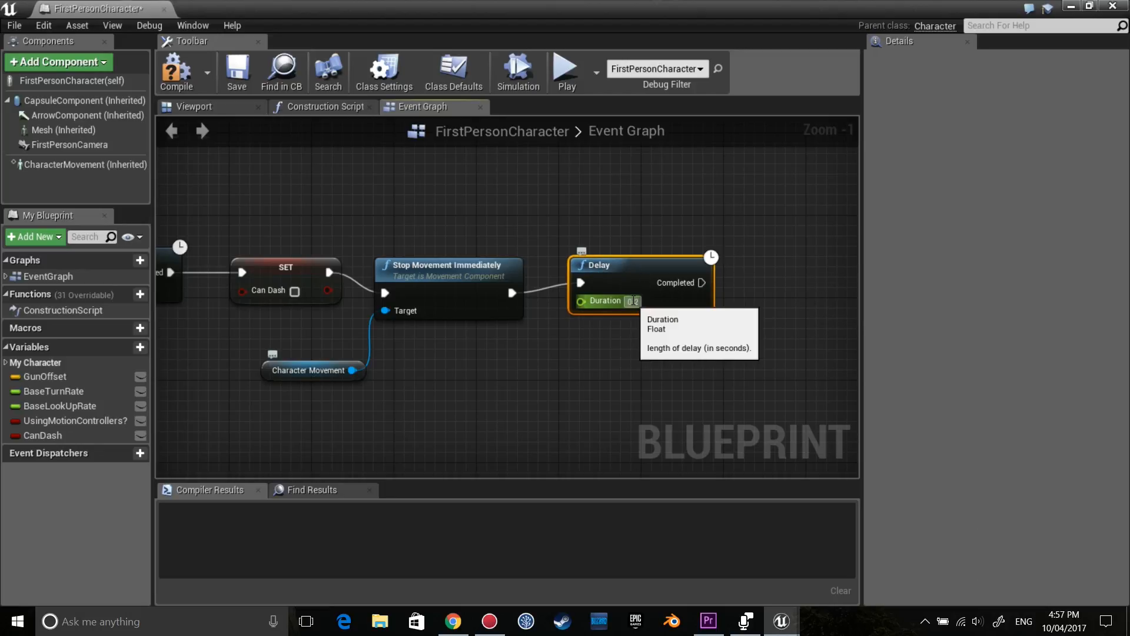
- Set the second Delay's Duration to 1 and drag in CanDash as a setter
{"action": "left_click", "coordinate": [629, 301]}
{"action": "type", "text": "1"}
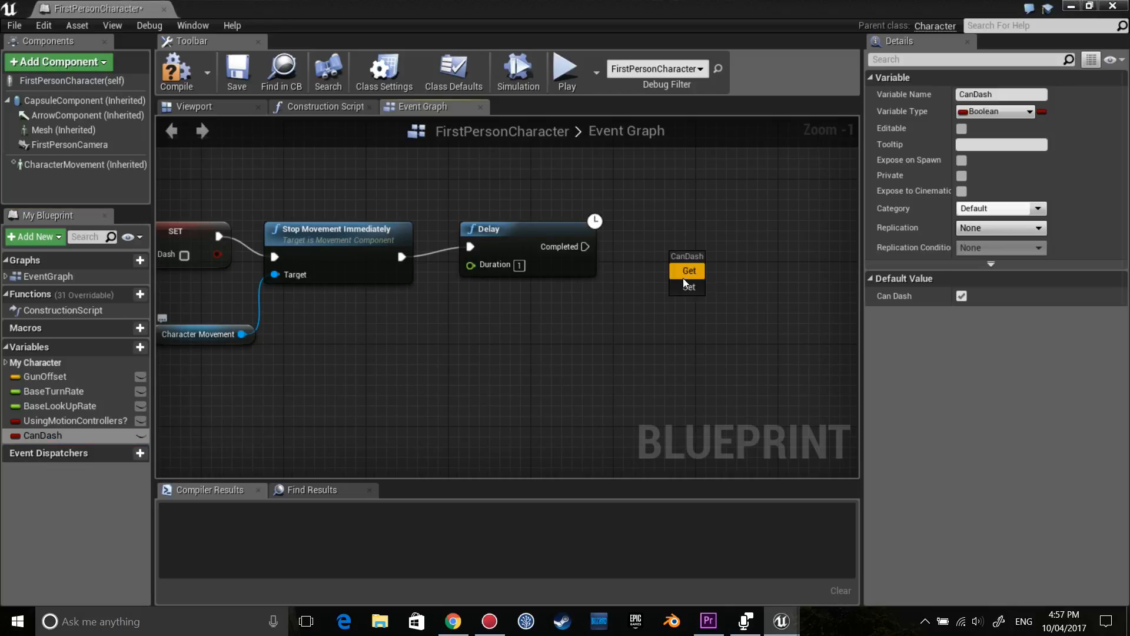
{"action": "left_click", "coordinate": [687, 286]}
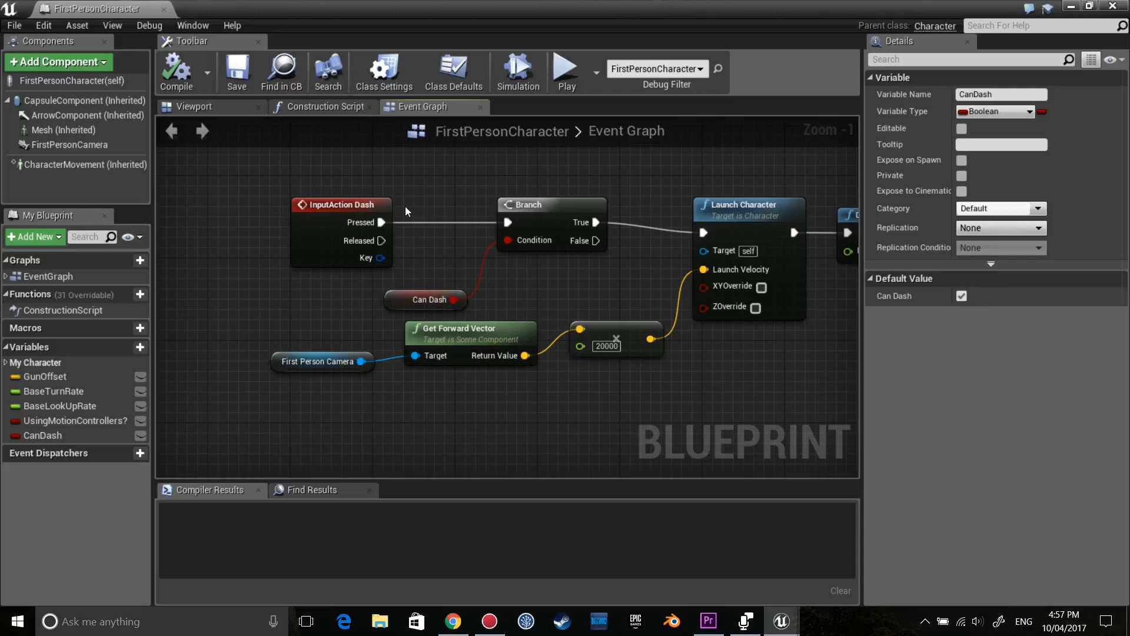
{"action": "mouse_move", "coordinate": [340, 247]}
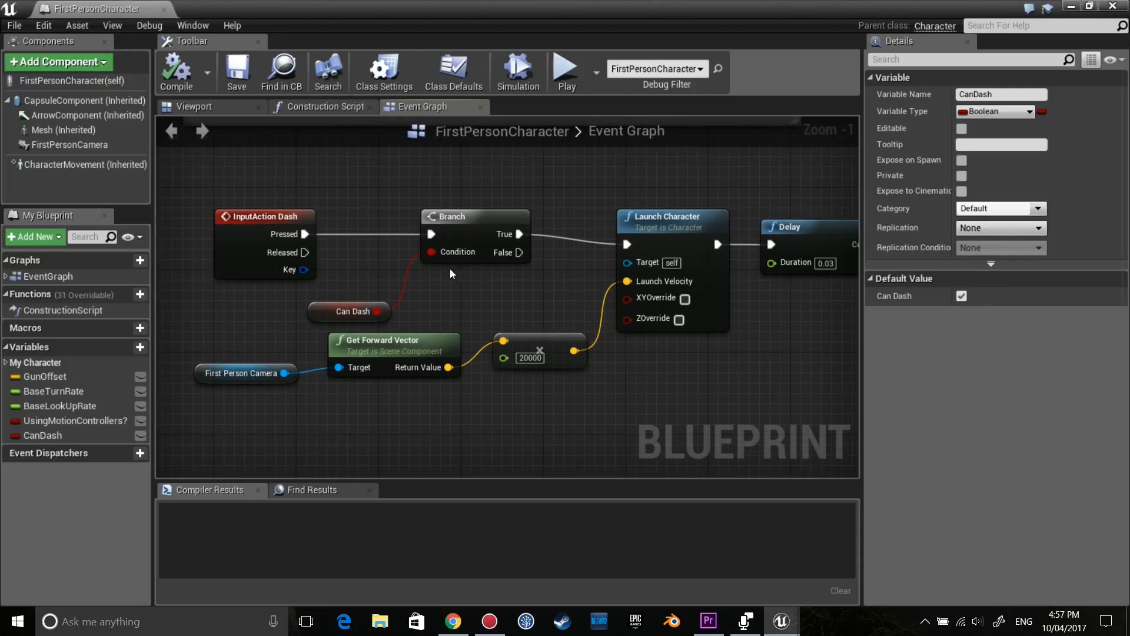
{"action": "mouse_move", "coordinate": [379, 305]}
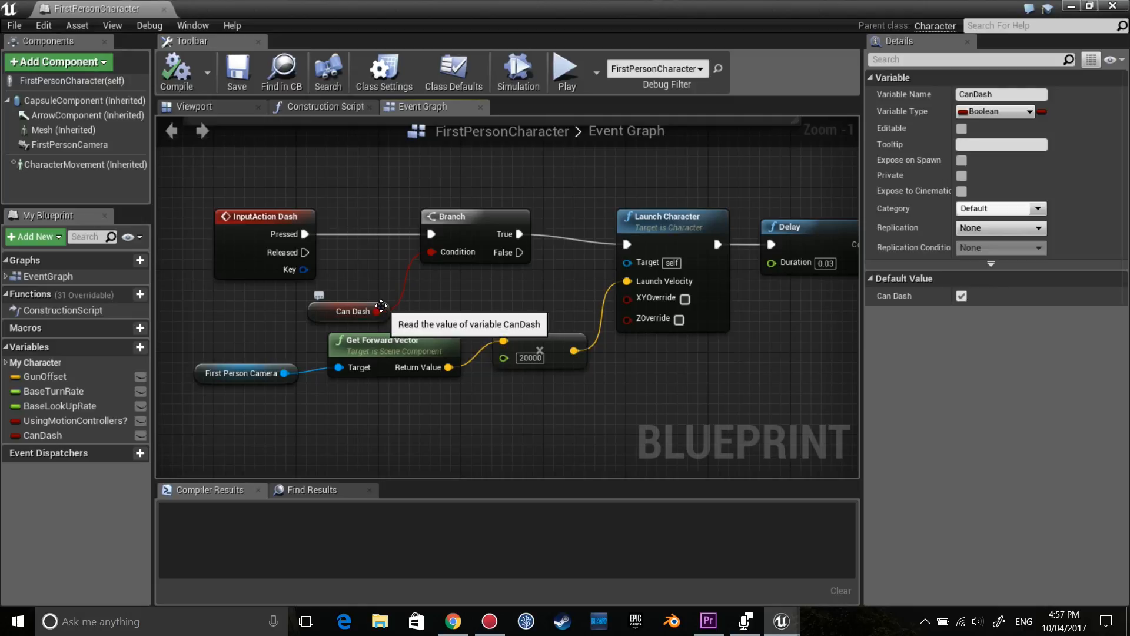
- Wire SET CanDash (ticked true) after the 1-second Delay and return to the level editor
{"action": "left_click", "coordinate": [350, 311]}
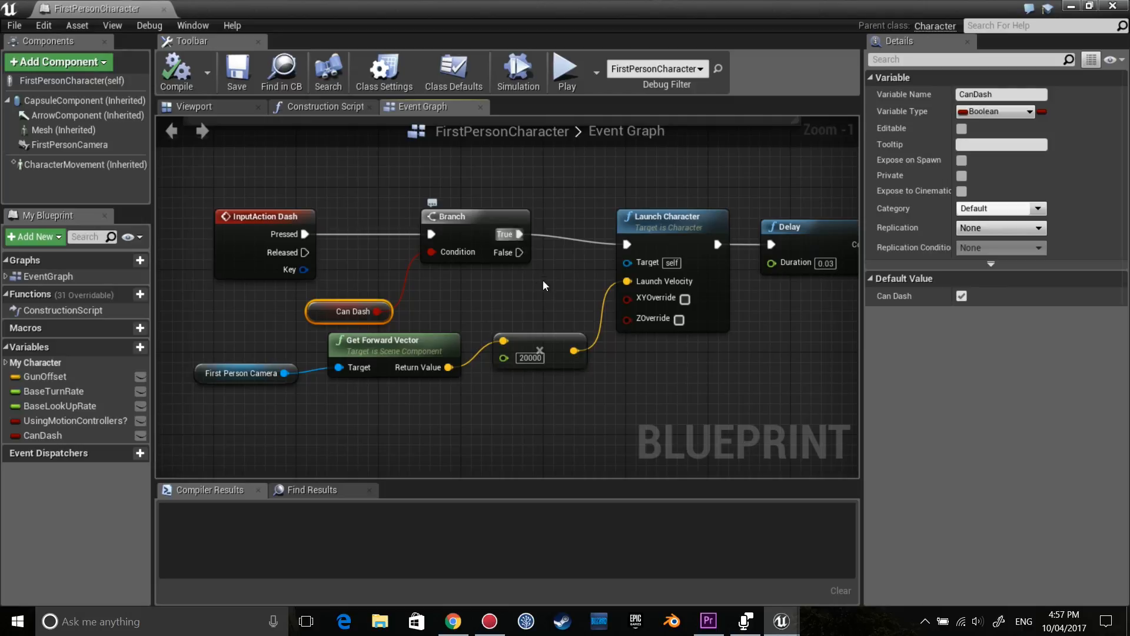
{"action": "left_click", "coordinate": [544, 285]}
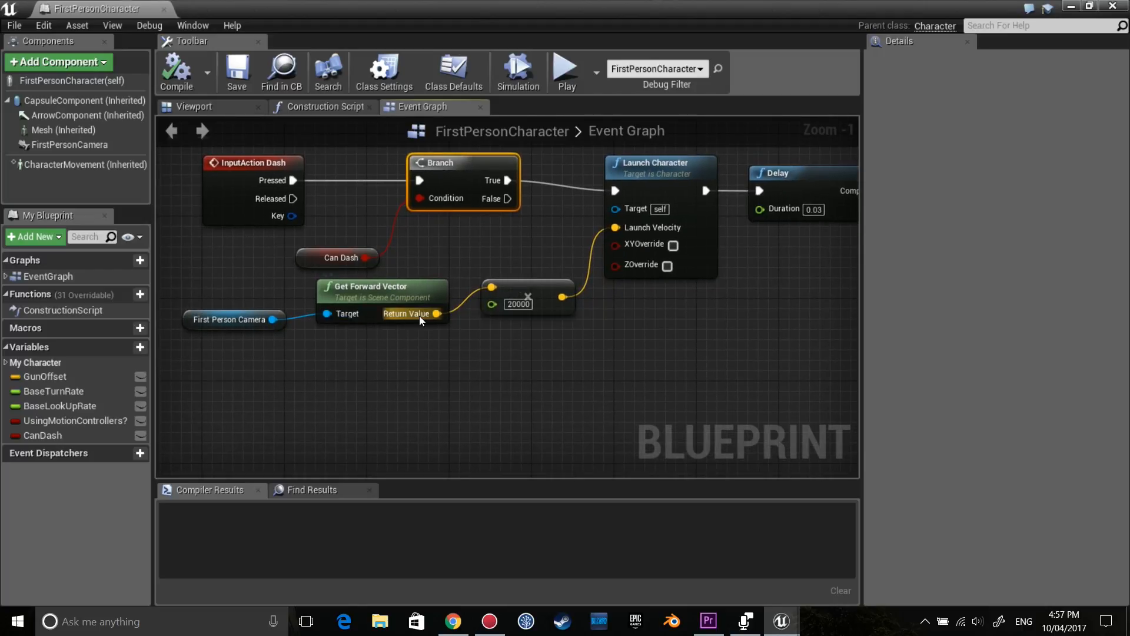
{"action": "mouse_move", "coordinate": [253, 341]}
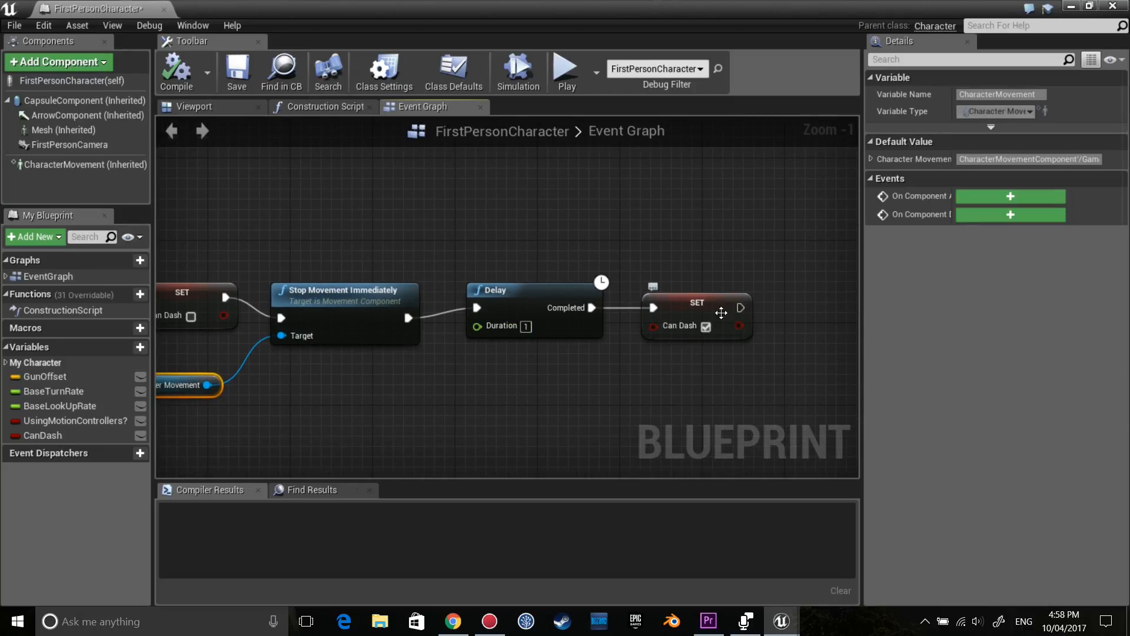
{"action": "mouse_move", "coordinate": [332, 13]}
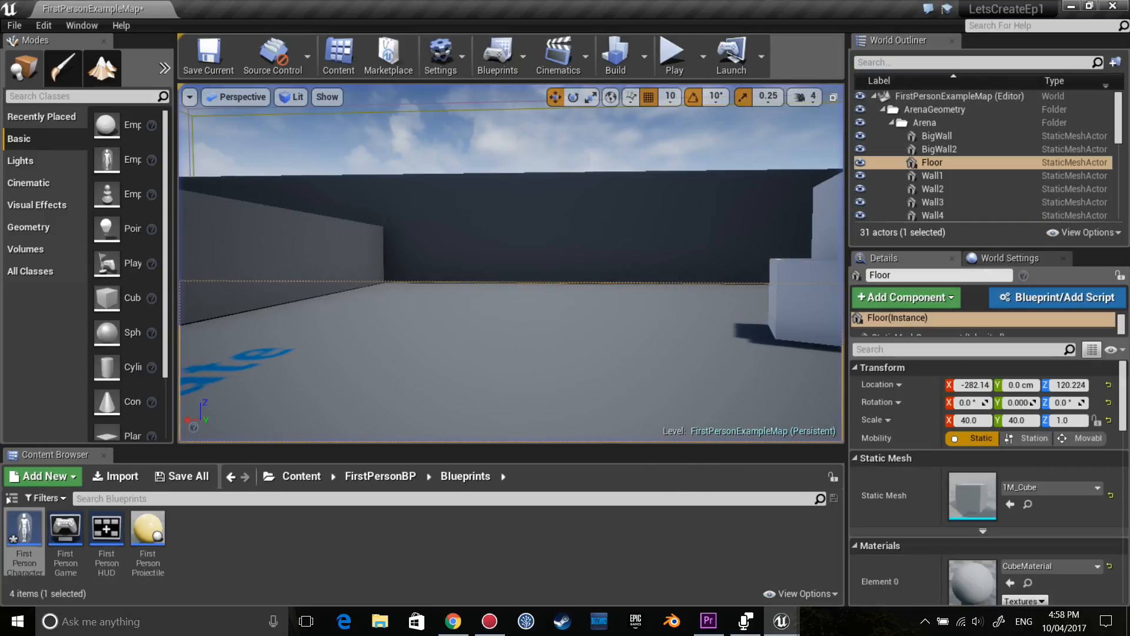
- Reopen FirstPersonCharacter and stretch a comment named 'Dash' around all the dash nodes
{"action": "double_click", "coordinate": [23, 537]}
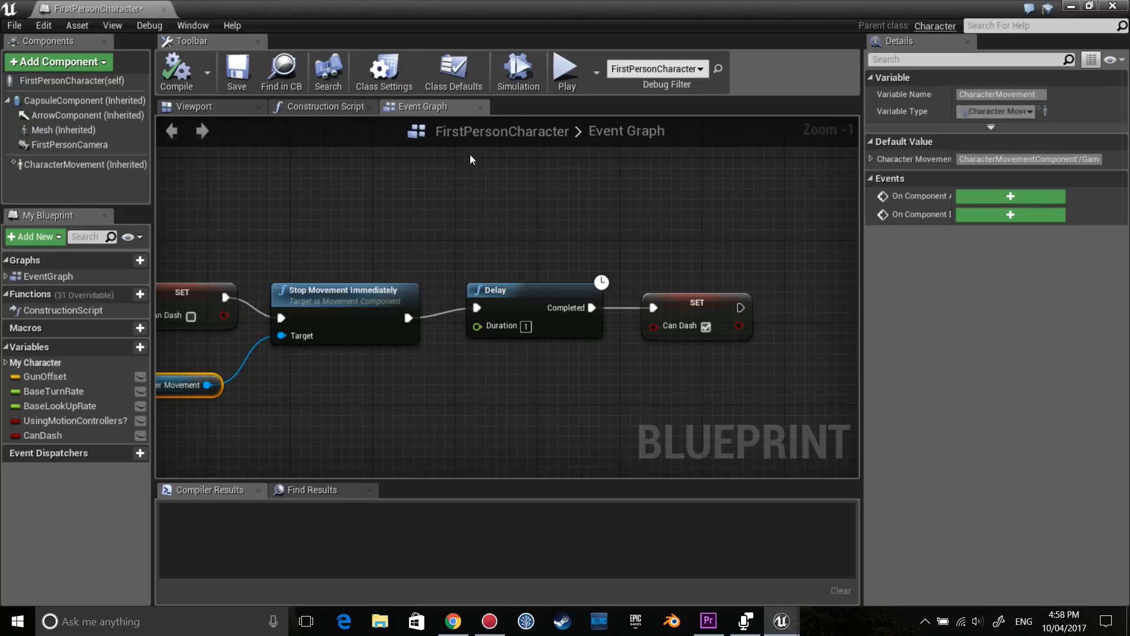
{"action": "scroll", "scroll_direction": "down", "scroll_amount": 3}
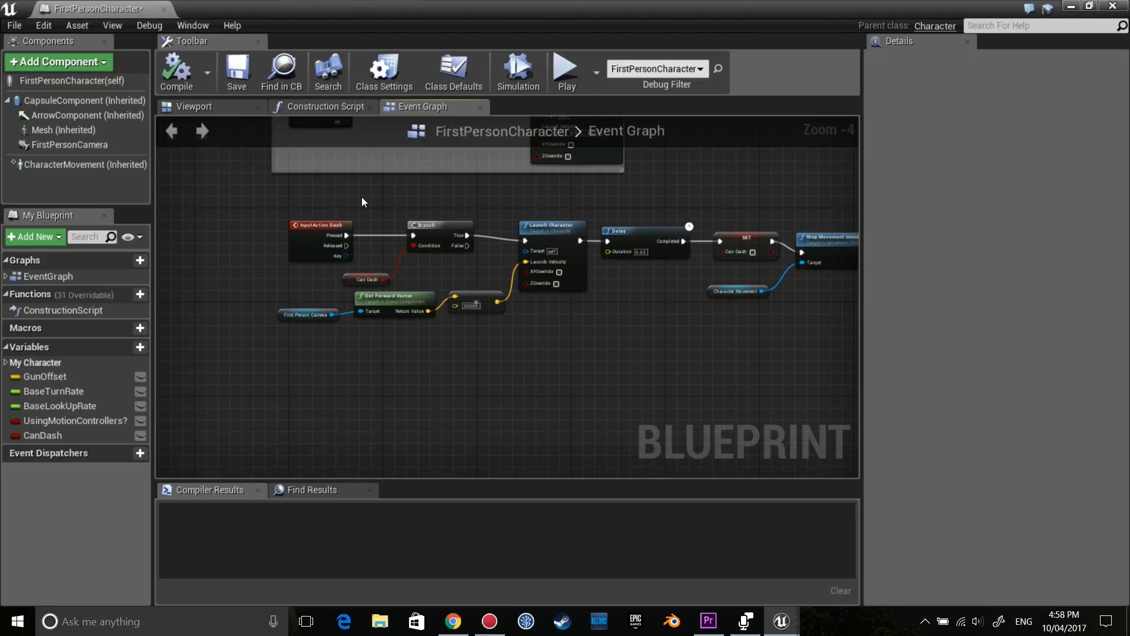
{"action": "left_click", "coordinate": [362, 196]}
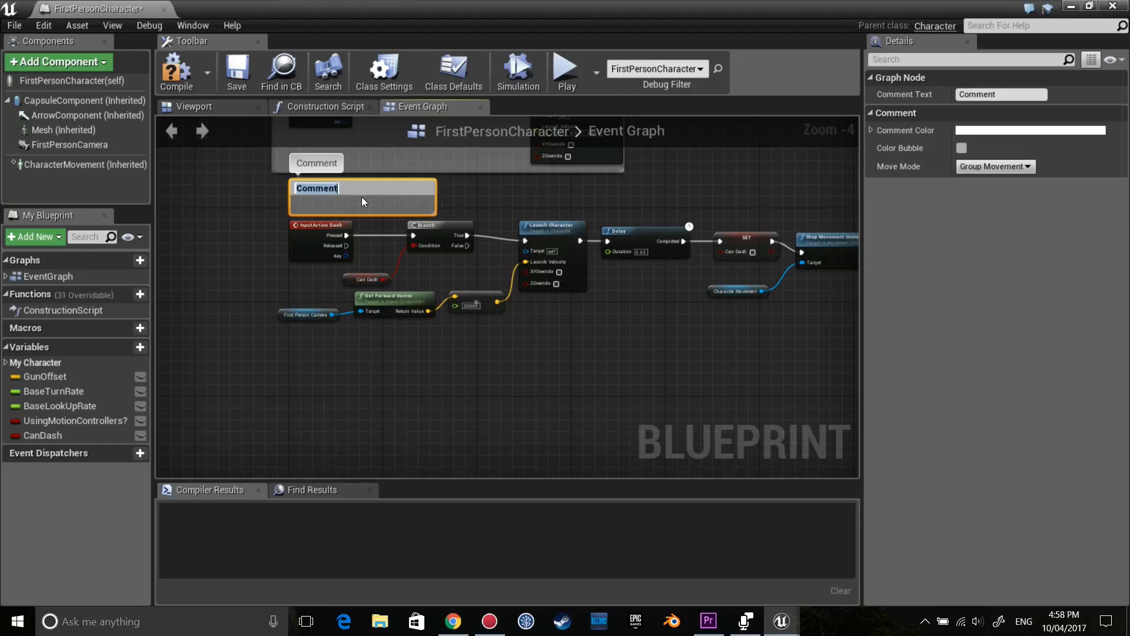
{"action": "scroll", "scroll_direction": "down", "scroll_amount": 3}
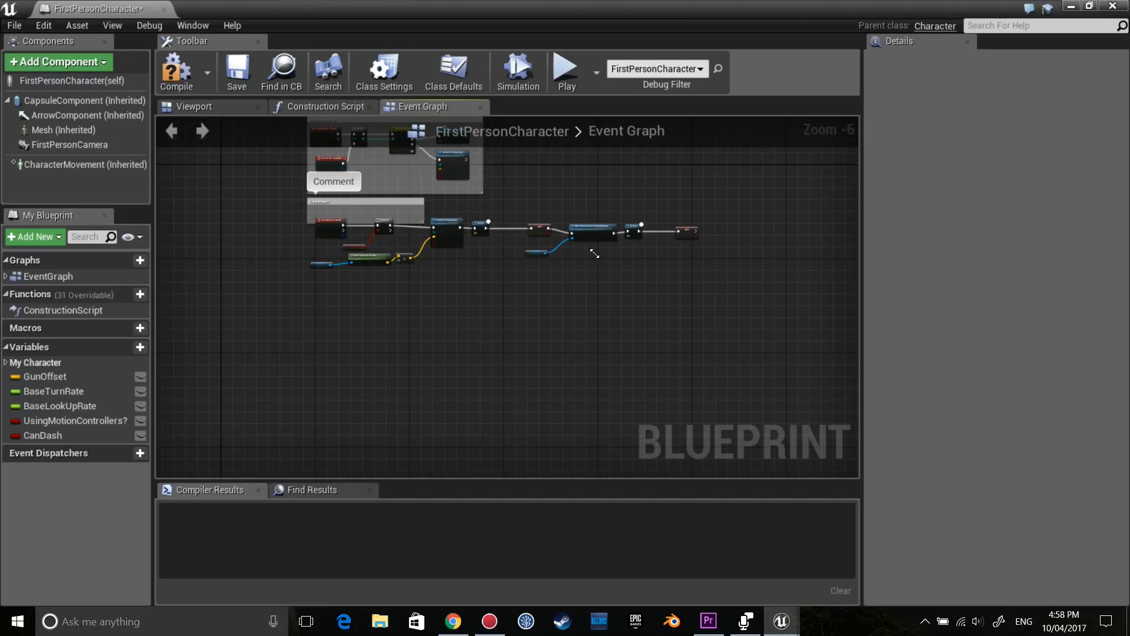
{"action": "left_click_drag", "start_coordinate": [447, 216], "coordinate": [613, 289]}
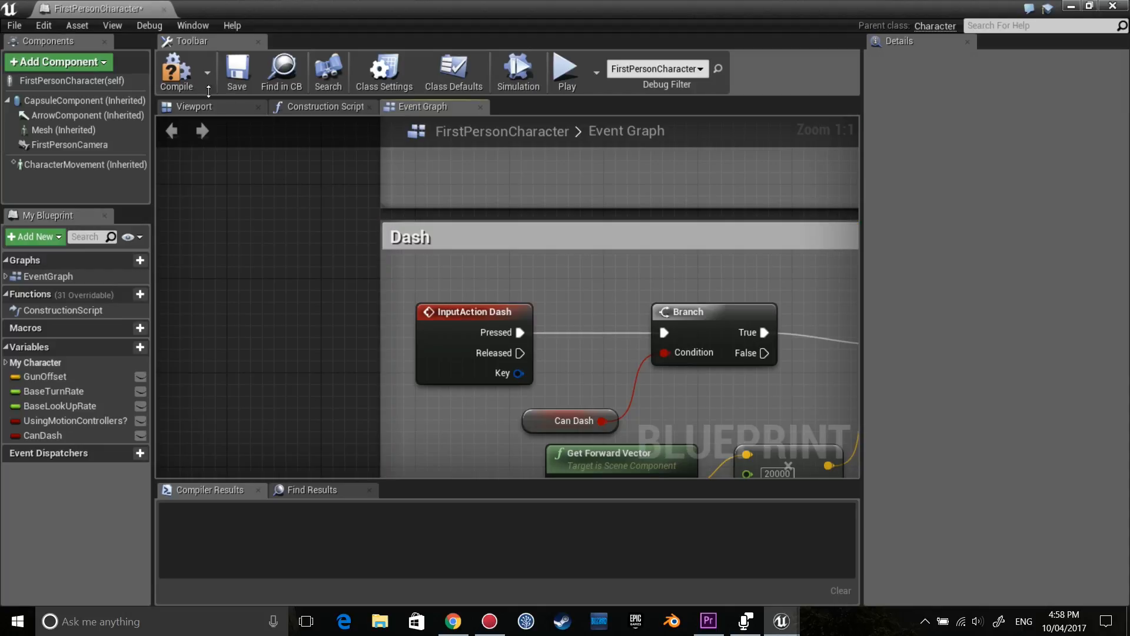
- Set CharacterMovement's Air Control under Jumping / Falling to 1
{"action": "left_click", "coordinate": [85, 164]}
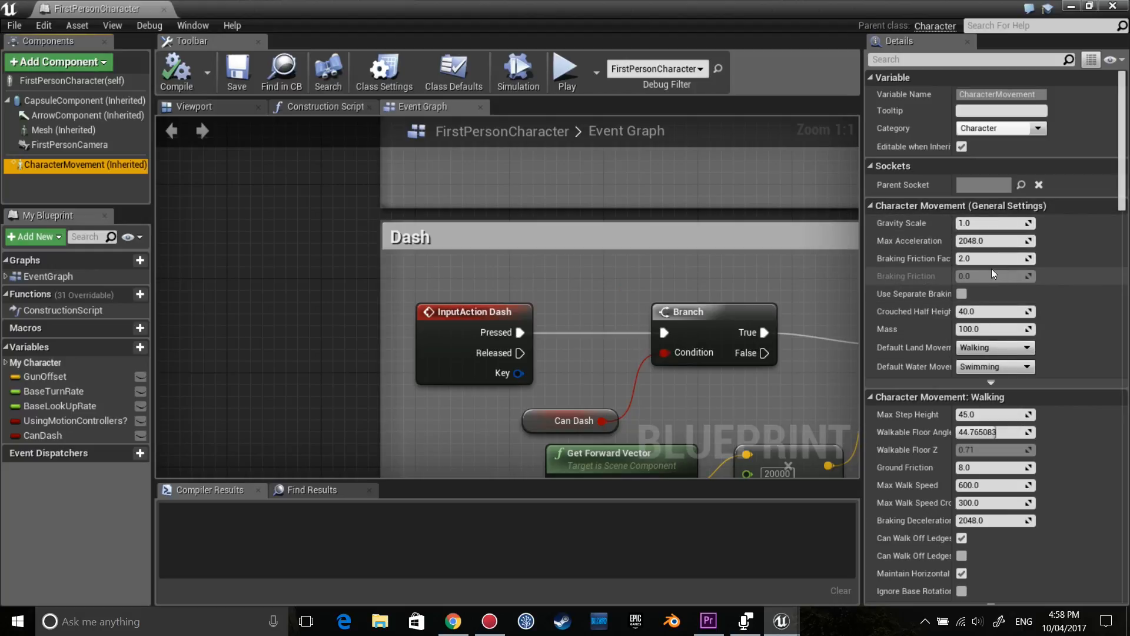
{"action": "scroll", "scroll_direction": "down", "scroll_amount": 3}
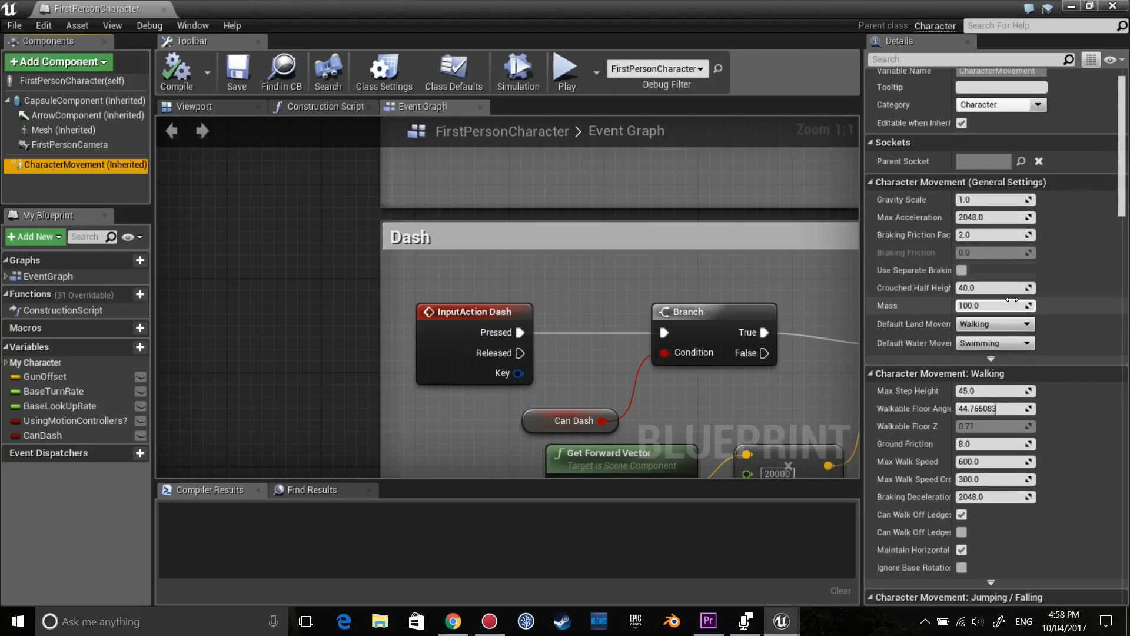
{"action": "scroll", "scroll_direction": "down", "scroll_amount": 3}
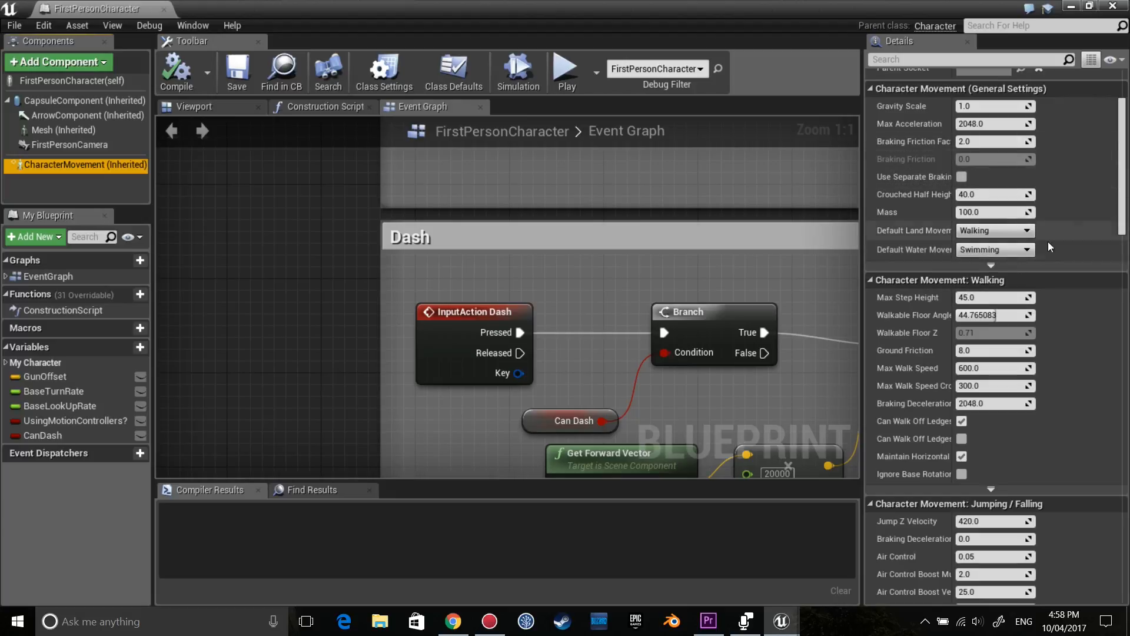
{"action": "scroll", "scroll_direction": "down", "scroll_amount": 3}
{"action": "type", "text": "1"}
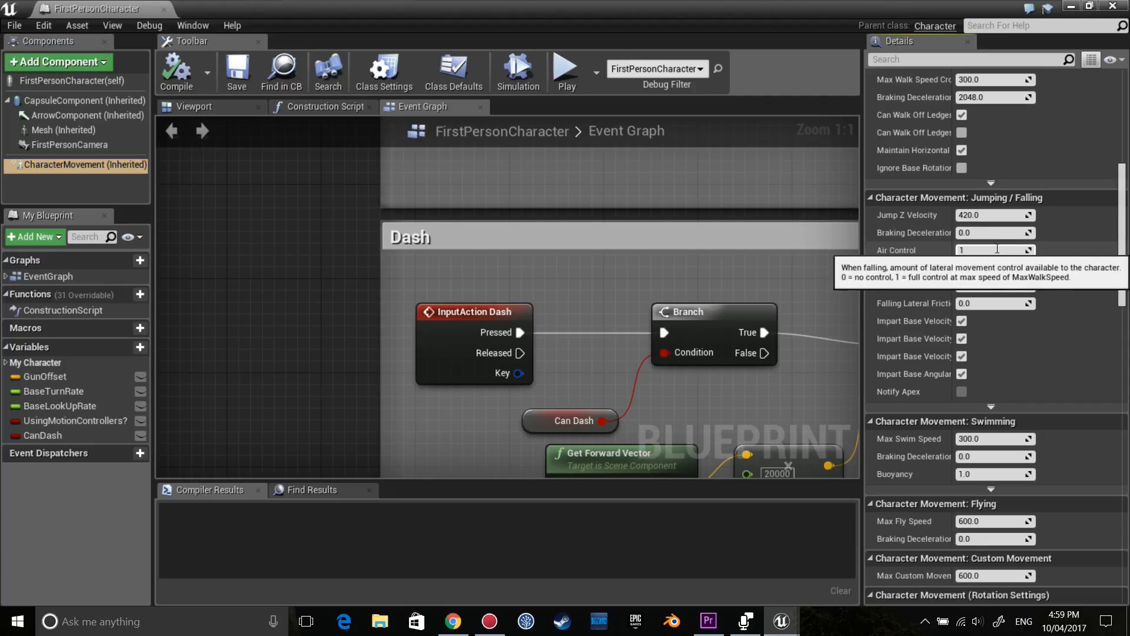
{"action": "left_click", "coordinate": [237, 71]}
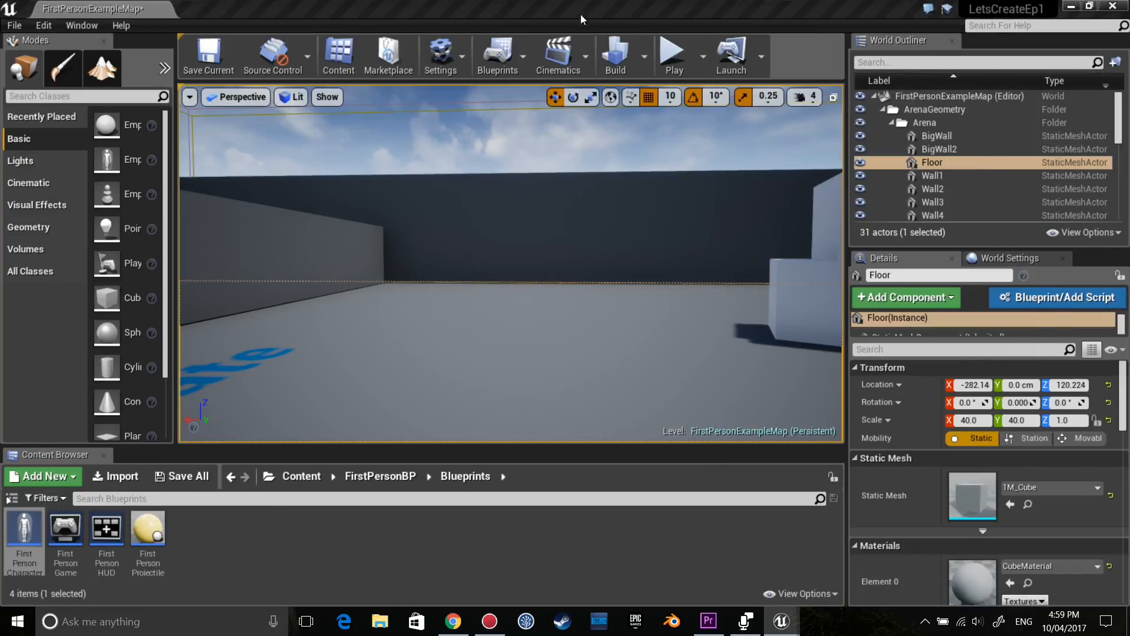
- Play the example map in the editor to test dashing and double jumping
{"action": "left_click", "coordinate": [672, 55]}
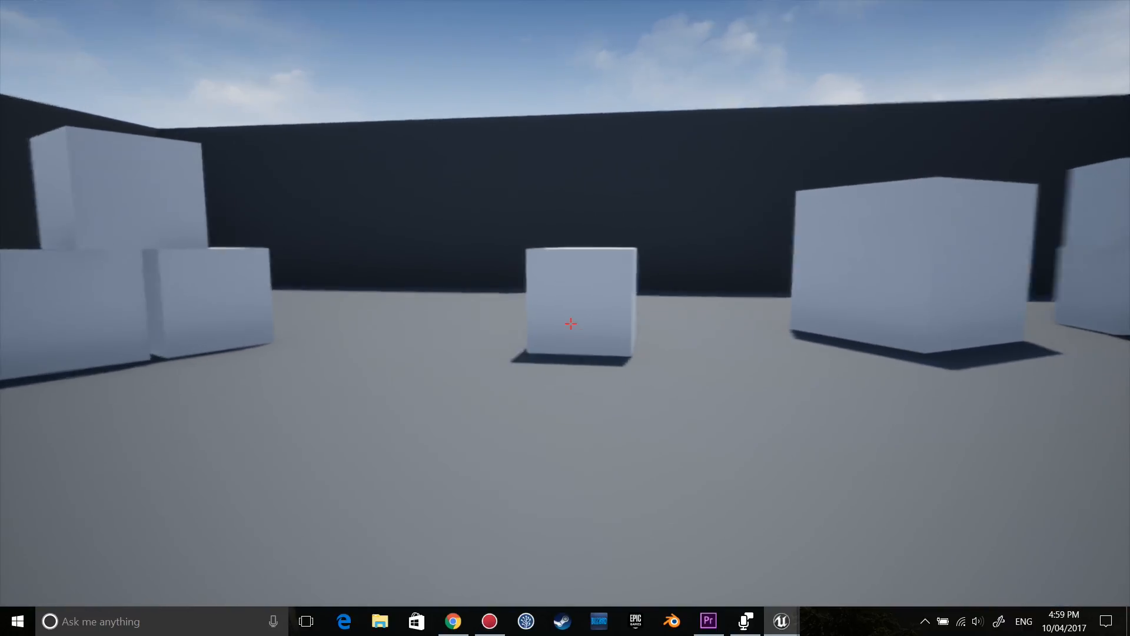
{"action": "mouse_move", "coordinate": [569, 323]}
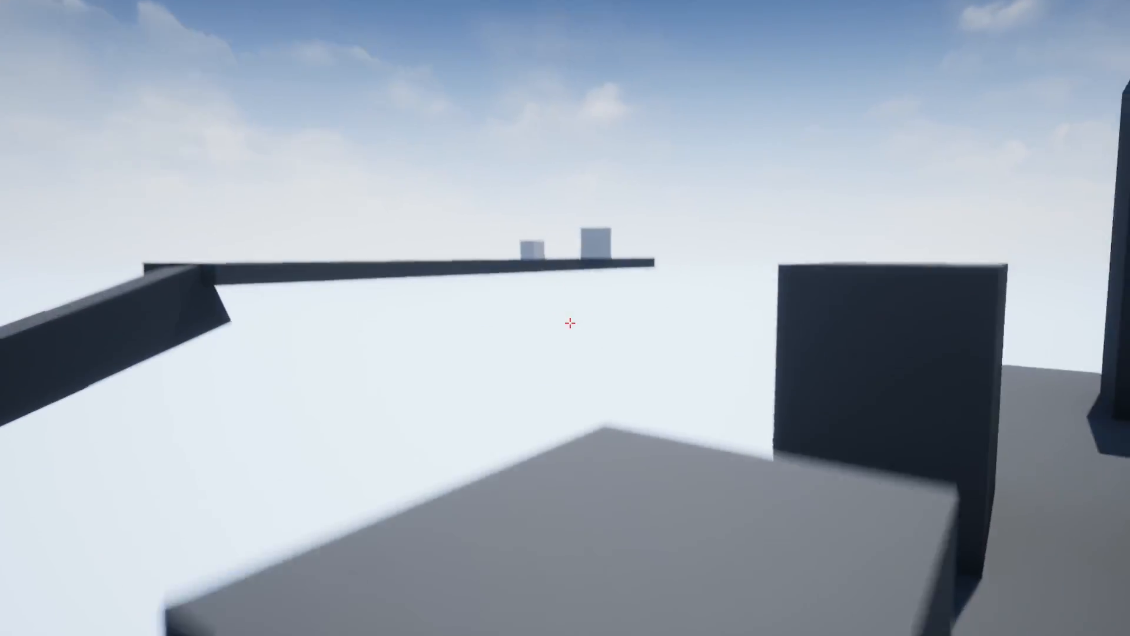
{"action": "mouse_move", "coordinate": [565, 323]}
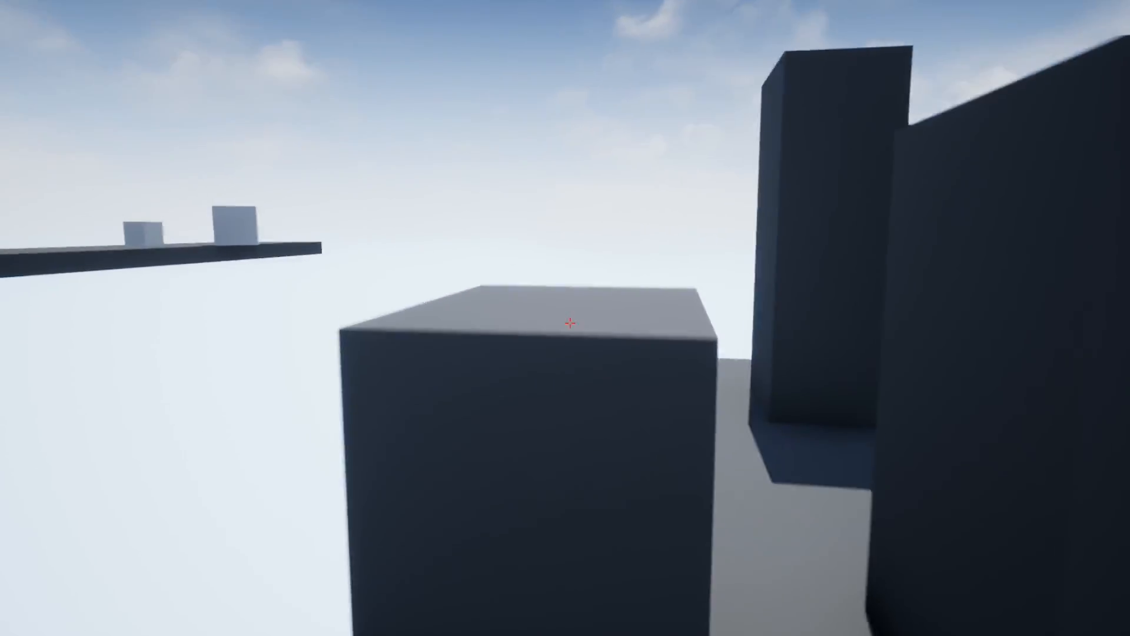